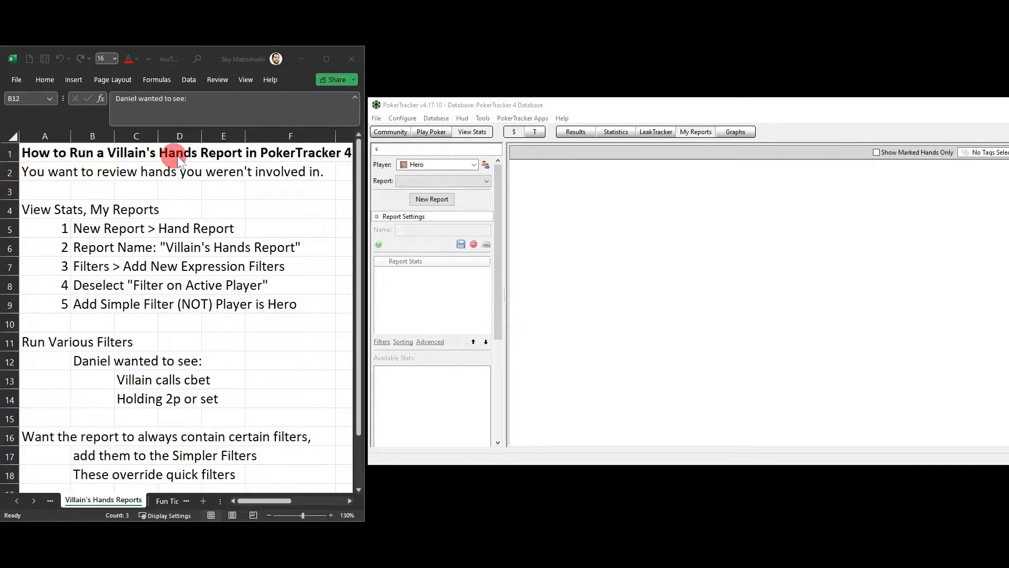
{"action": "mouse_move", "coordinate": [282, 154]}
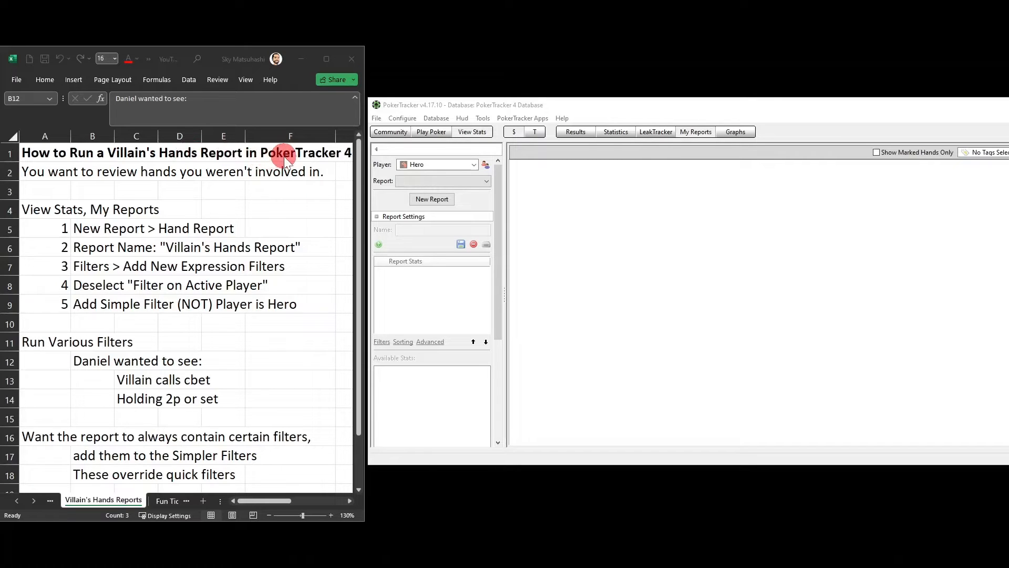
{"action": "mouse_move", "coordinate": [228, 179]}
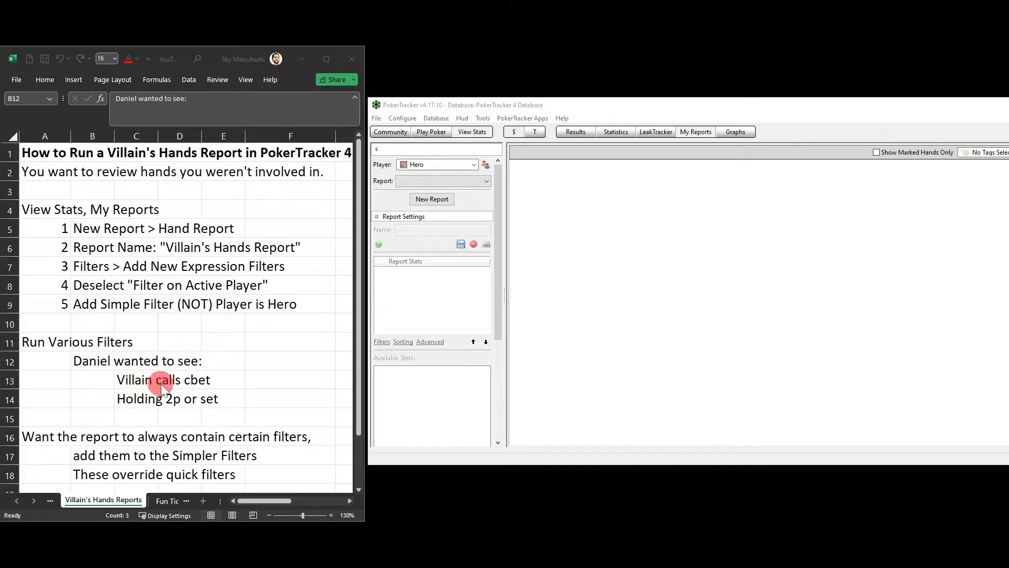
{"action": "mouse_move", "coordinate": [167, 414]}
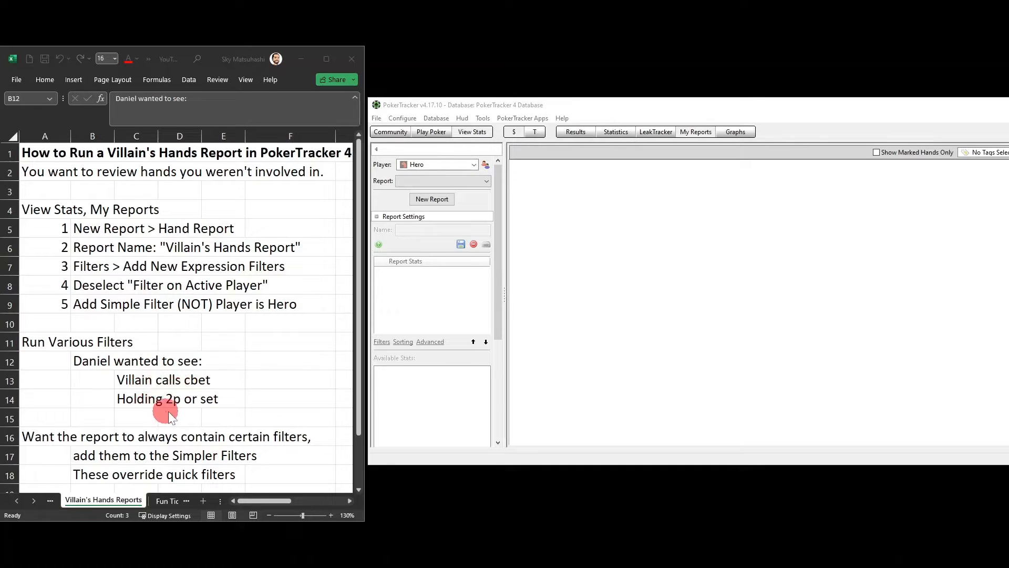
{"action": "mouse_move", "coordinate": [210, 409]}
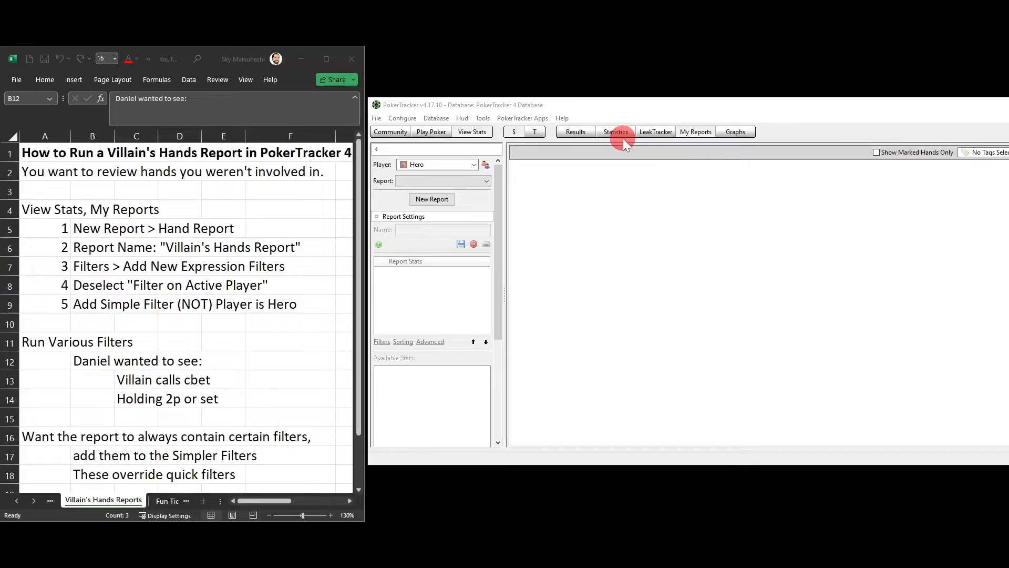
{"action": "mouse_move", "coordinate": [50, 219]}
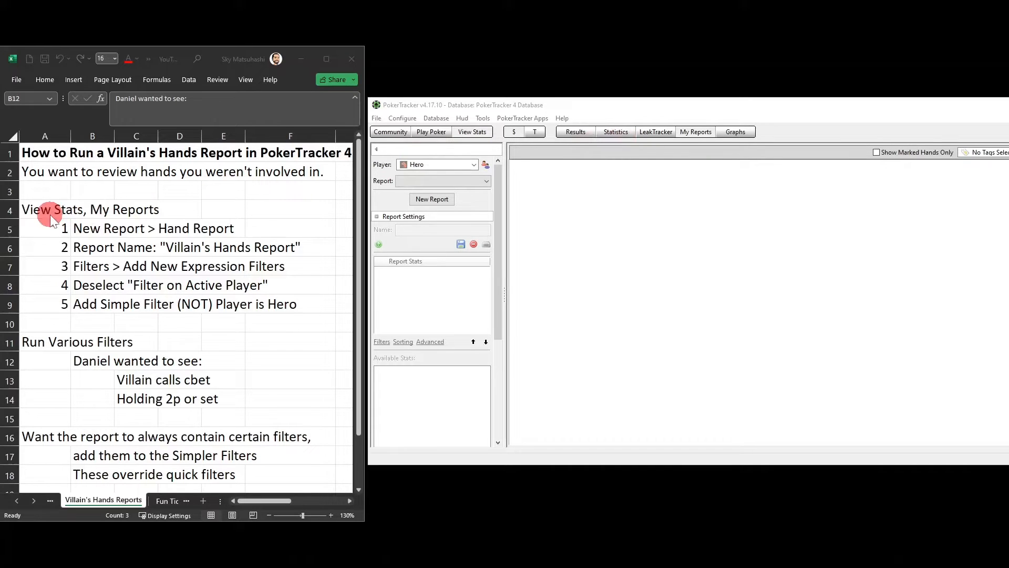
{"action": "mouse_move", "coordinate": [334, 199]}
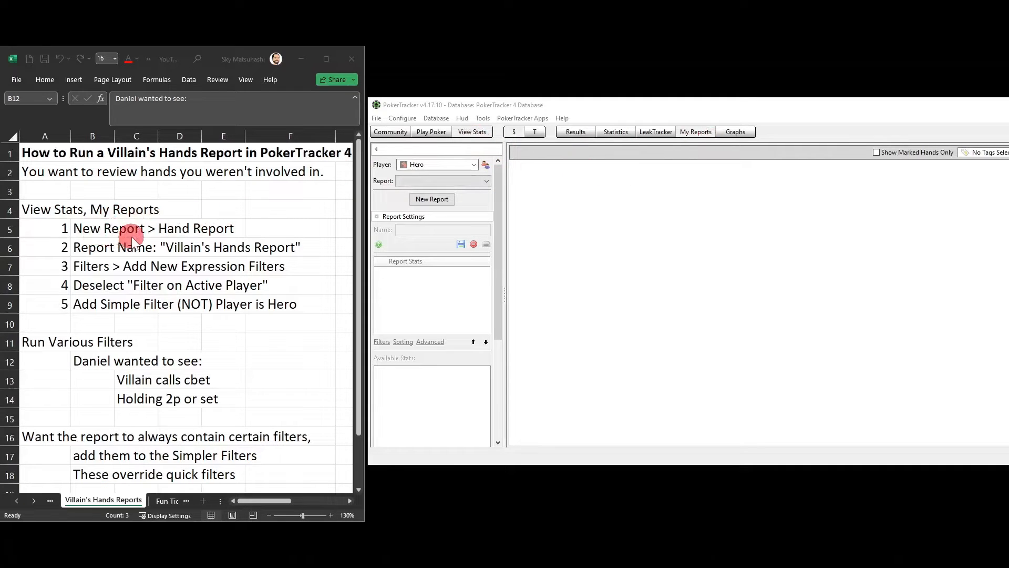
{"action": "mouse_move", "coordinate": [231, 231]}
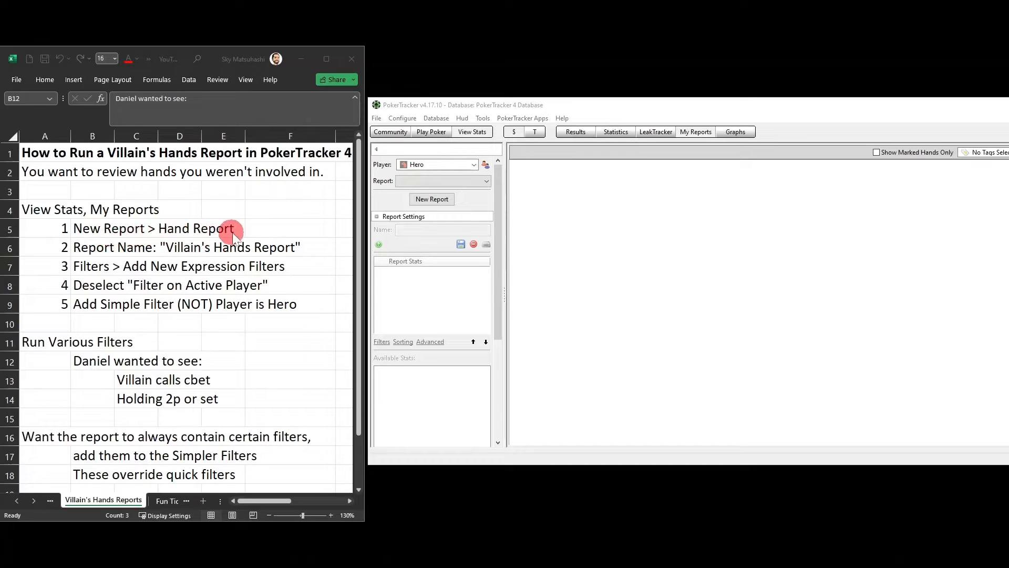
Step: Create a new Hand Report and name it 'Villain's Hands Report'
{"action": "left_click", "coordinate": [431, 198]}
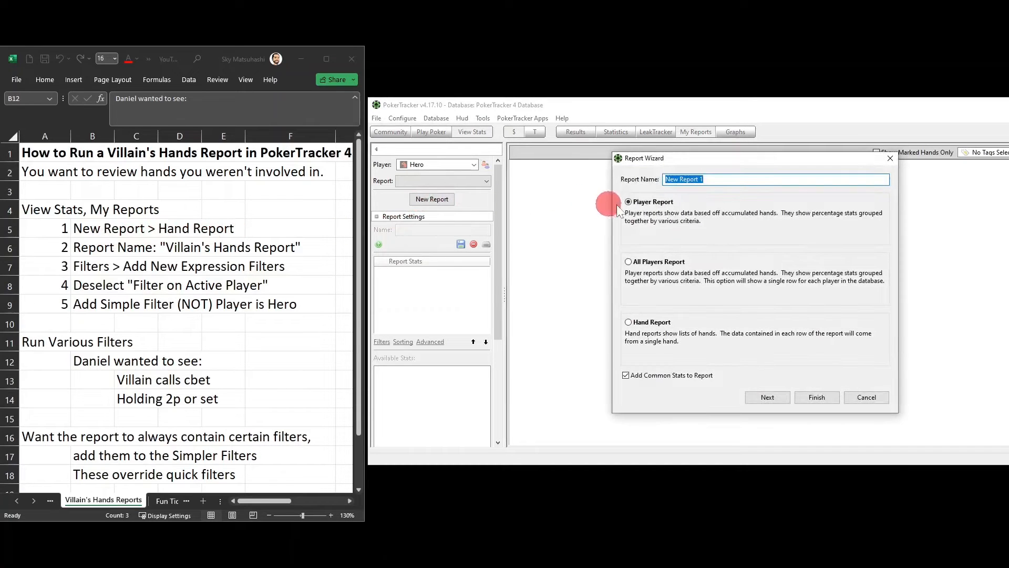
{"action": "left_click", "coordinate": [629, 321]}
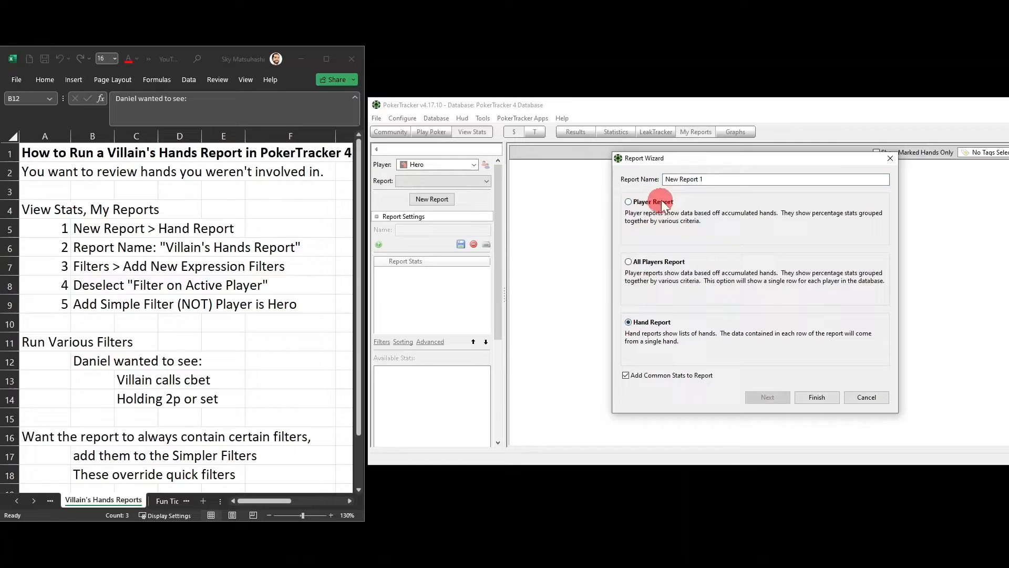
{"action": "triple_click", "coordinate": [775, 179]}
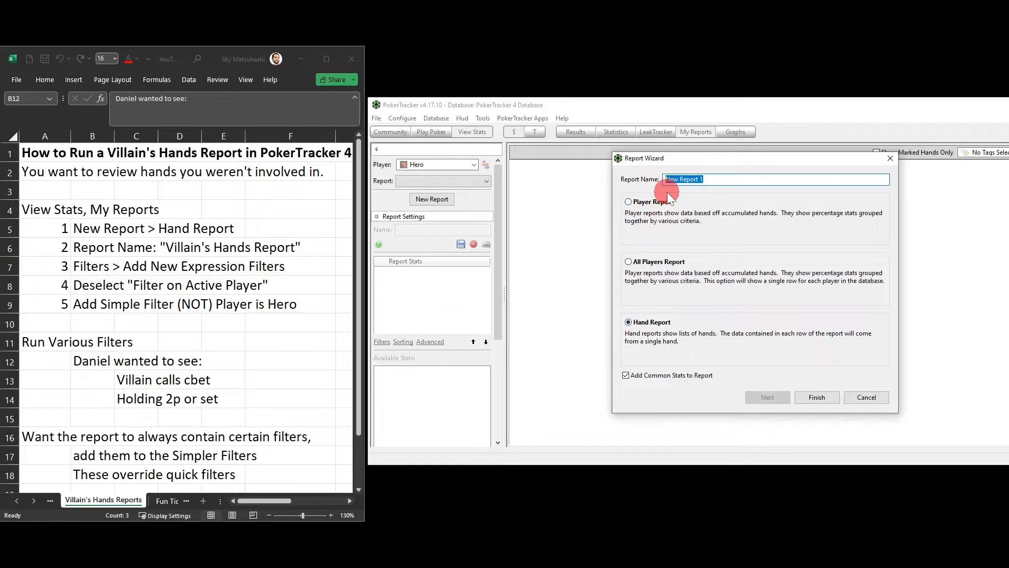
{"action": "type", "text": "V"}
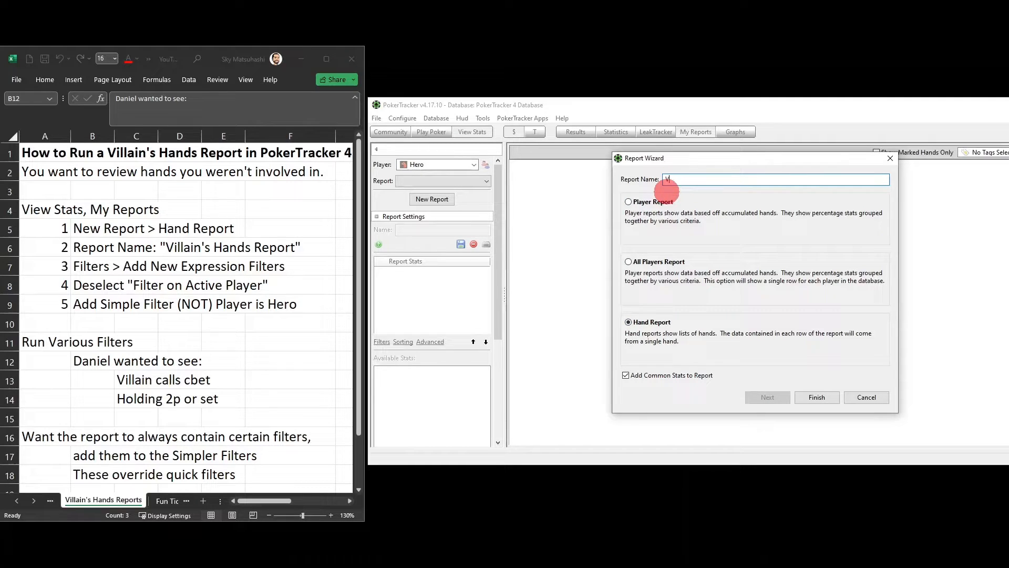
{"action": "type", "text": "illain's Hands"}
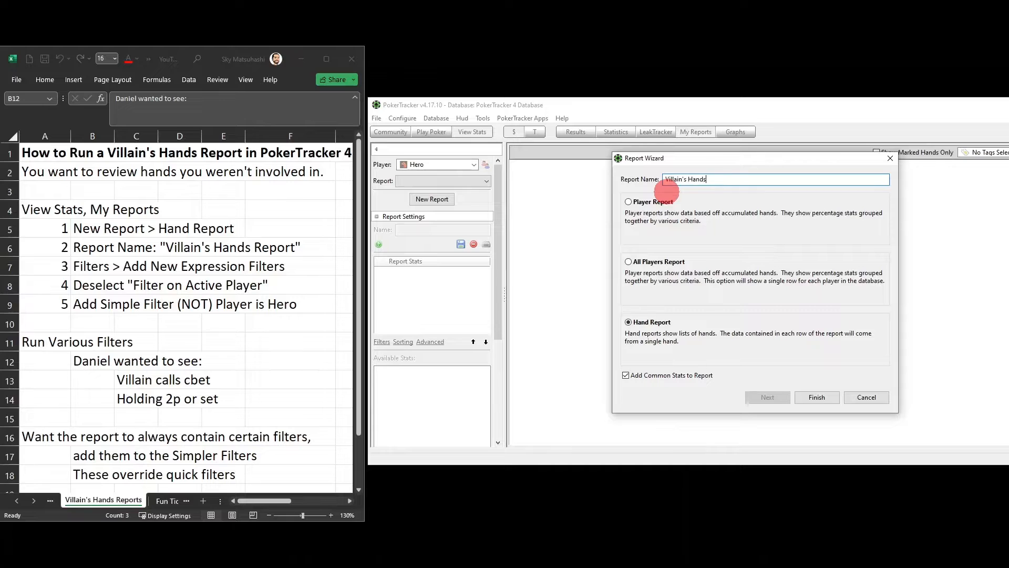
{"action": "type", "text": "Report"}
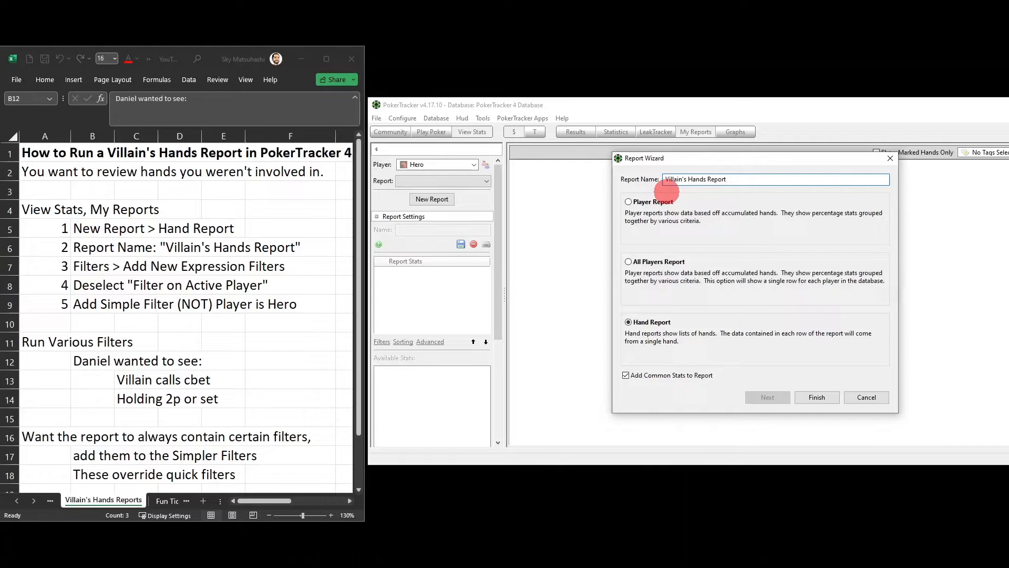
{"action": "left_click", "coordinate": [816, 398]}
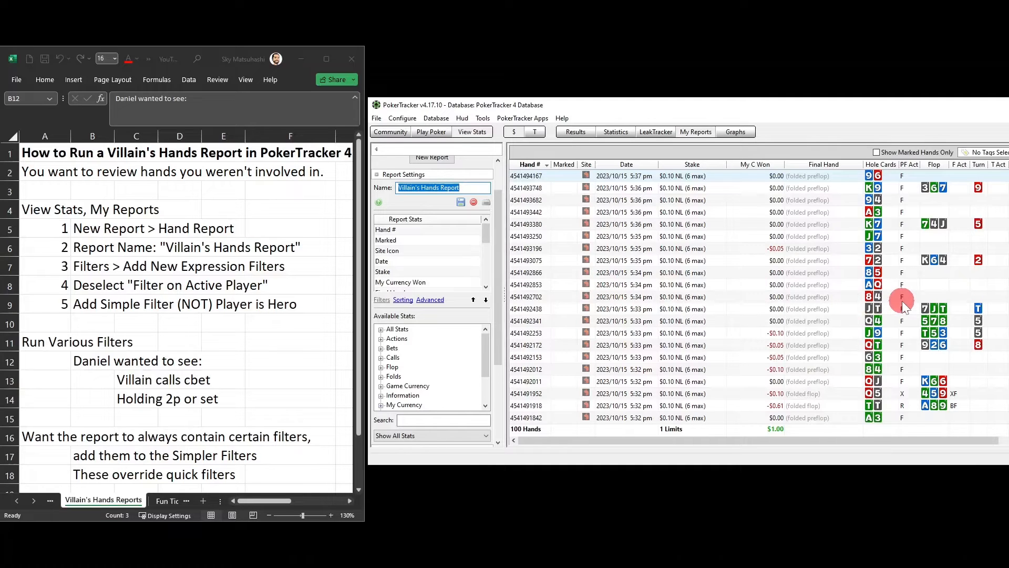
{"action": "mouse_move", "coordinate": [876, 320]}
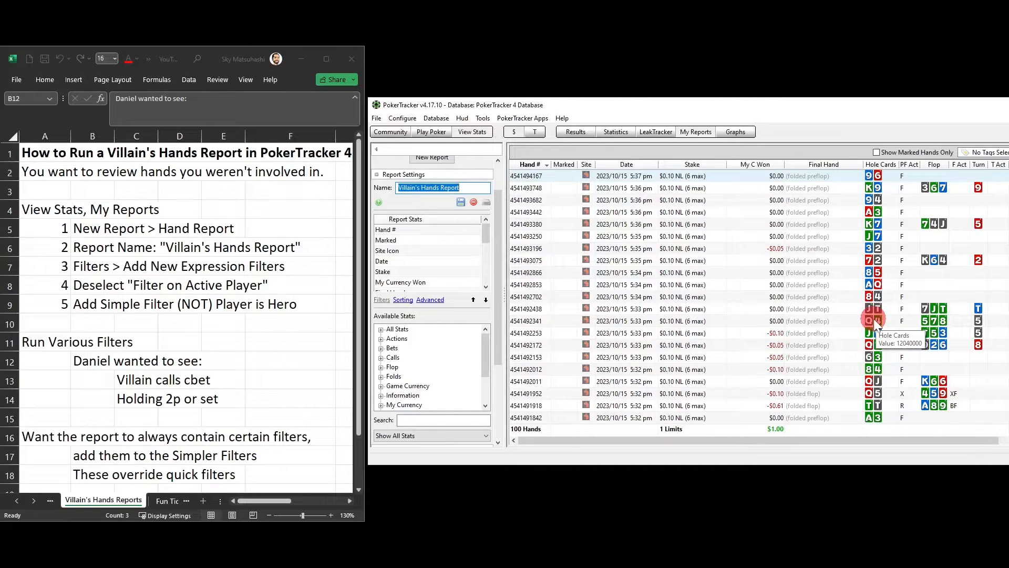
{"action": "mouse_move", "coordinate": [99, 274]}
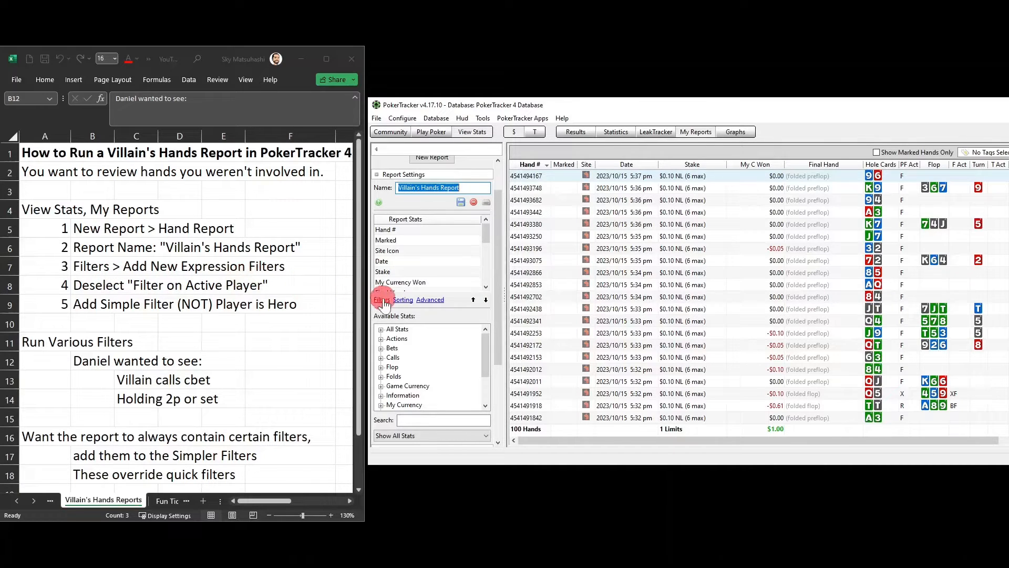
Step: Add an expression filter with 'Filter on Active Player' unchecked and confirm it
{"action": "left_click", "coordinate": [380, 300]}
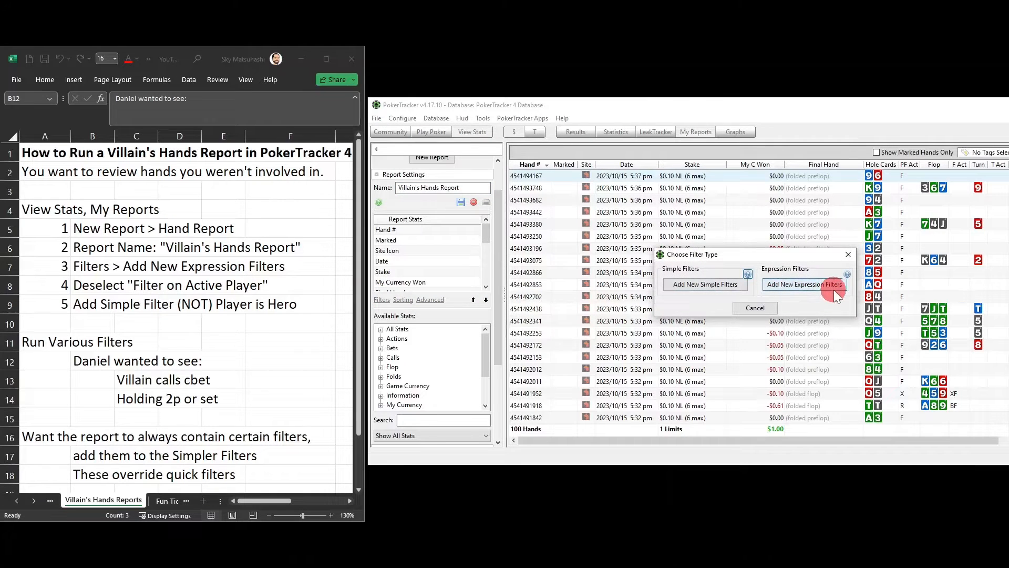
{"action": "left_click", "coordinate": [804, 284]}
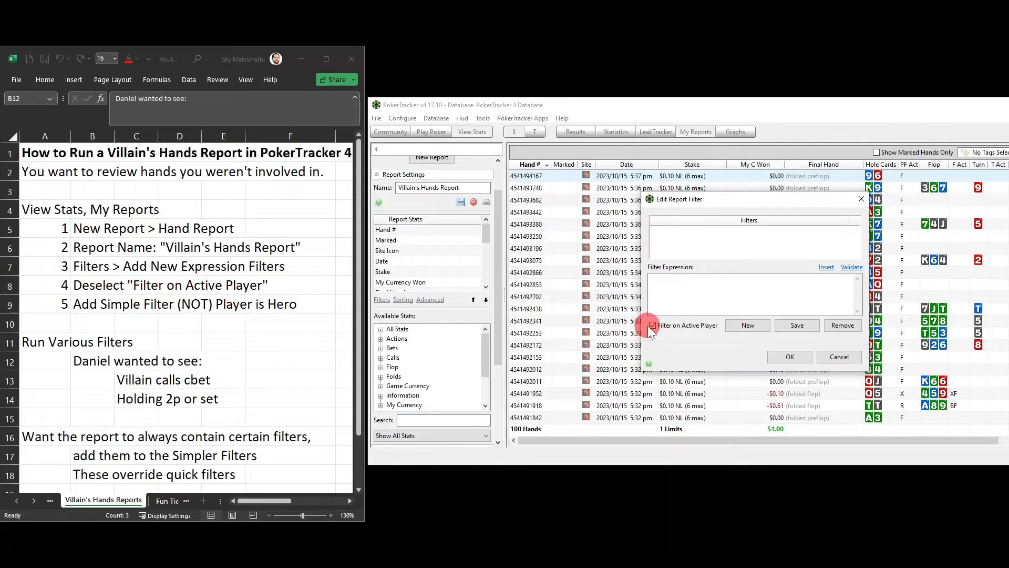
{"action": "left_click", "coordinate": [653, 324]}
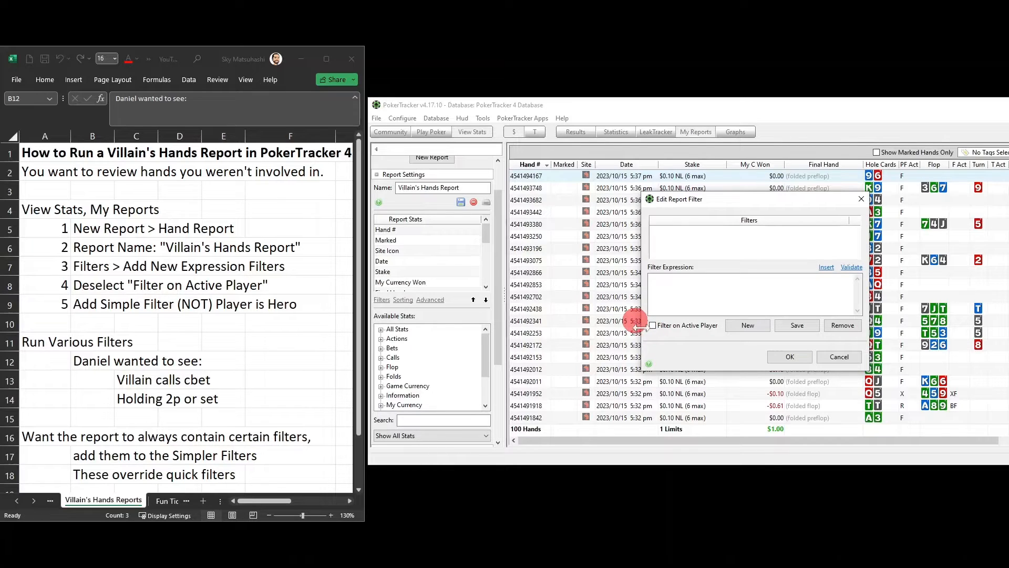
{"action": "left_click", "coordinate": [789, 357]}
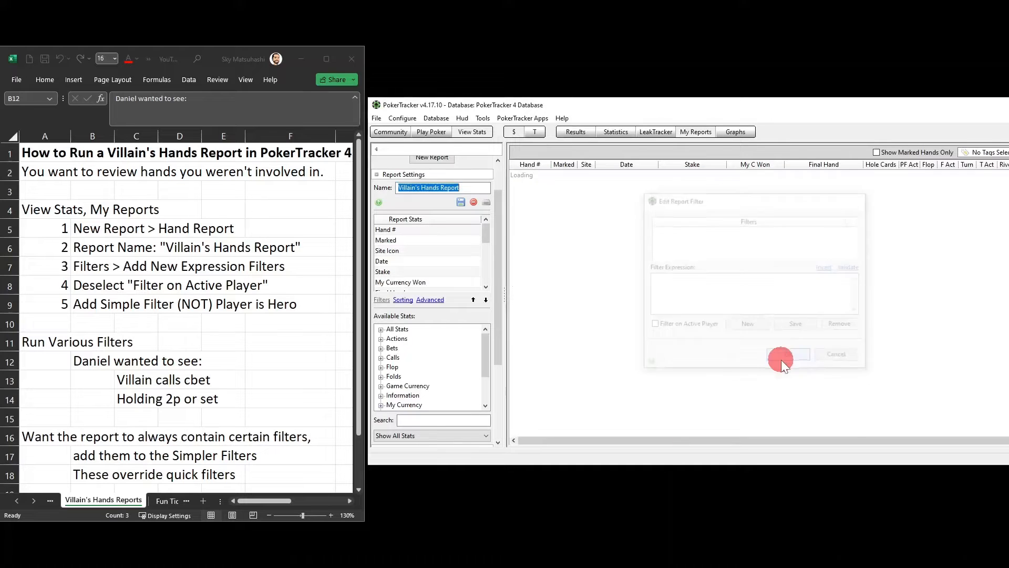
Step: Let the report reload so every player's rows show per hand
{"action": "left_click", "coordinate": [782, 354]}
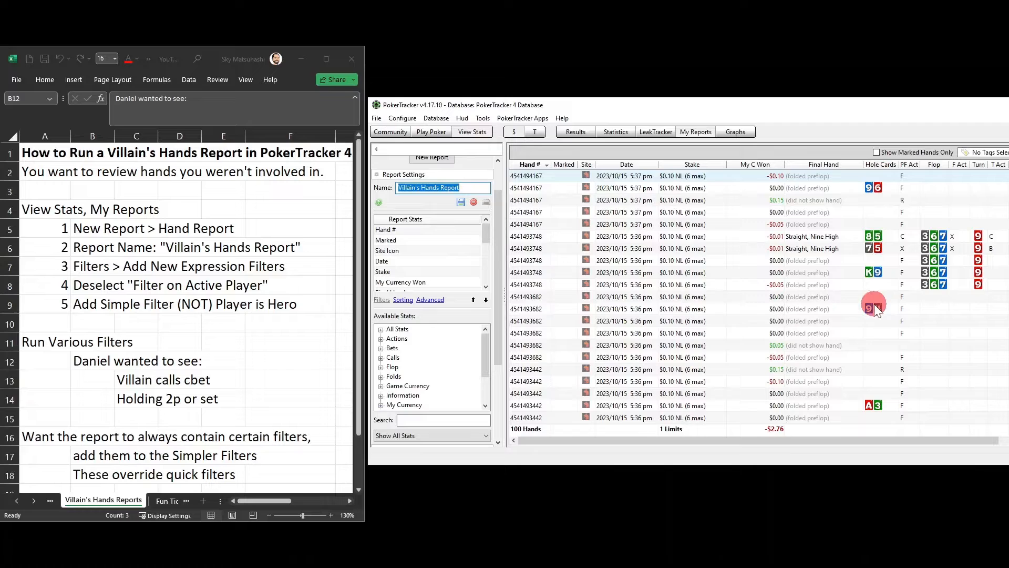
{"action": "mouse_move", "coordinate": [934, 298]}
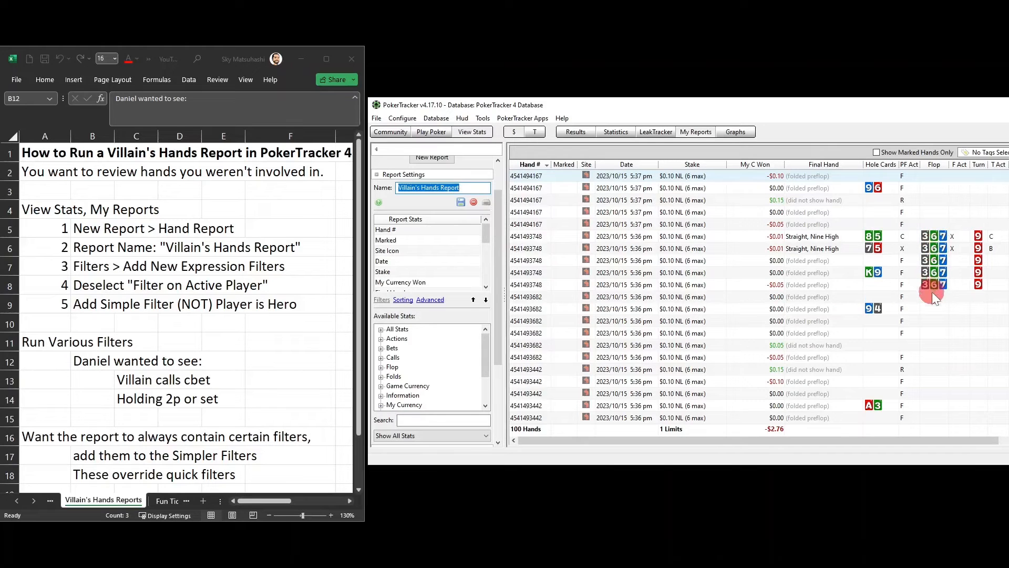
{"action": "mouse_move", "coordinate": [906, 262]}
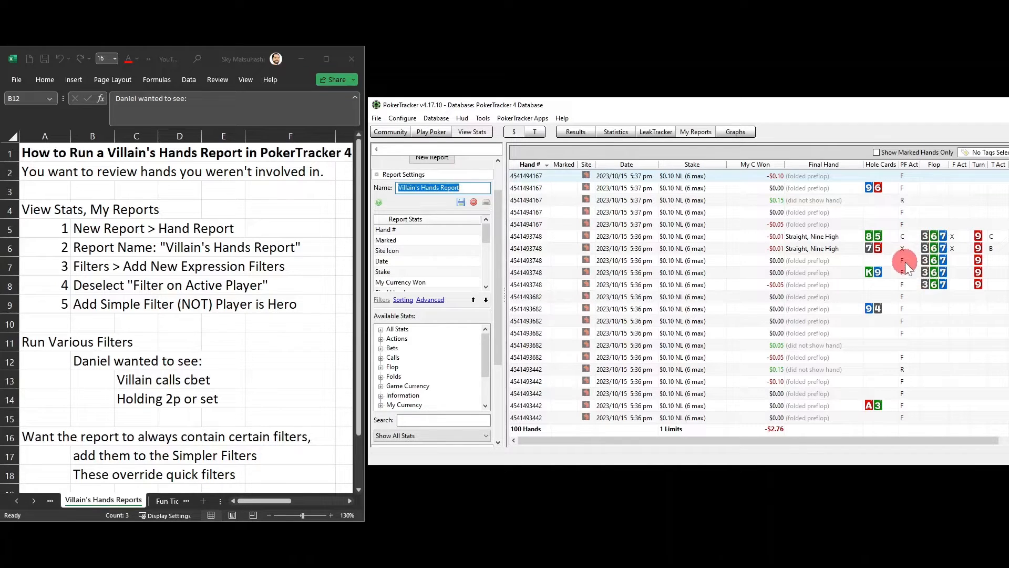
{"action": "mouse_move", "coordinate": [901, 280]}
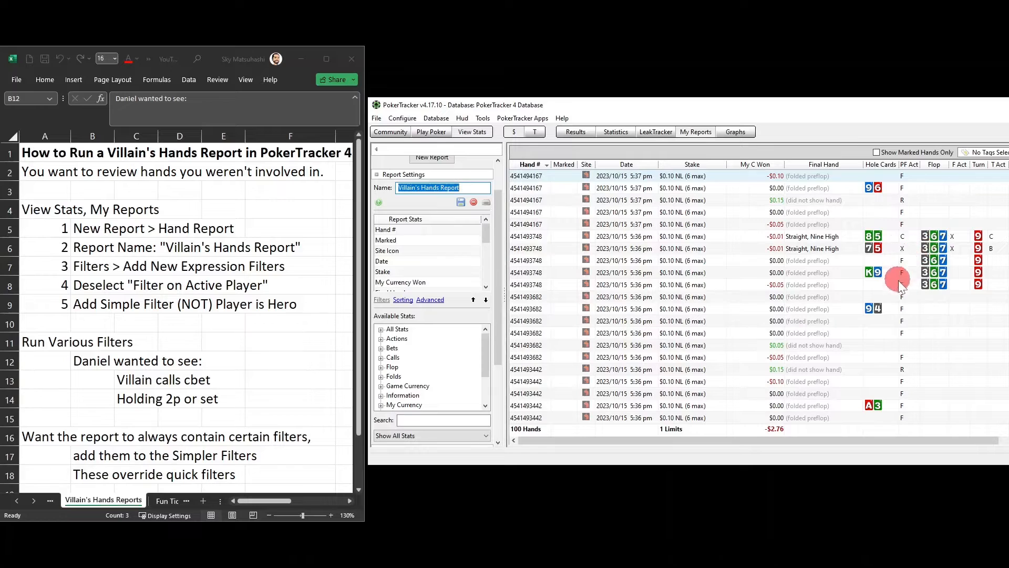
{"action": "mouse_move", "coordinate": [928, 288]}
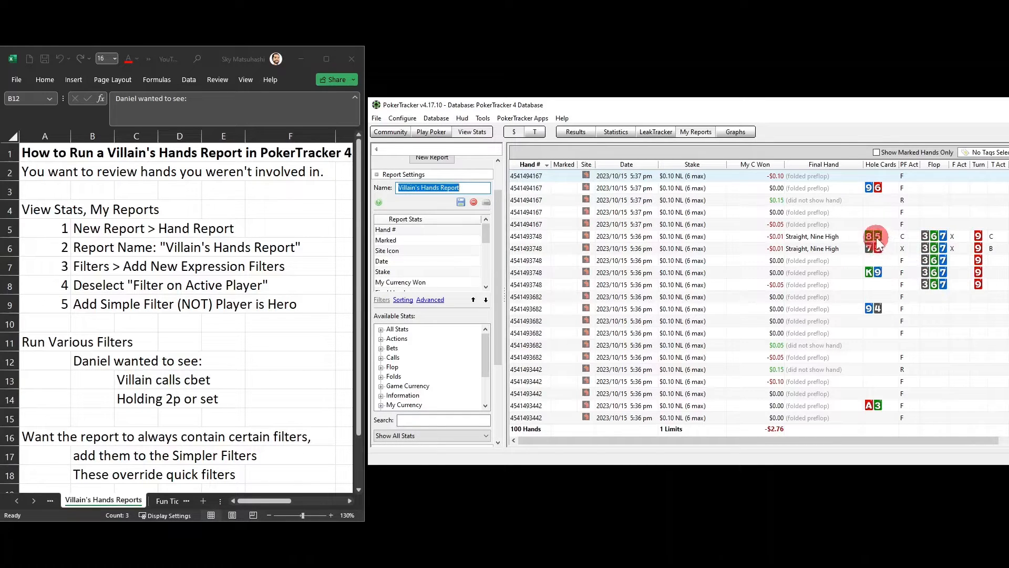
{"action": "mouse_move", "coordinate": [877, 272]}
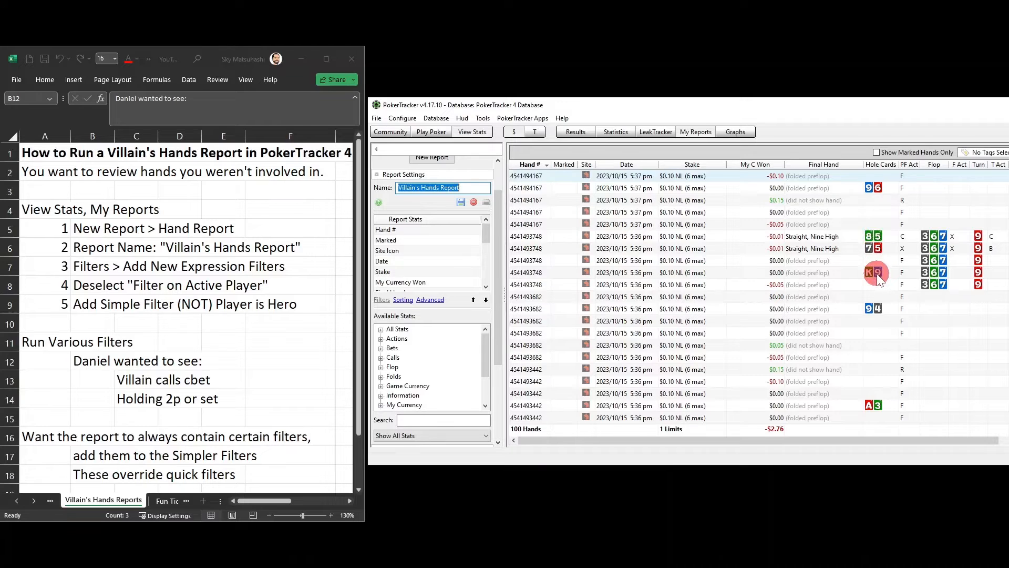
{"action": "double_click", "coordinate": [875, 272]}
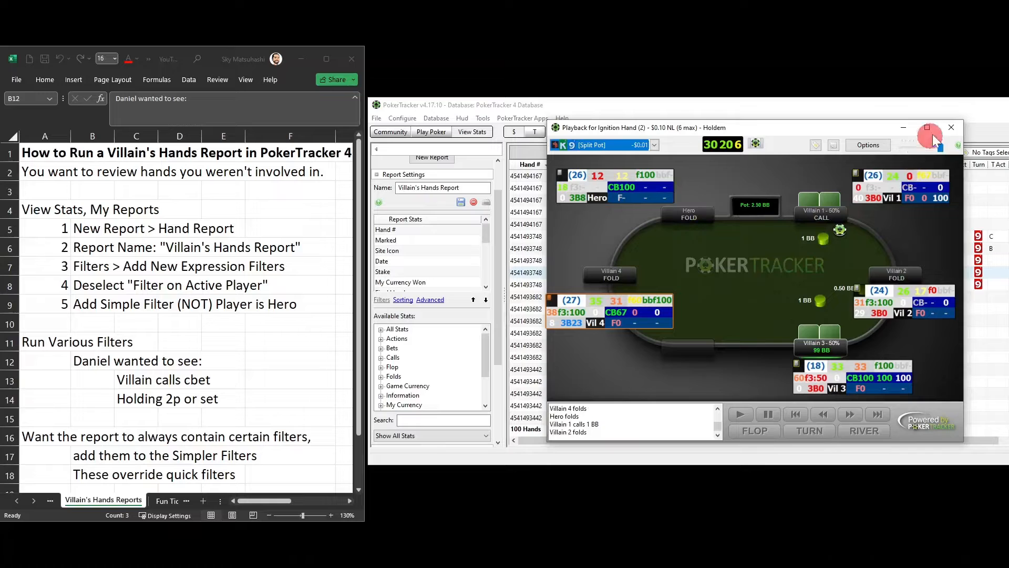
{"action": "left_click", "coordinate": [867, 145]}
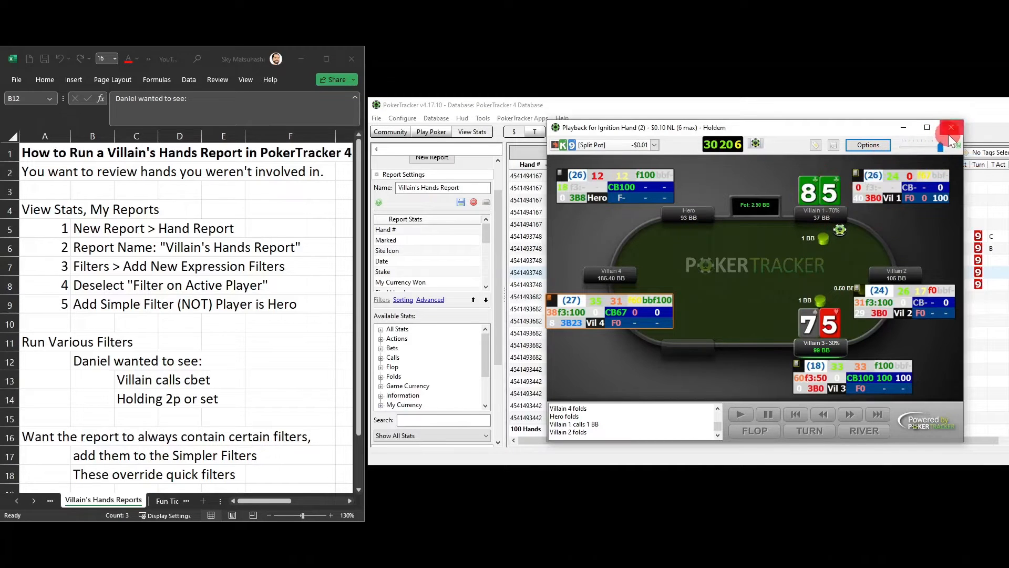
{"action": "left_click", "coordinate": [951, 127]}
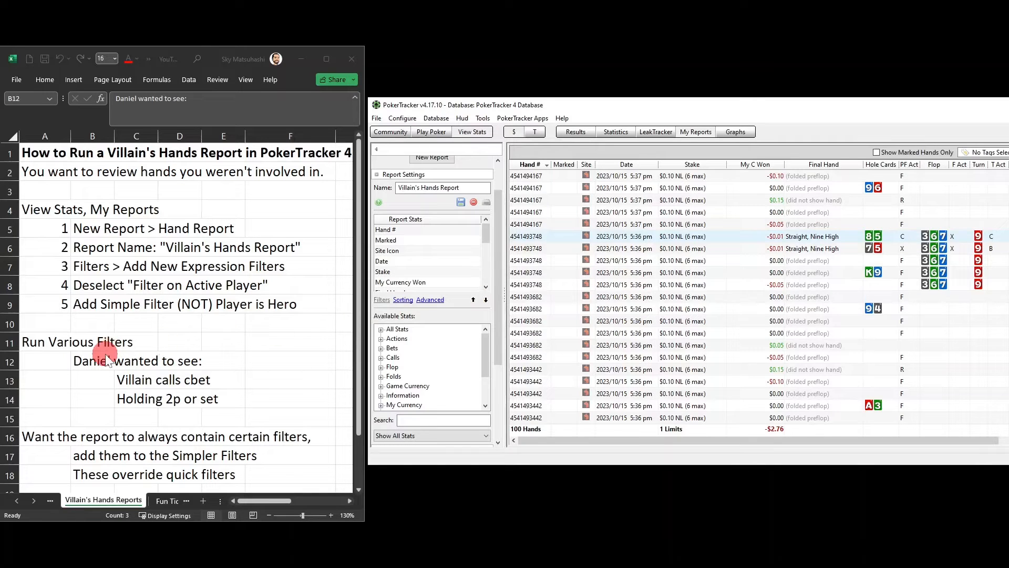
{"action": "mouse_move", "coordinate": [269, 251]}
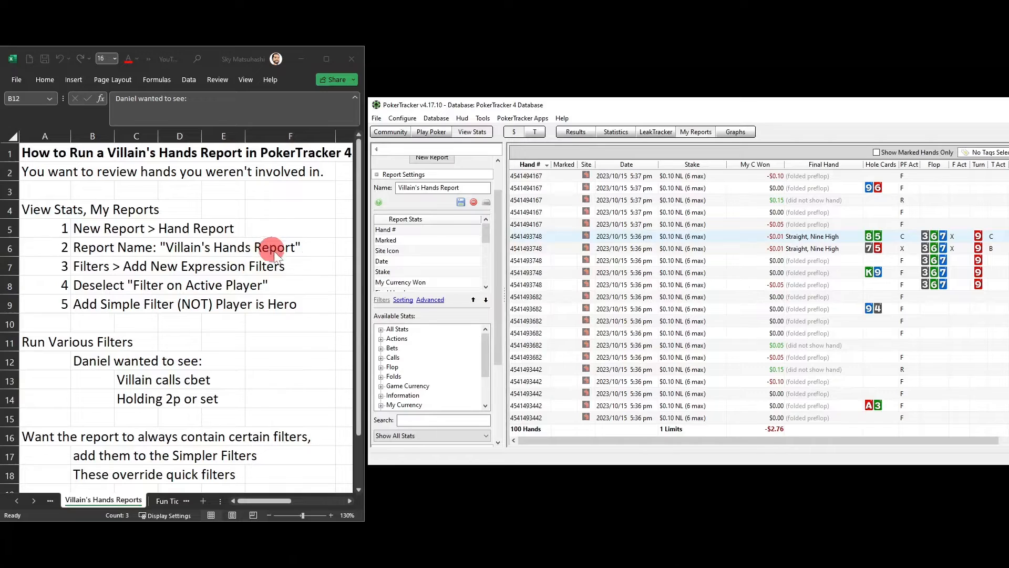
{"action": "mouse_move", "coordinate": [308, 270]}
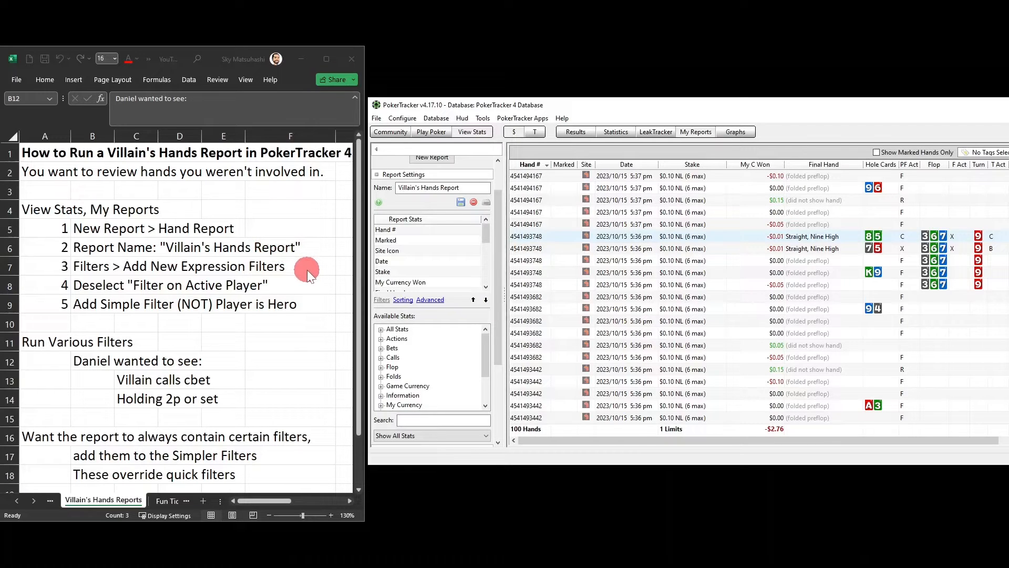
{"action": "mouse_move", "coordinate": [95, 319]}
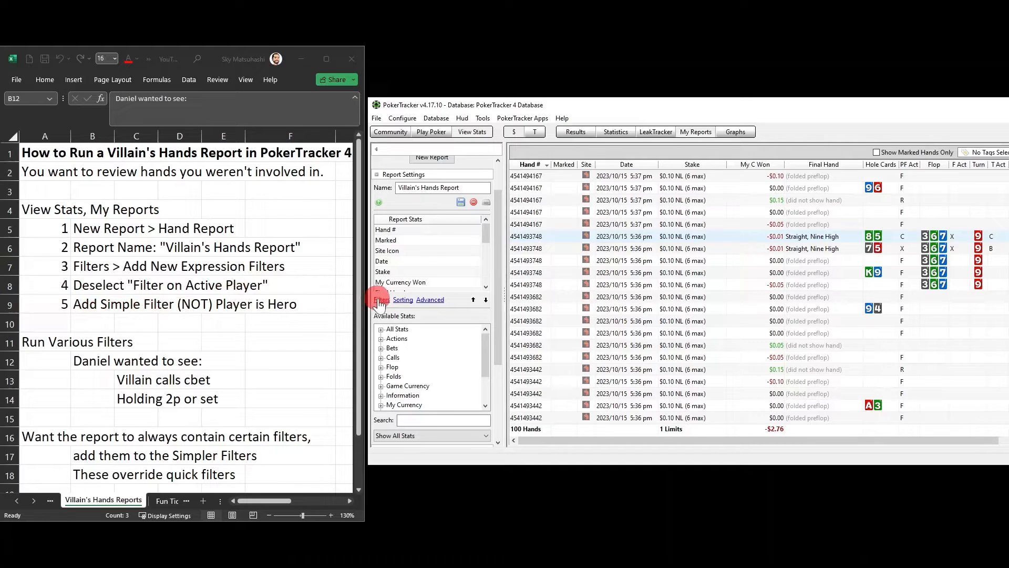
Step: Add a Hand Details 'Player is Hero' filter, negate it with NOT, and apply it
{"action": "left_click", "coordinate": [380, 299]}
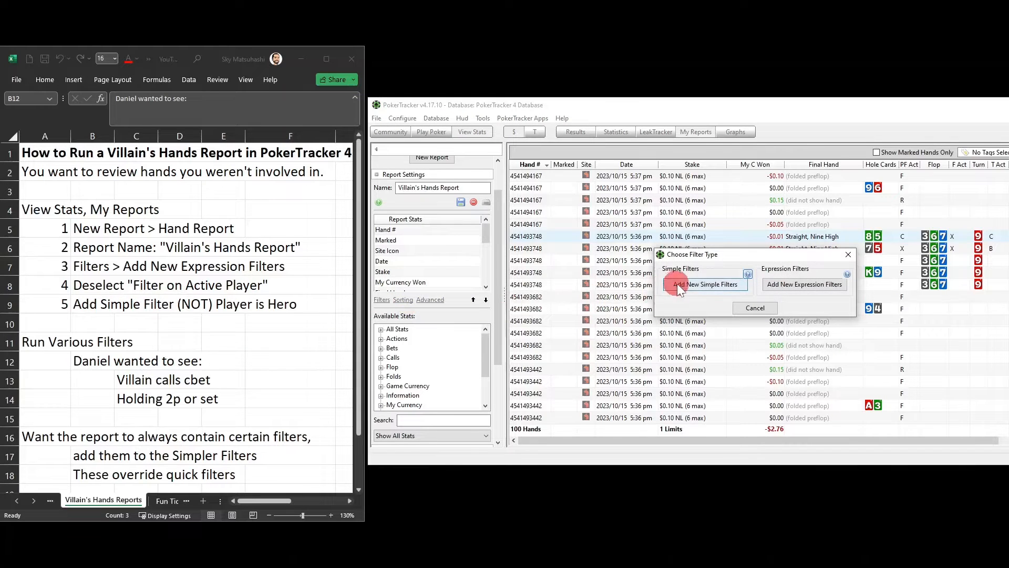
{"action": "left_click", "coordinate": [705, 284]}
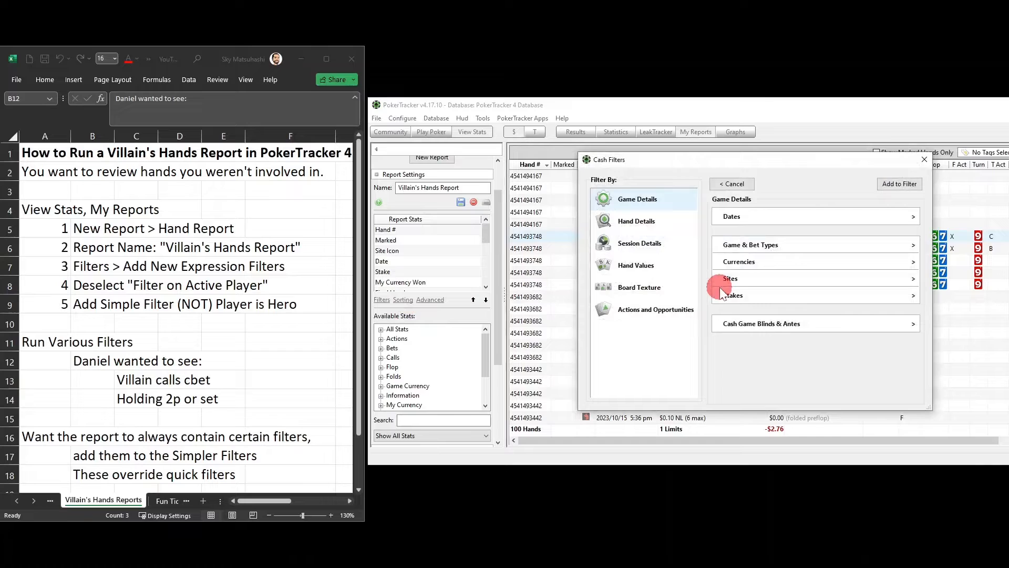
{"action": "mouse_move", "coordinate": [264, 316]}
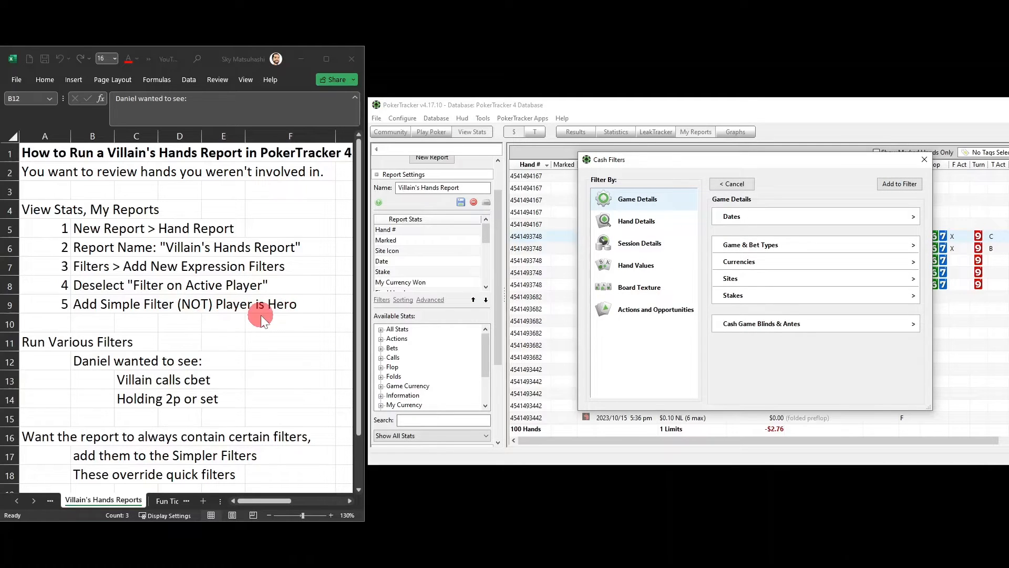
{"action": "mouse_move", "coordinate": [355, 299]}
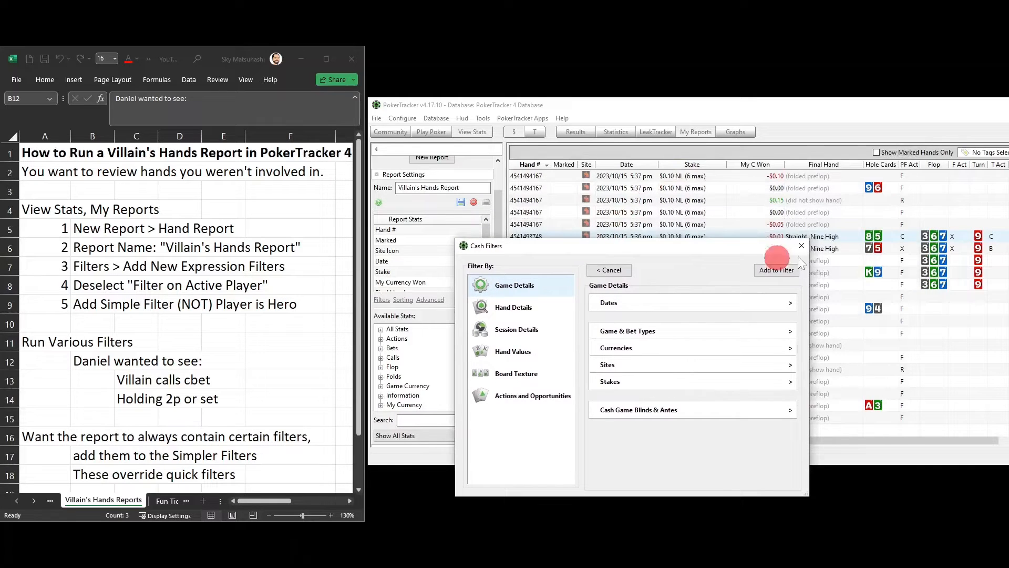
{"action": "mouse_move", "coordinate": [731, 251]}
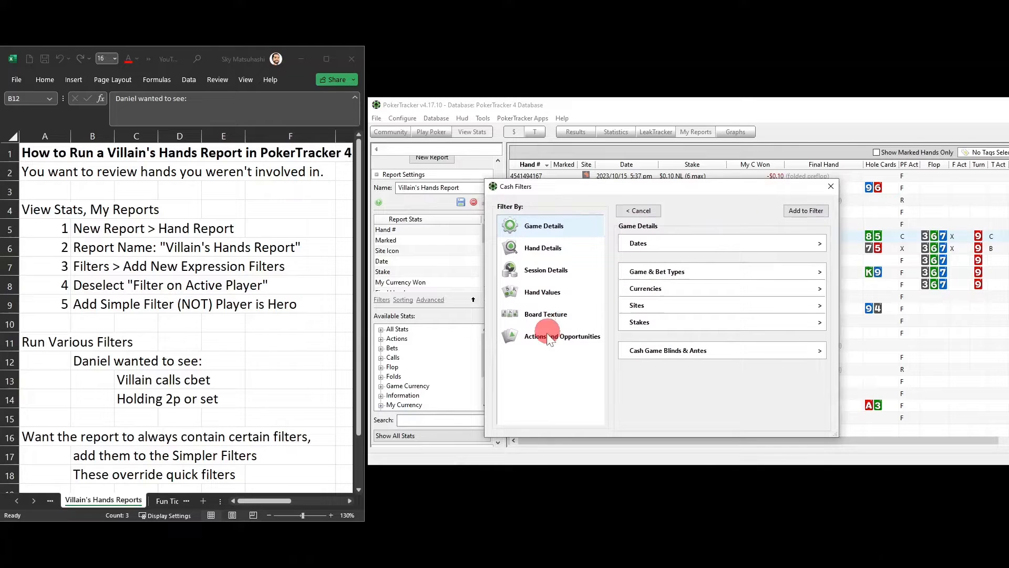
{"action": "left_click", "coordinate": [543, 248]}
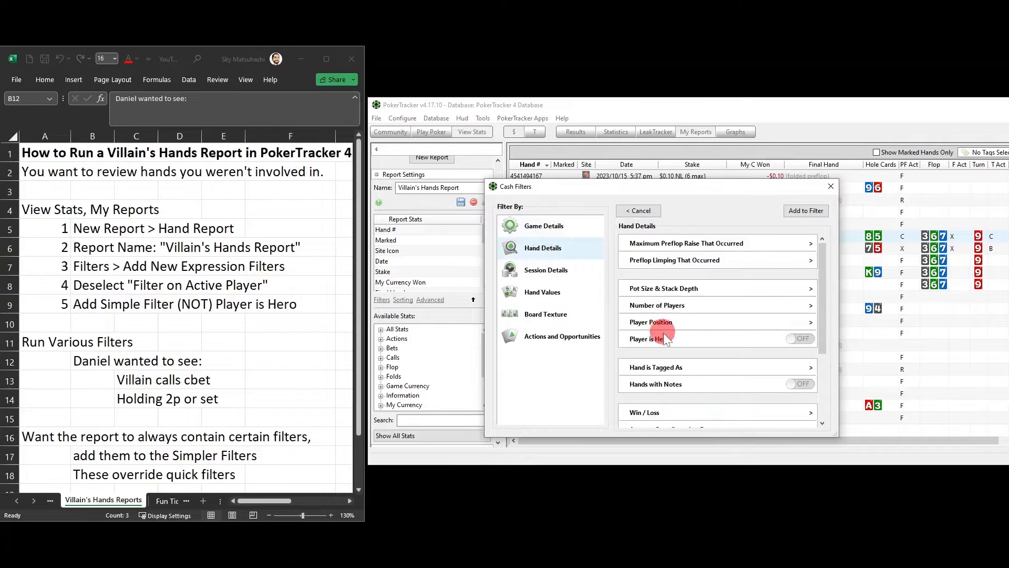
{"action": "left_click", "coordinate": [801, 338]}
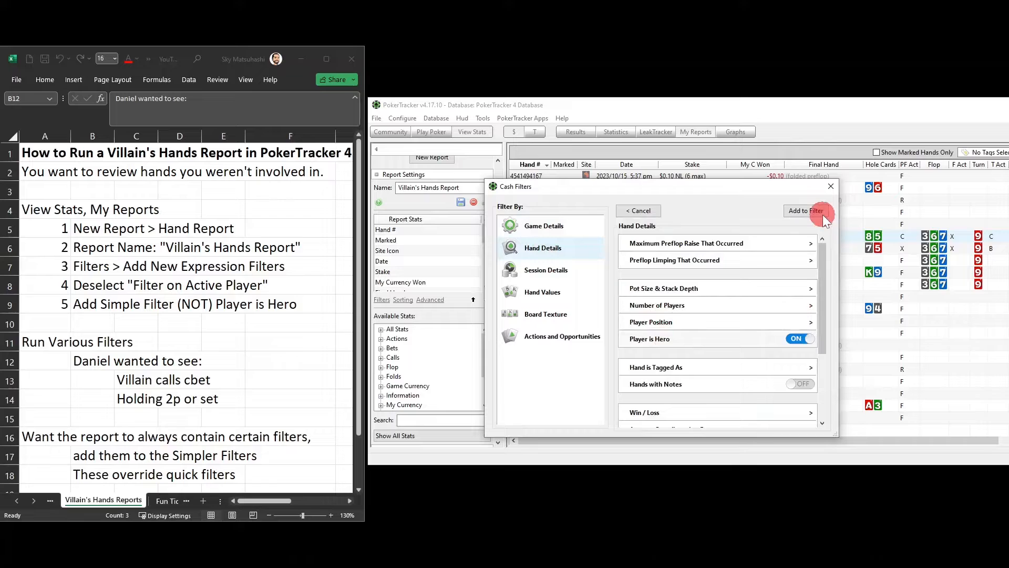
{"action": "left_click", "coordinate": [805, 210]}
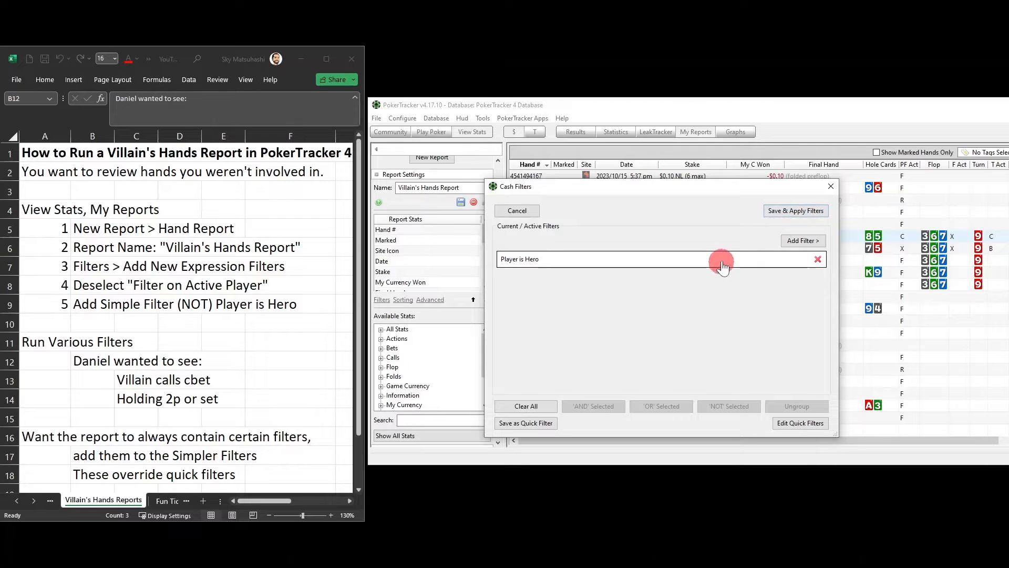
{"action": "left_click", "coordinate": [729, 406]}
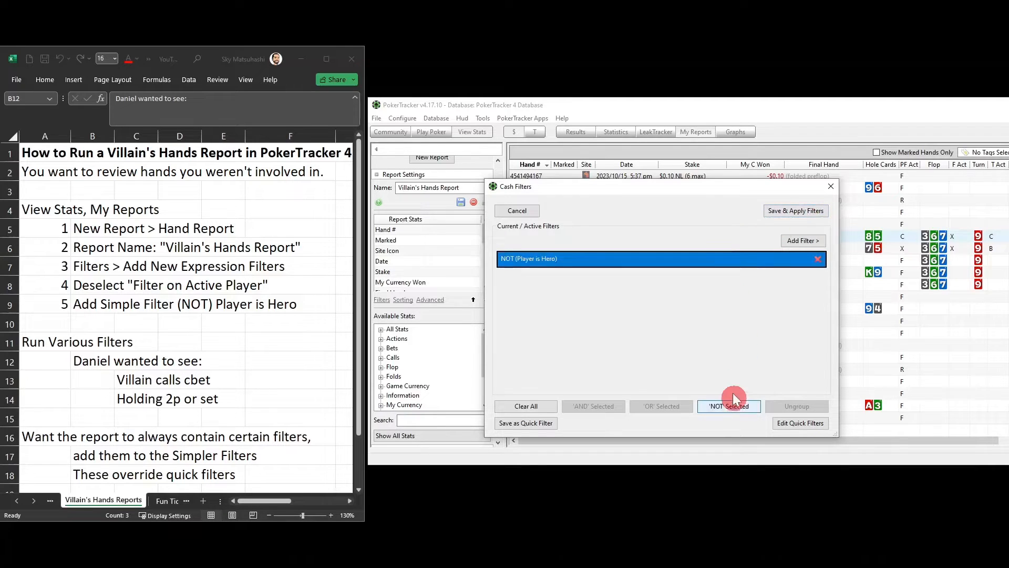
{"action": "left_click", "coordinate": [796, 211]}
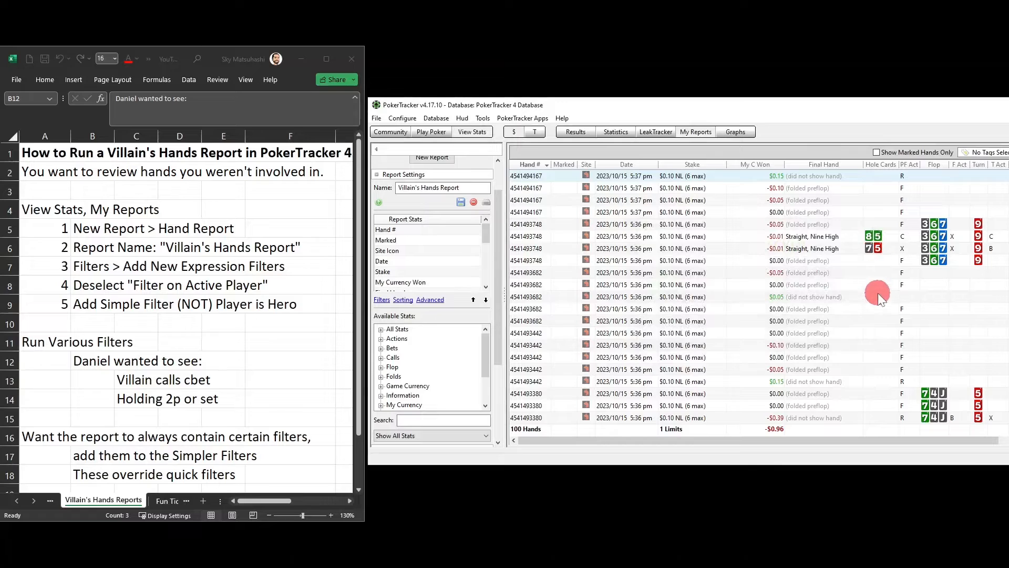
{"action": "mouse_move", "coordinate": [887, 242]}
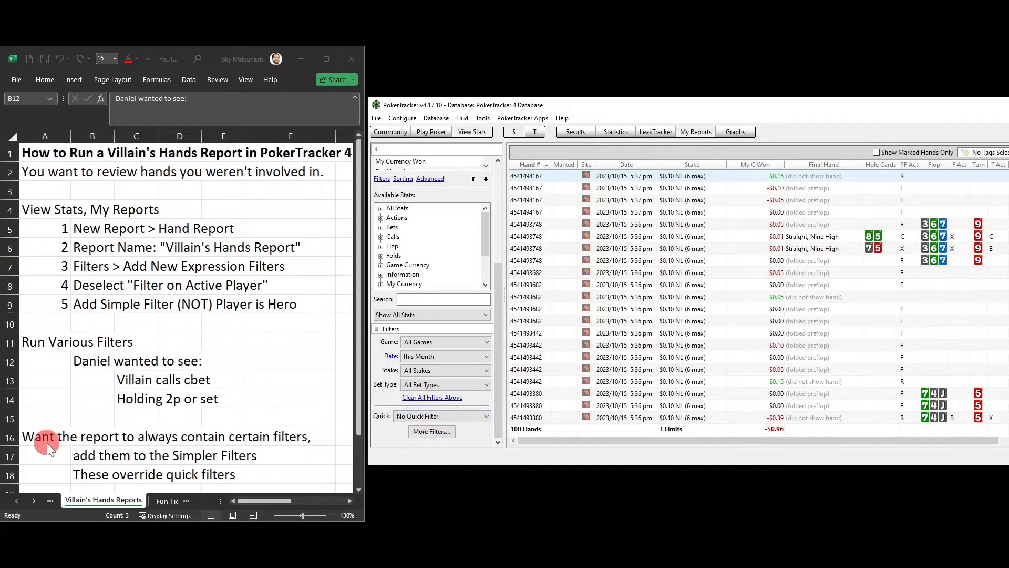
{"action": "mouse_move", "coordinate": [270, 443]}
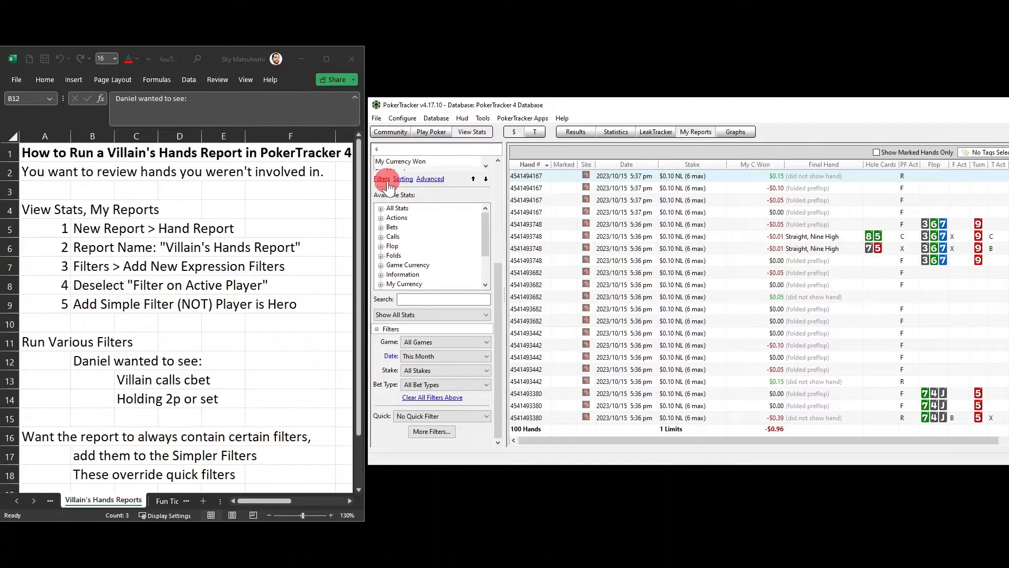
Step: Save the report and select 'Villain's Hands Report (Hand)' from the saved reports list
{"action": "left_click", "coordinate": [381, 179]}
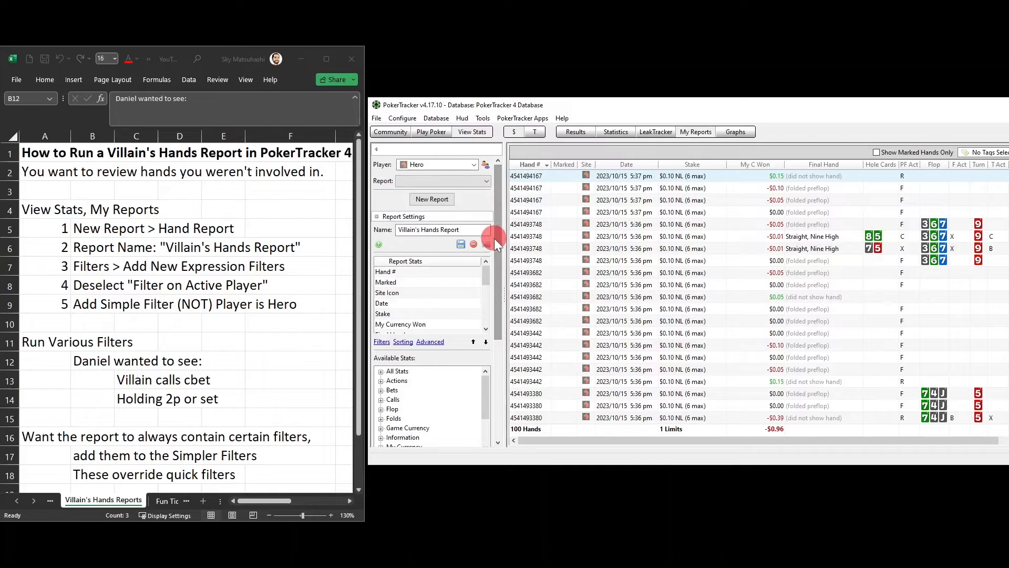
{"action": "mouse_move", "coordinate": [846, 231]}
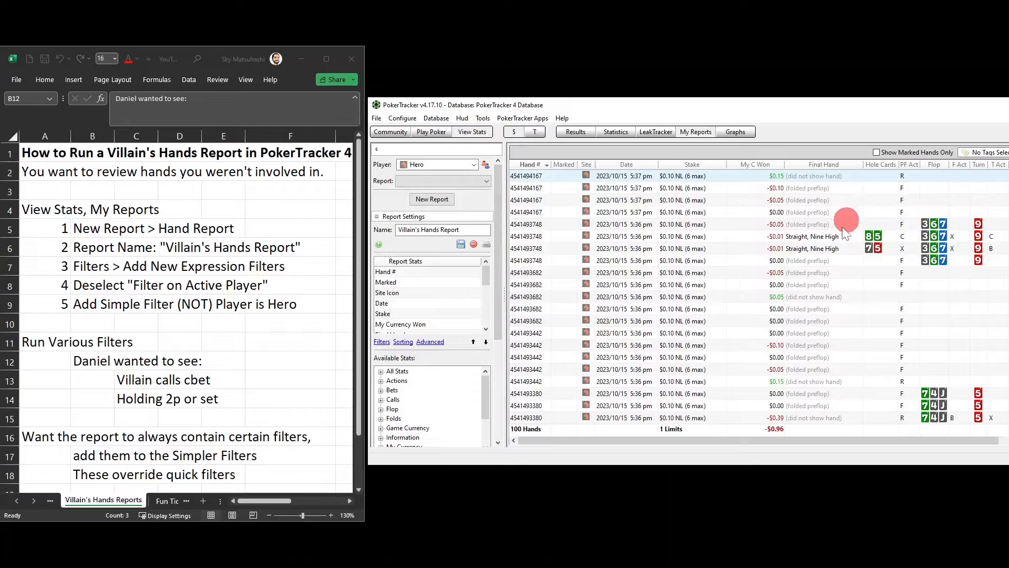
{"action": "mouse_move", "coordinate": [873, 230]}
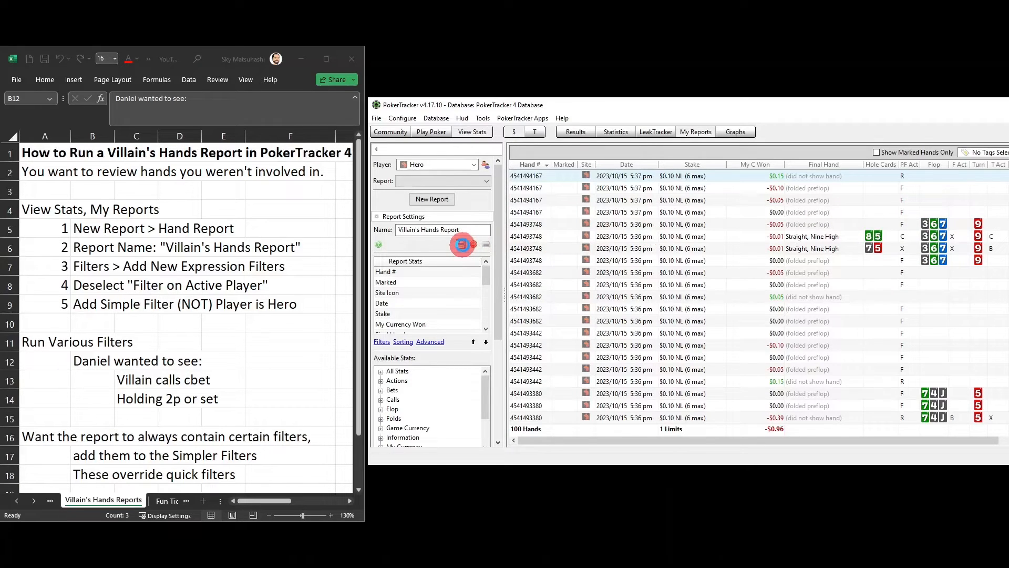
{"action": "left_click", "coordinate": [462, 245]}
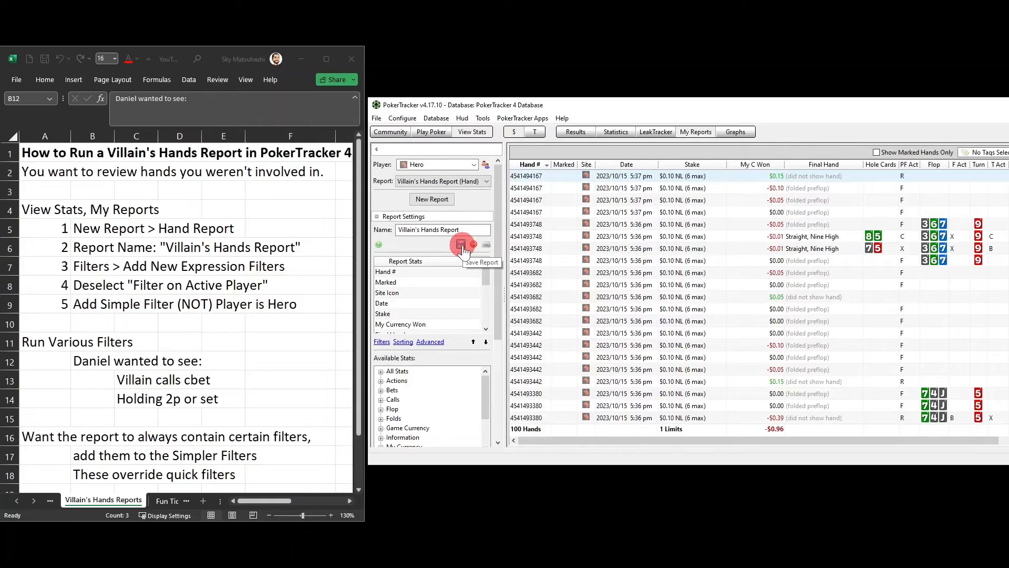
{"action": "left_click", "coordinate": [486, 181]}
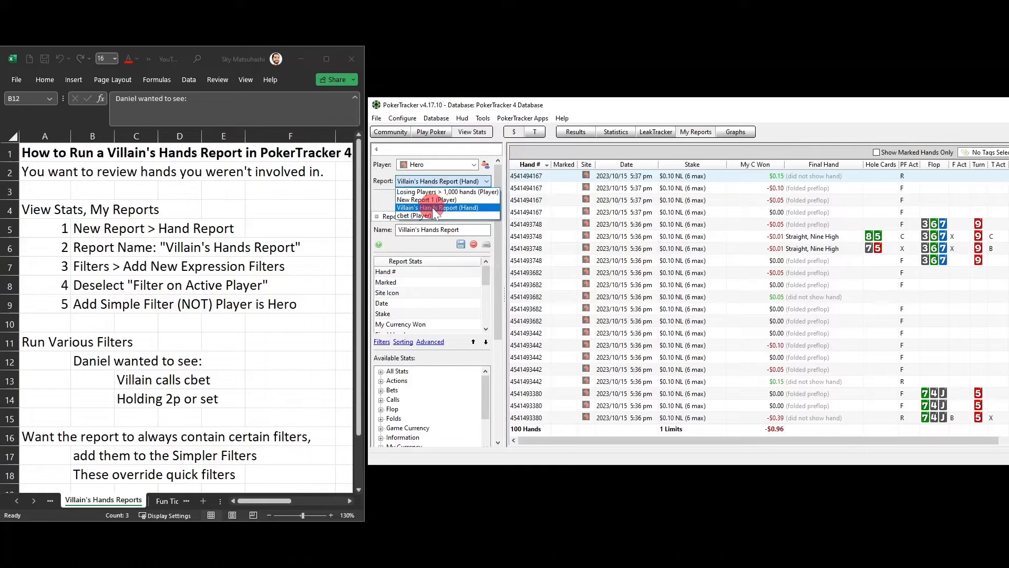
{"action": "left_click", "coordinate": [442, 207]}
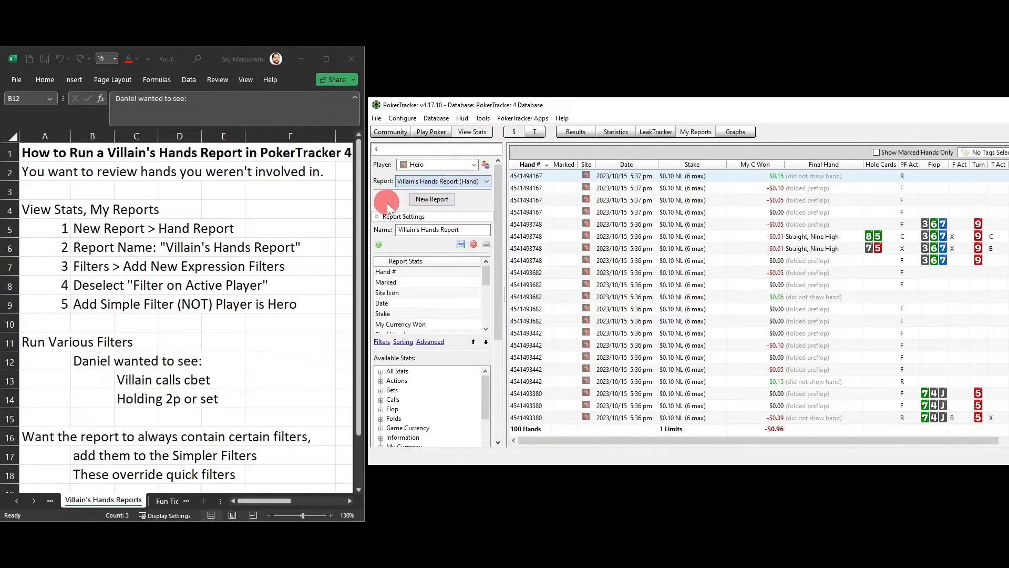
{"action": "mouse_move", "coordinate": [57, 358]}
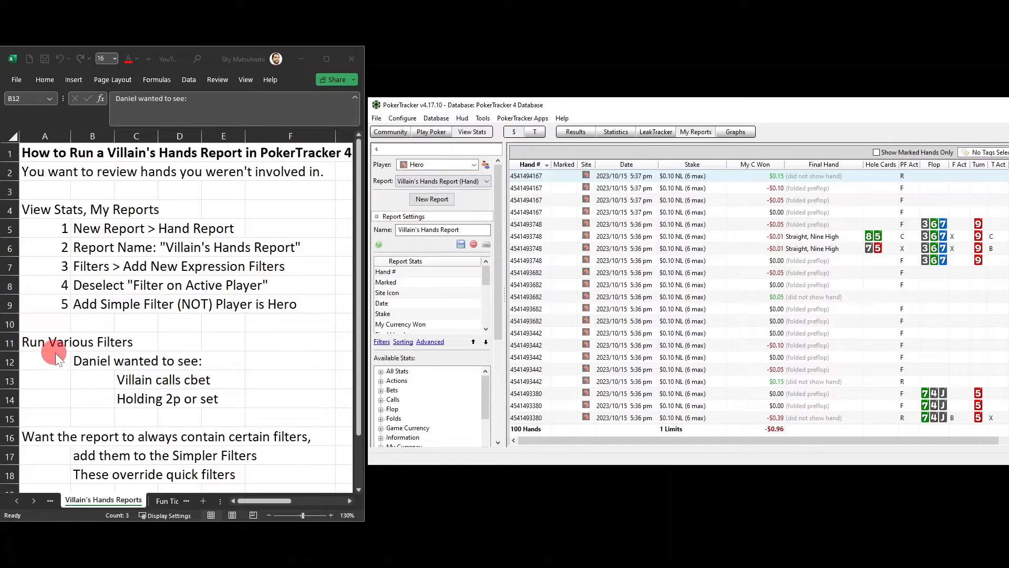
{"action": "mouse_move", "coordinate": [113, 344]}
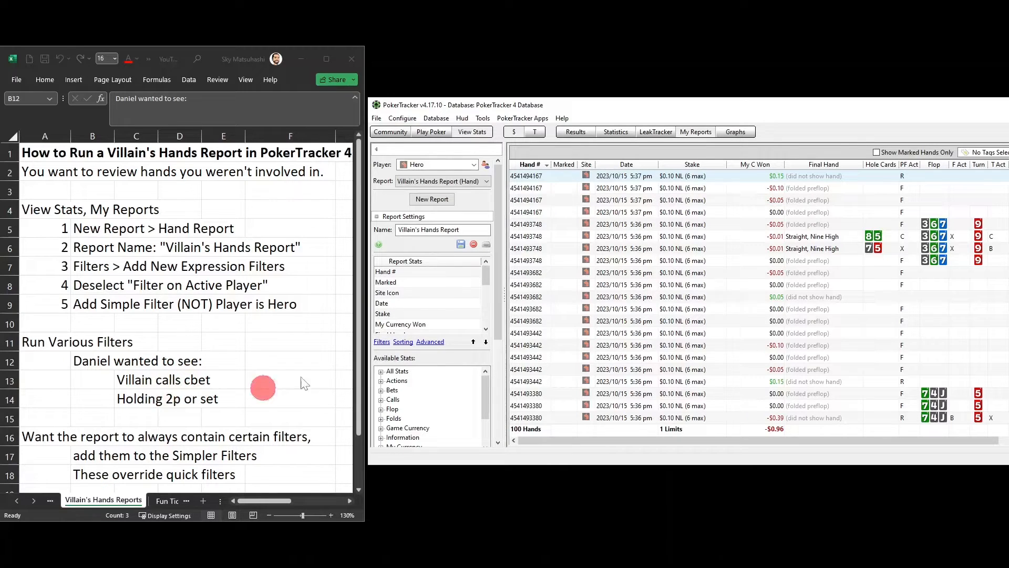
{"action": "left_click", "coordinate": [380, 340]}
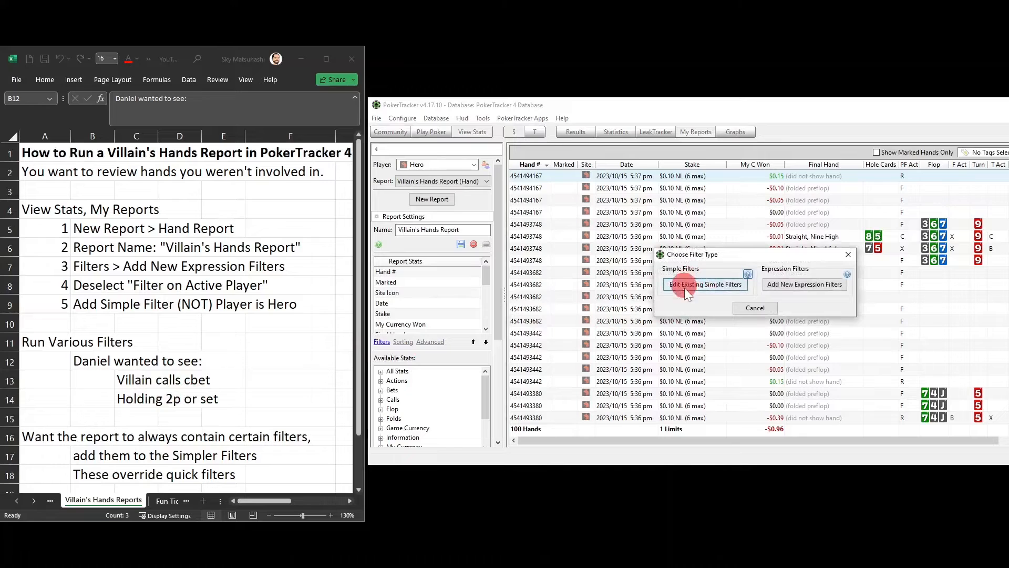
{"action": "left_click", "coordinate": [755, 308]}
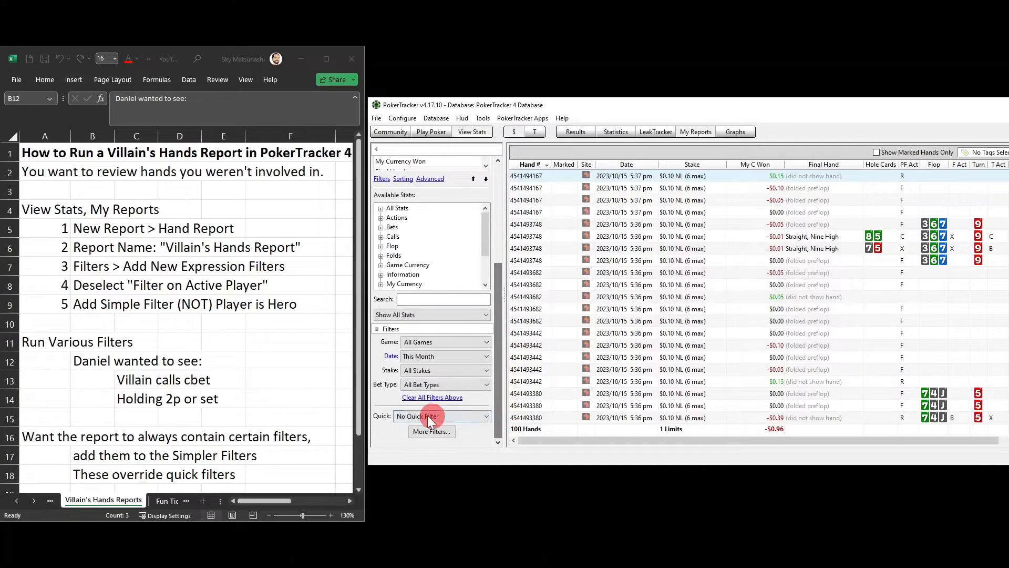
{"action": "left_click", "coordinate": [440, 416]}
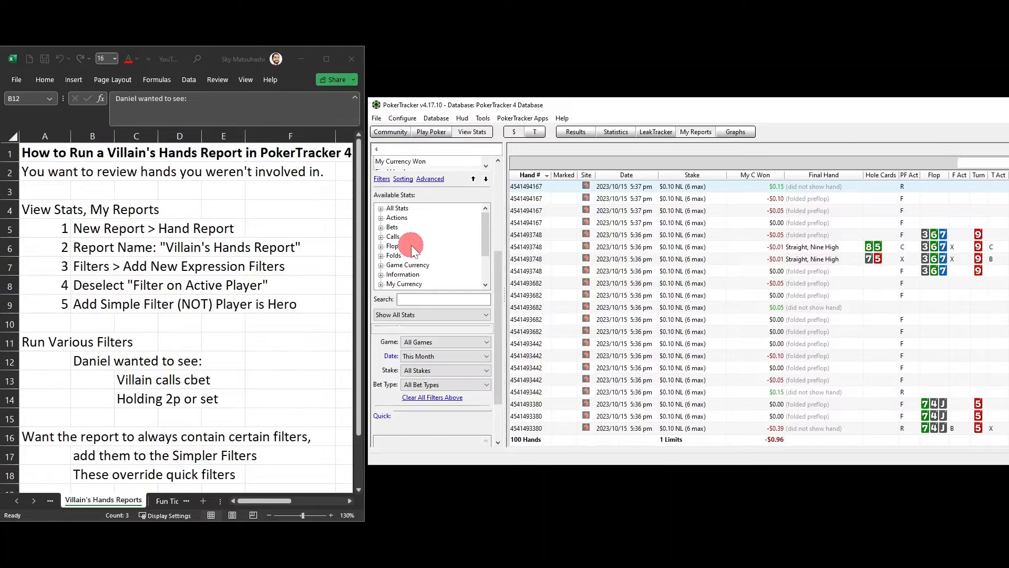
{"action": "left_click", "coordinate": [442, 415]}
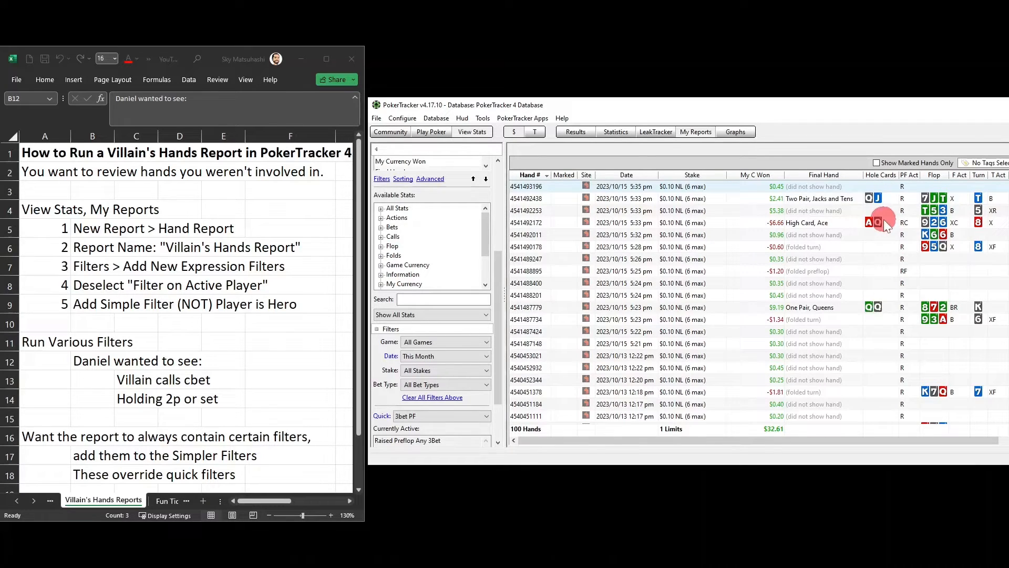
{"action": "mouse_move", "coordinate": [884, 200]}
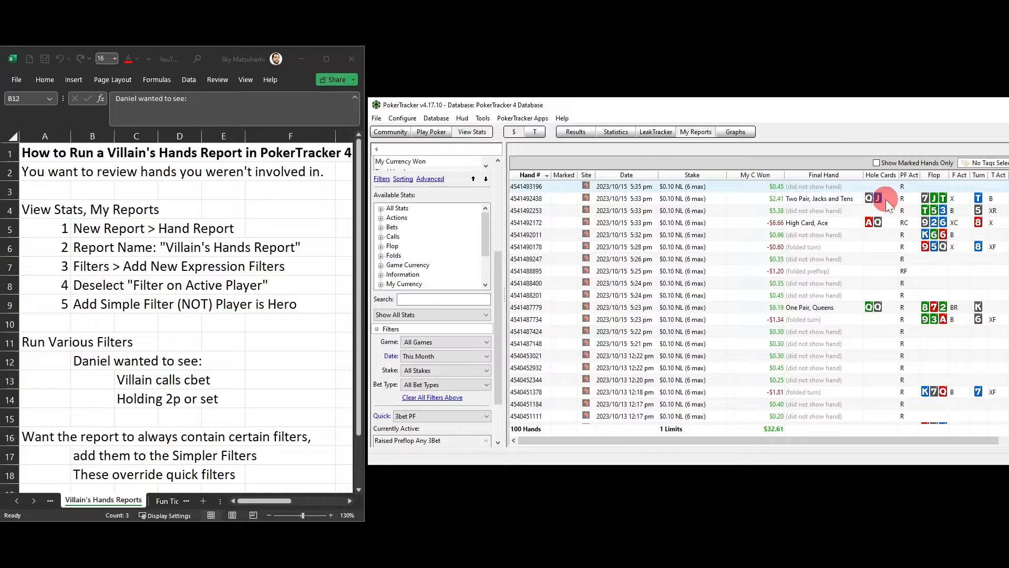
{"action": "mouse_move", "coordinate": [879, 219]}
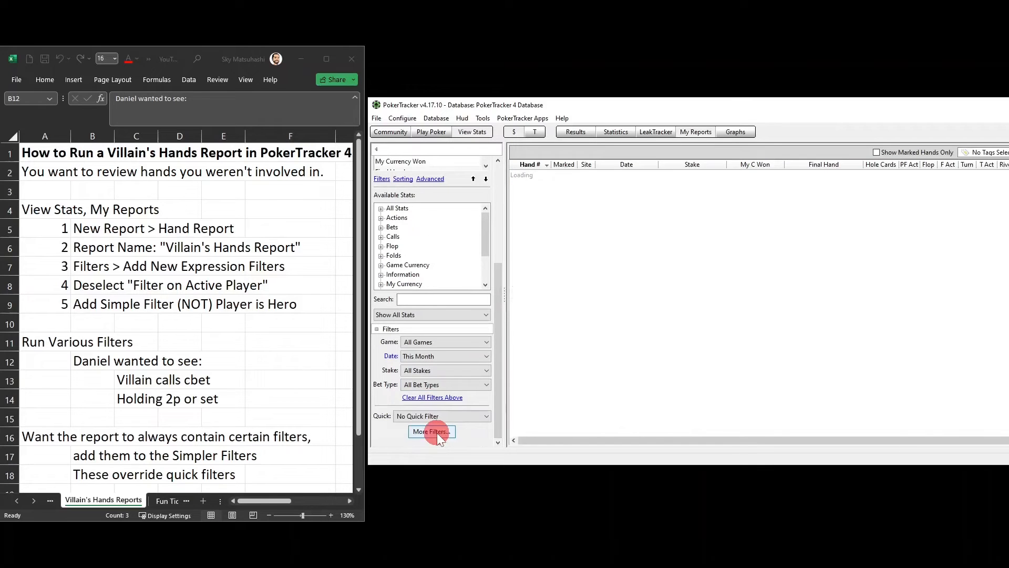
{"action": "left_click", "coordinate": [431, 431]}
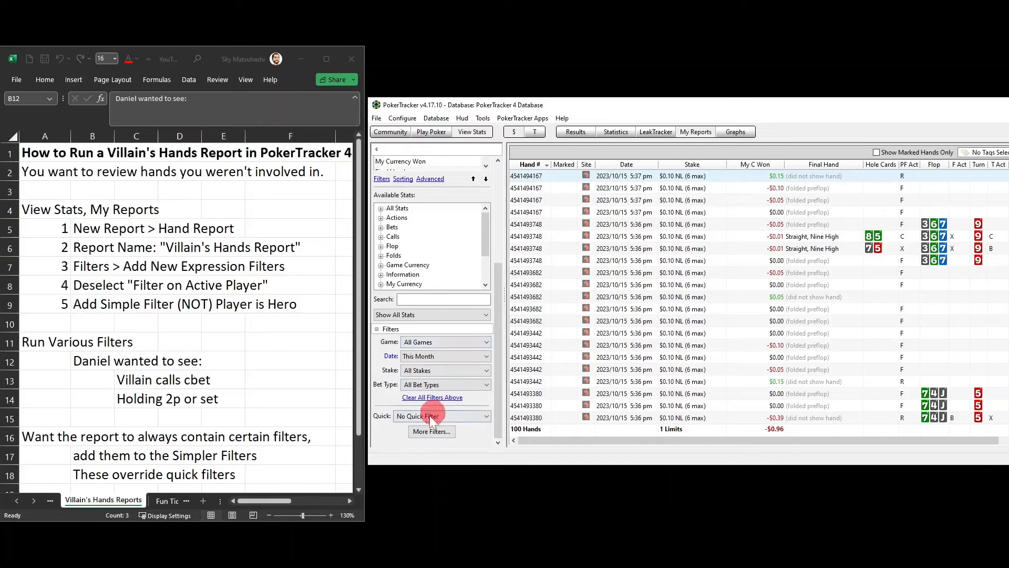
{"action": "mouse_move", "coordinate": [190, 419]}
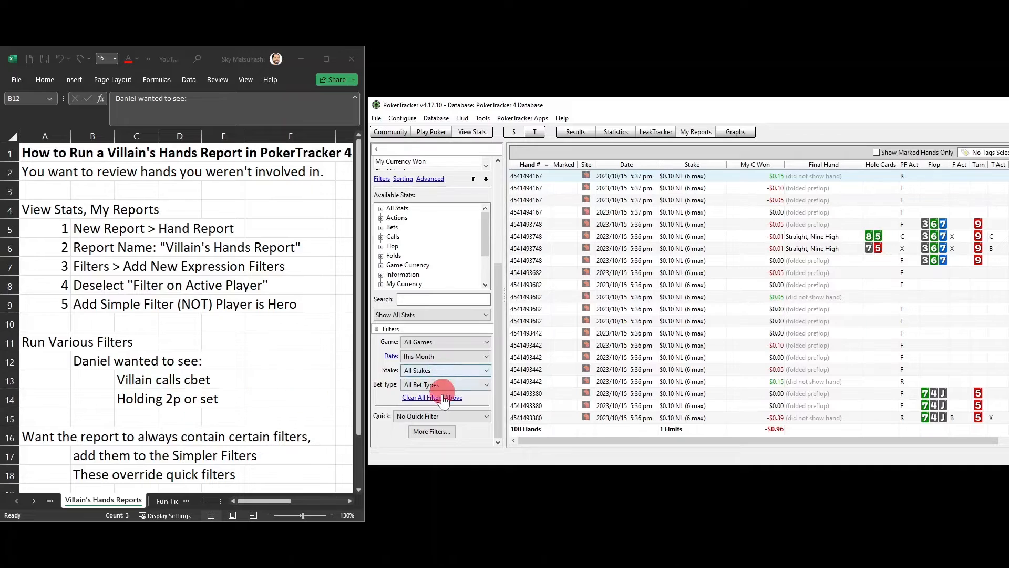
{"action": "left_click", "coordinate": [431, 431]}
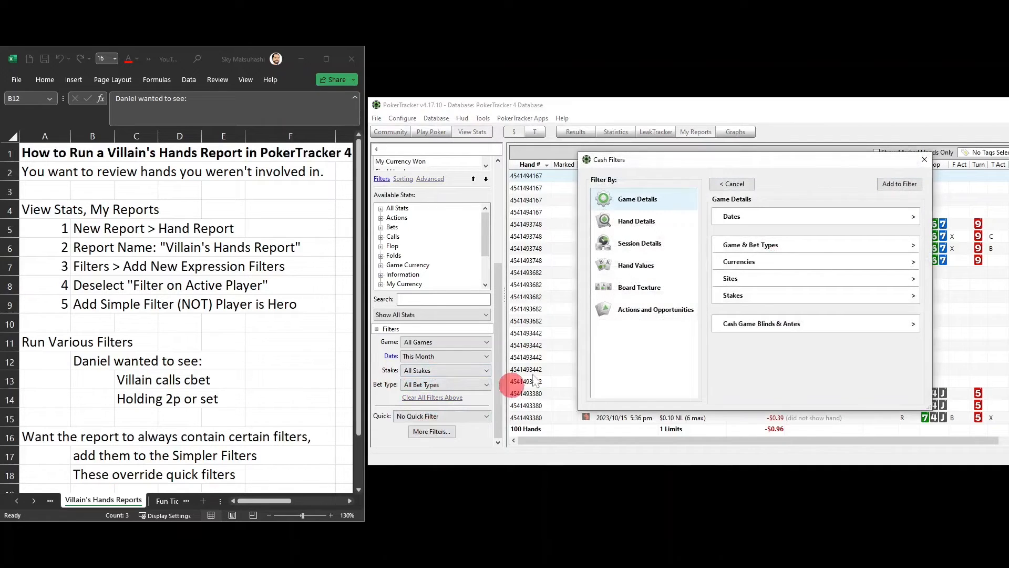
{"action": "left_click", "coordinate": [655, 309]}
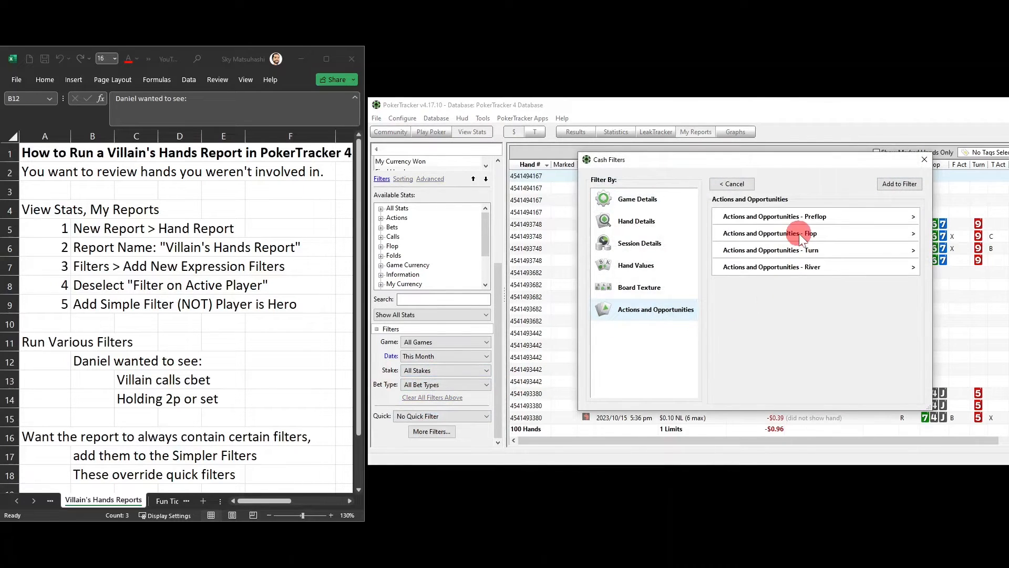
{"action": "left_click", "coordinate": [773, 233]}
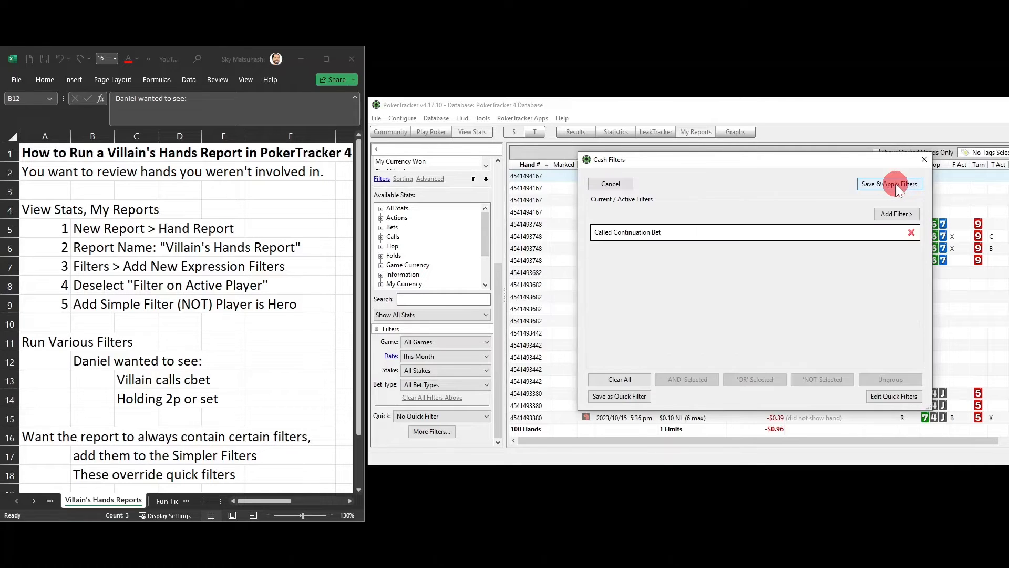
{"action": "left_click", "coordinate": [889, 183]}
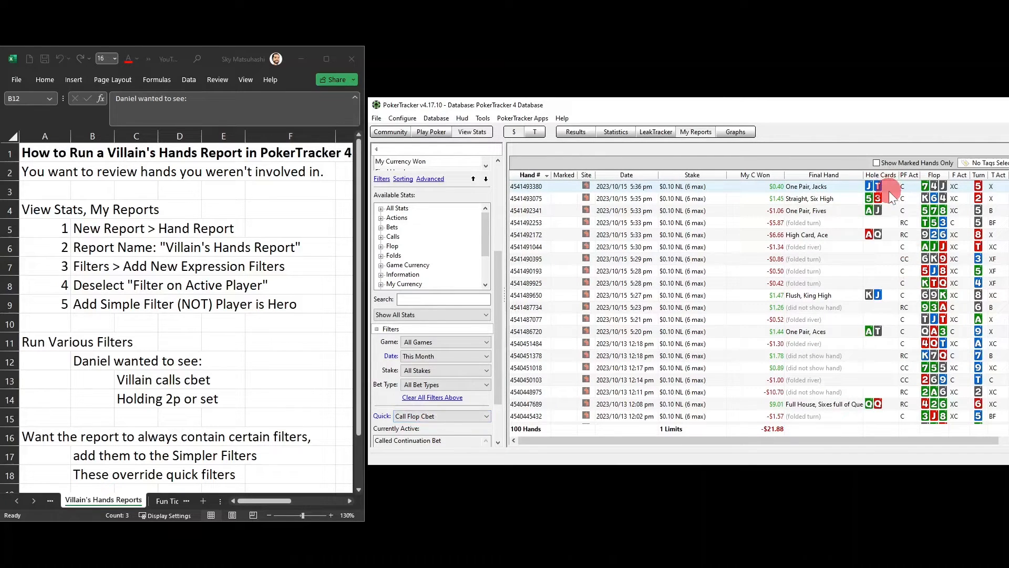
{"action": "mouse_move", "coordinate": [652, 338]}
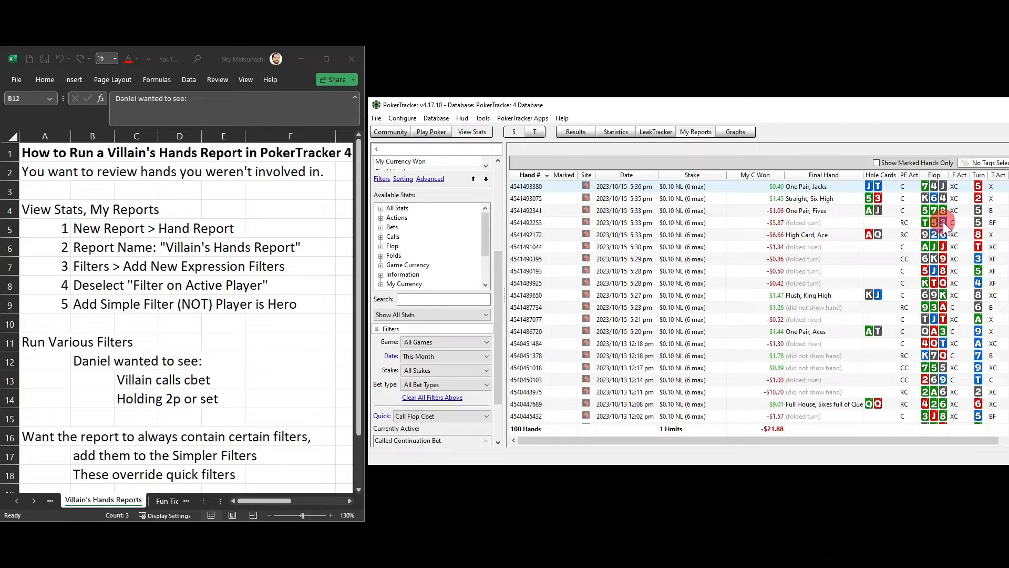
{"action": "mouse_move", "coordinate": [992, 225]}
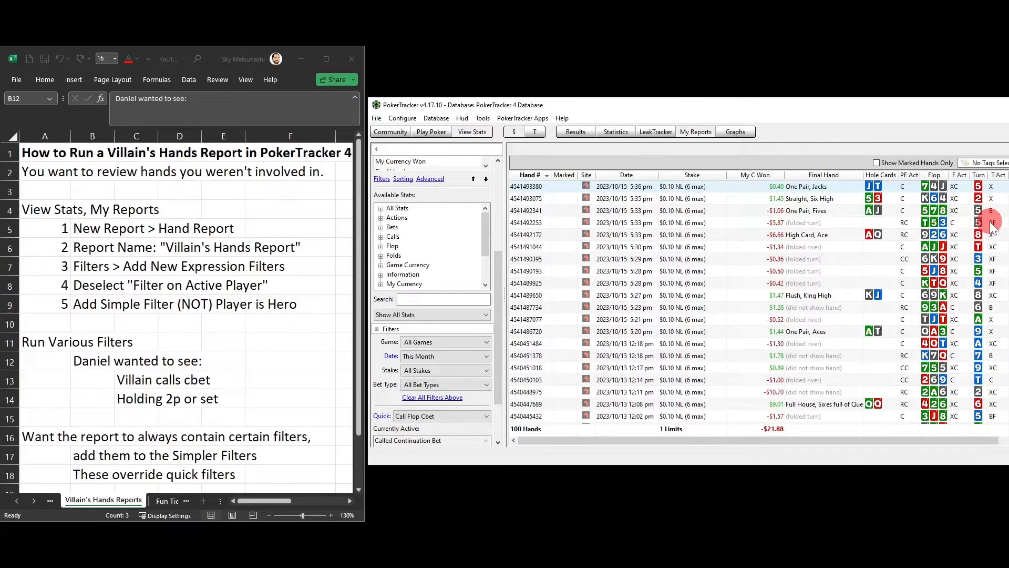
{"action": "mouse_move", "coordinate": [991, 223]}
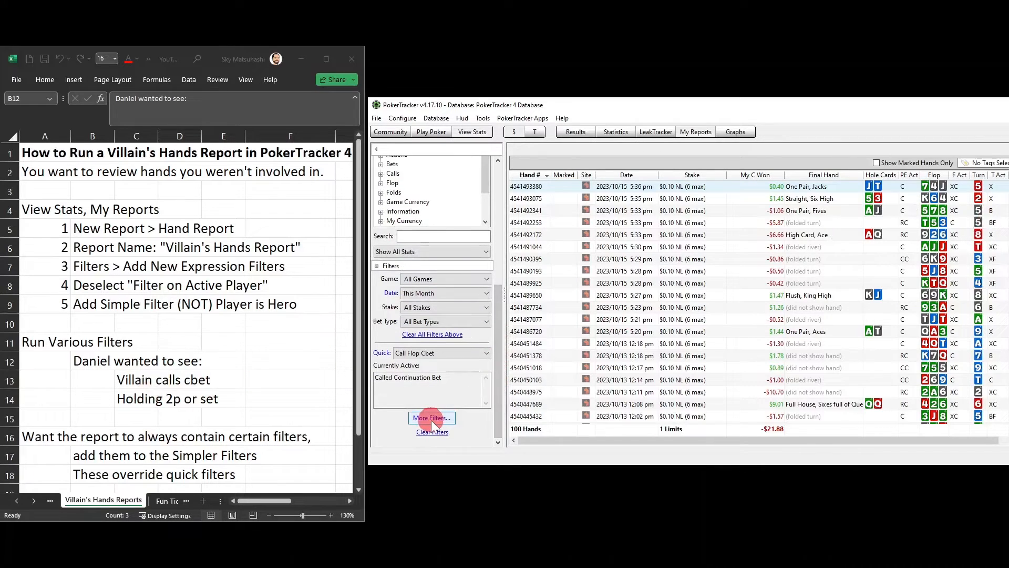
Step: Add a Hand Values condition: Made Two Pair on Flop using two hole cards
{"action": "left_click", "coordinate": [431, 417]}
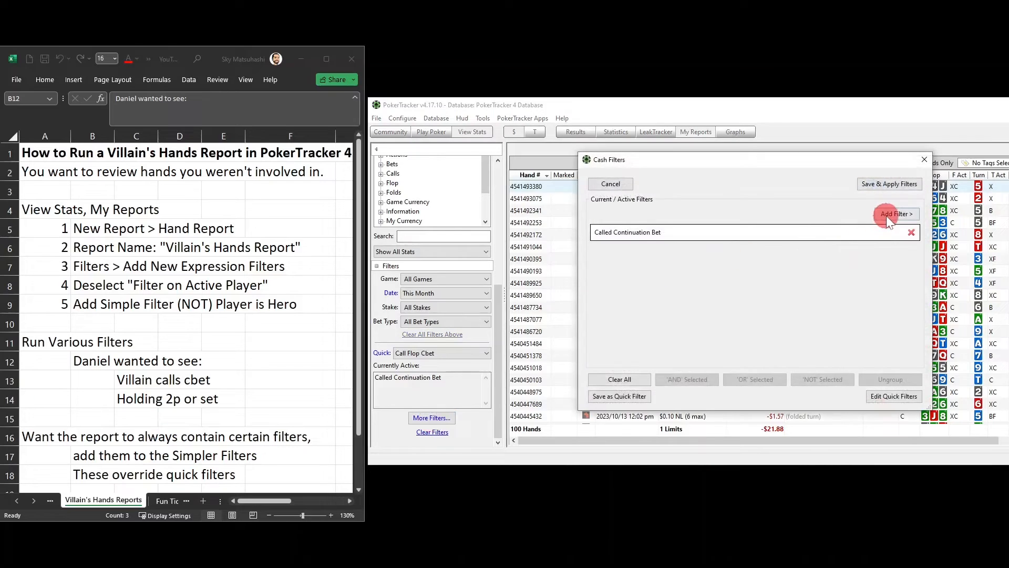
{"action": "left_click", "coordinate": [893, 213]}
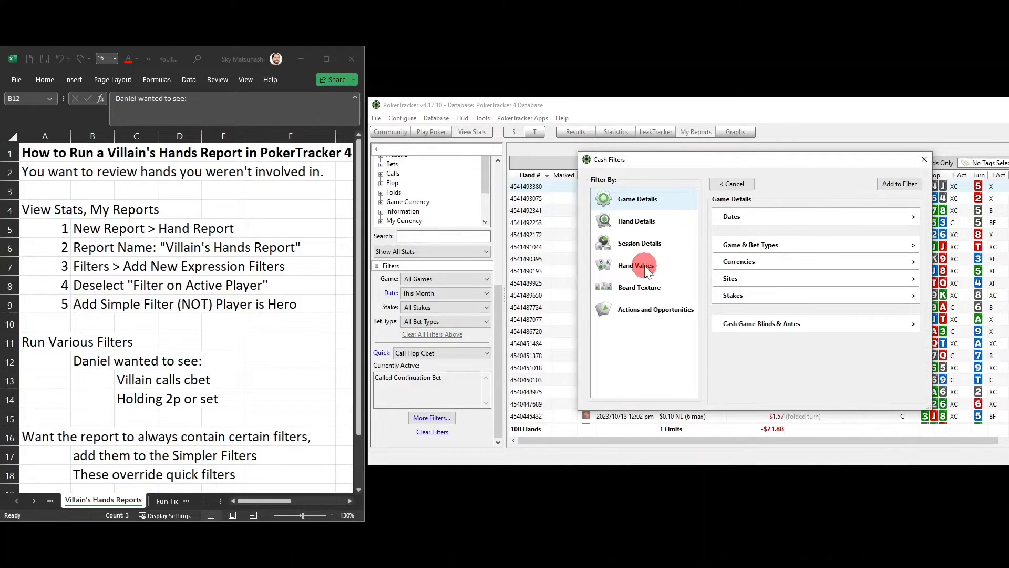
{"action": "left_click", "coordinate": [636, 265]}
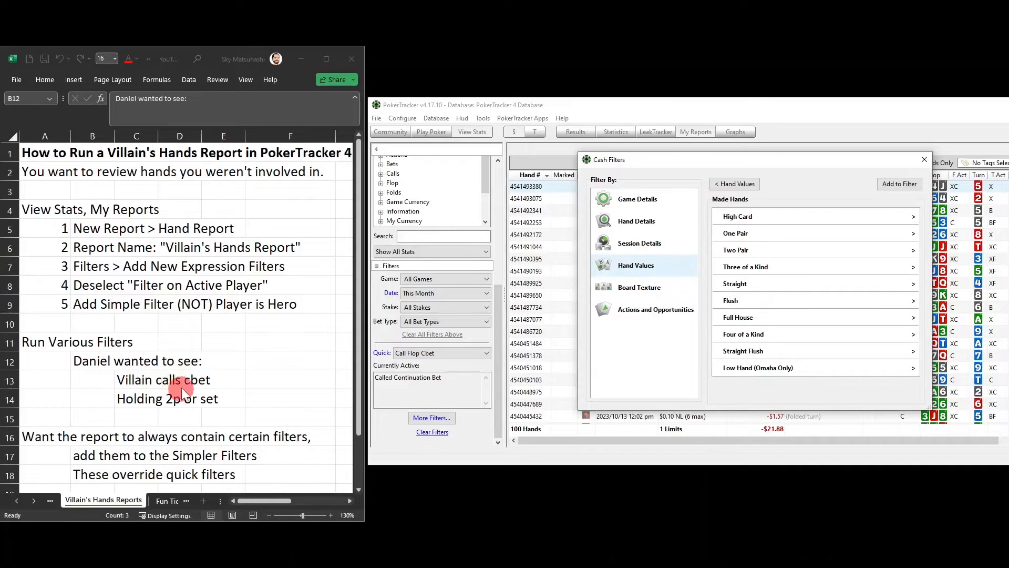
{"action": "mouse_move", "coordinate": [779, 215]}
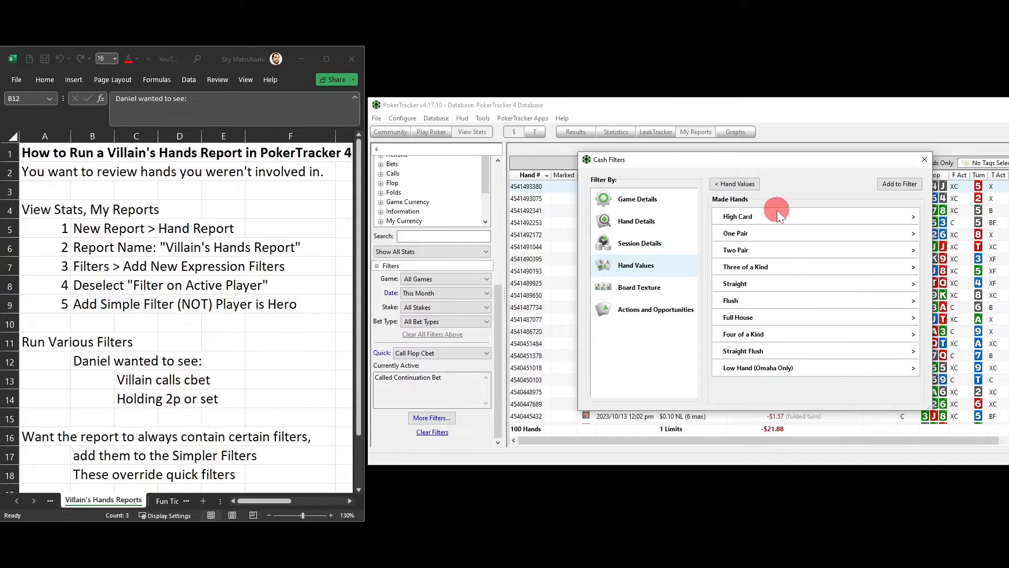
{"action": "mouse_move", "coordinate": [764, 353]}
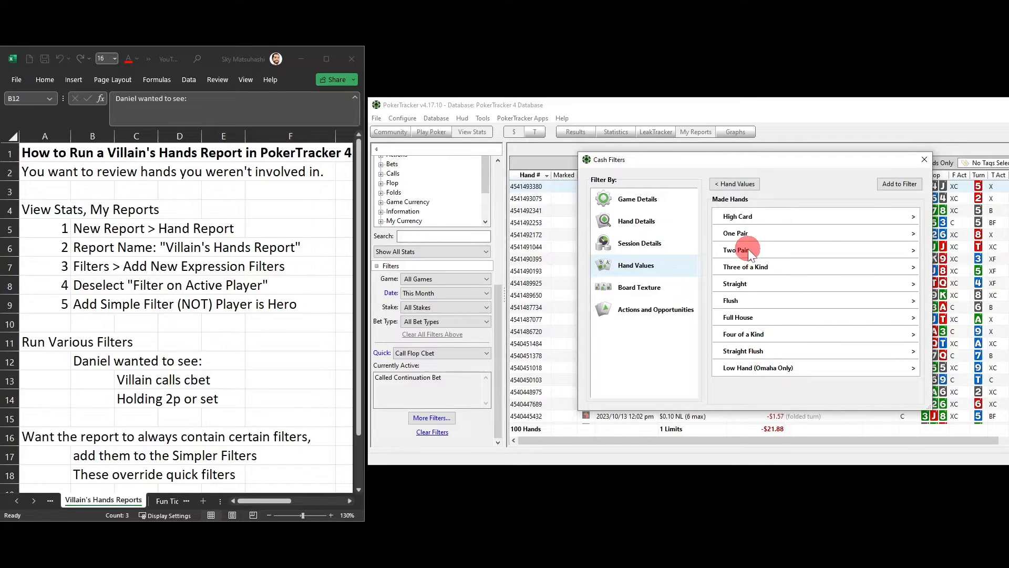
{"action": "left_click", "coordinate": [736, 250]}
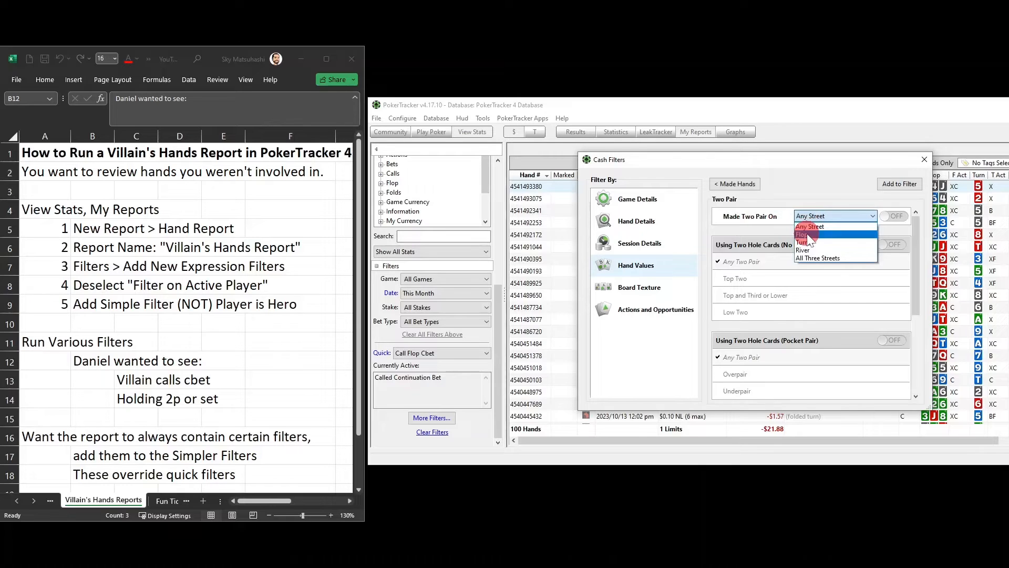
{"action": "left_click", "coordinate": [804, 233]}
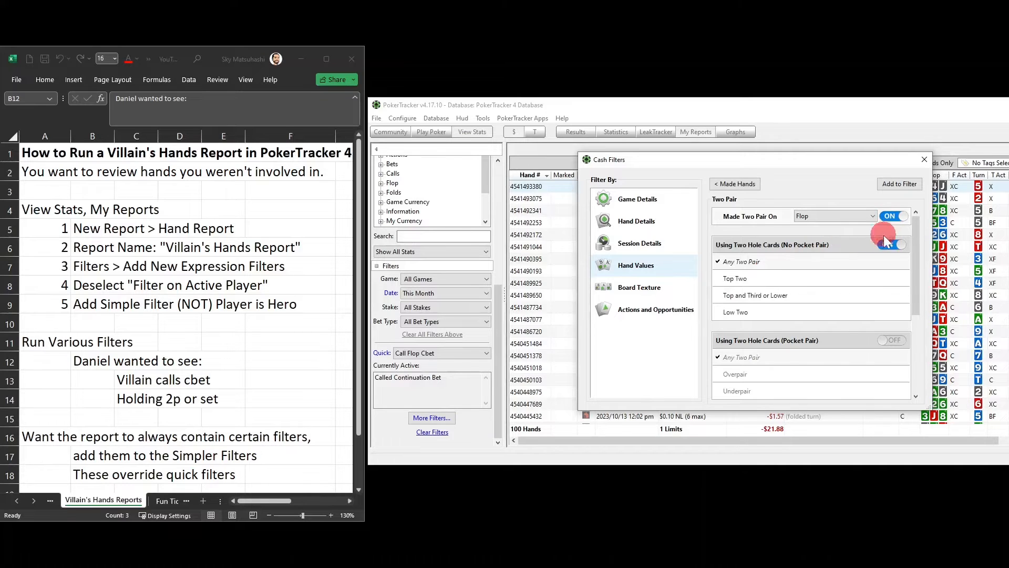
{"action": "left_click", "coordinate": [899, 182]}
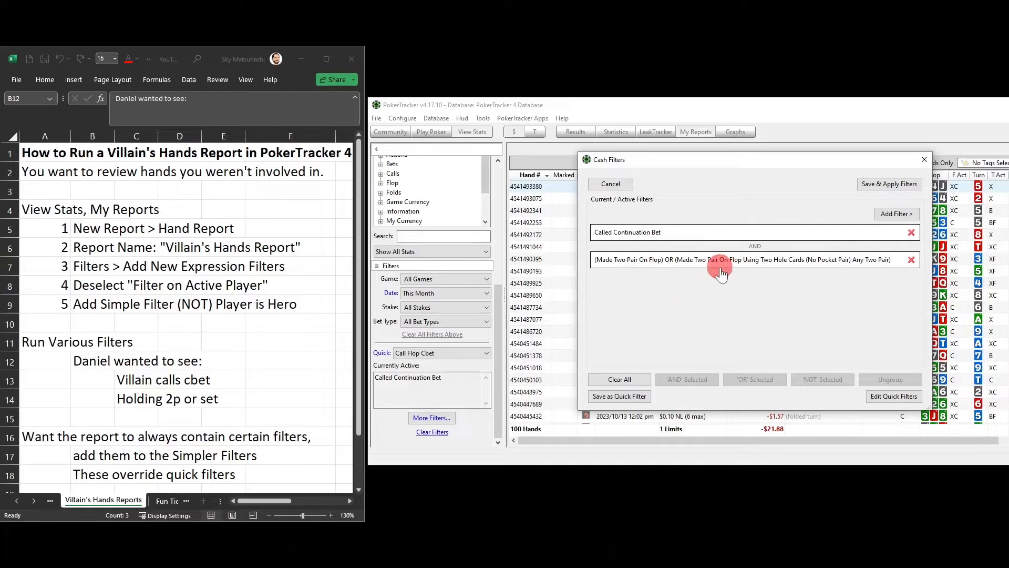
{"action": "mouse_move", "coordinate": [653, 261]}
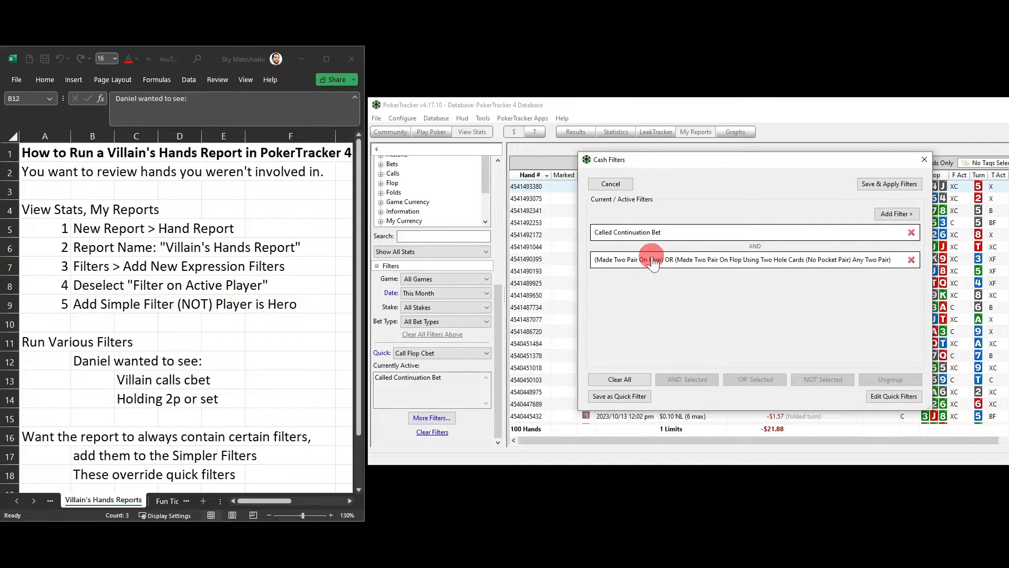
{"action": "mouse_move", "coordinate": [746, 263]}
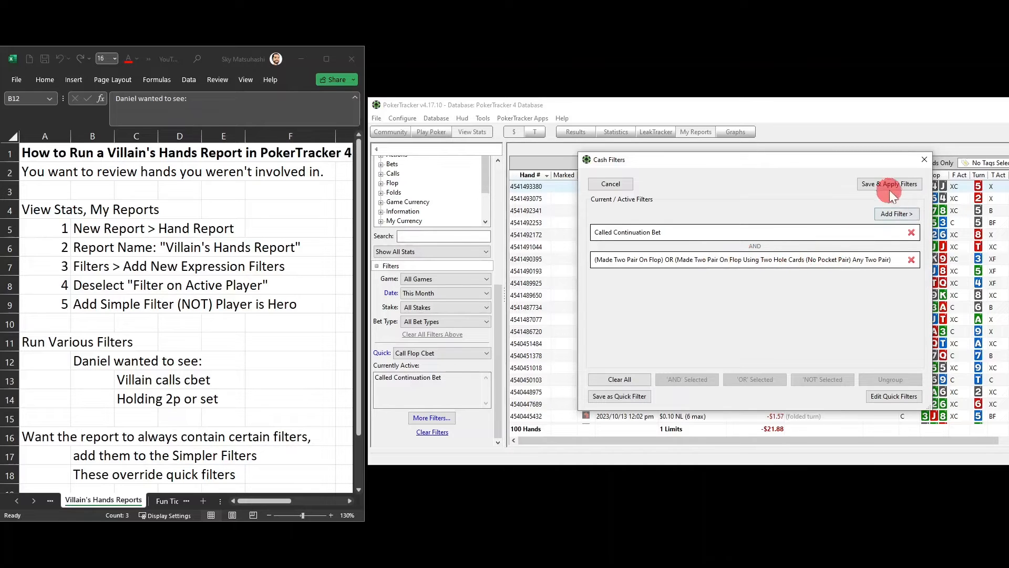
Step: Save and apply the combined c-bet and two pair filters, leaving 4 hands
{"action": "left_click", "coordinate": [890, 183]}
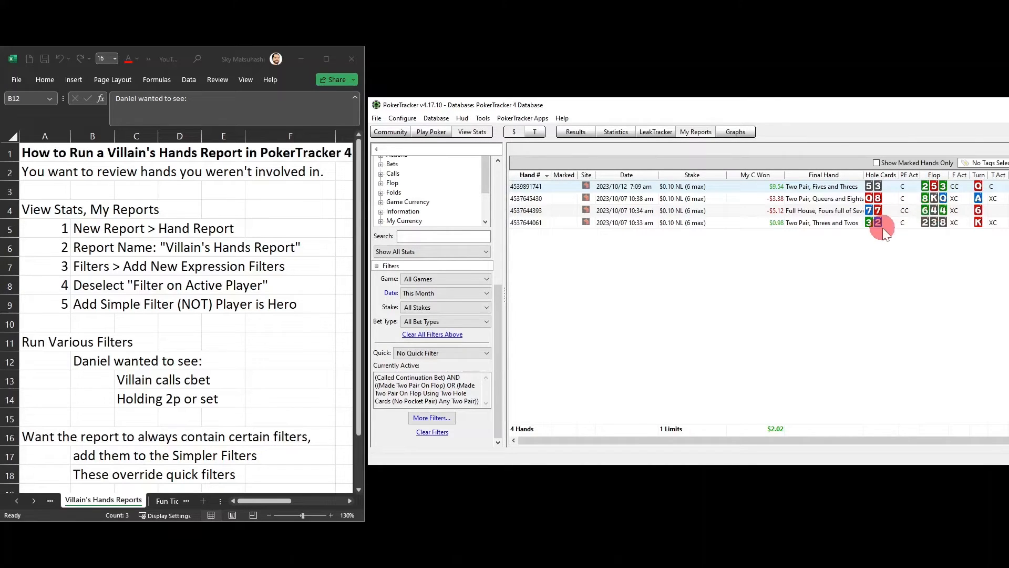
{"action": "mouse_move", "coordinate": [882, 229]}
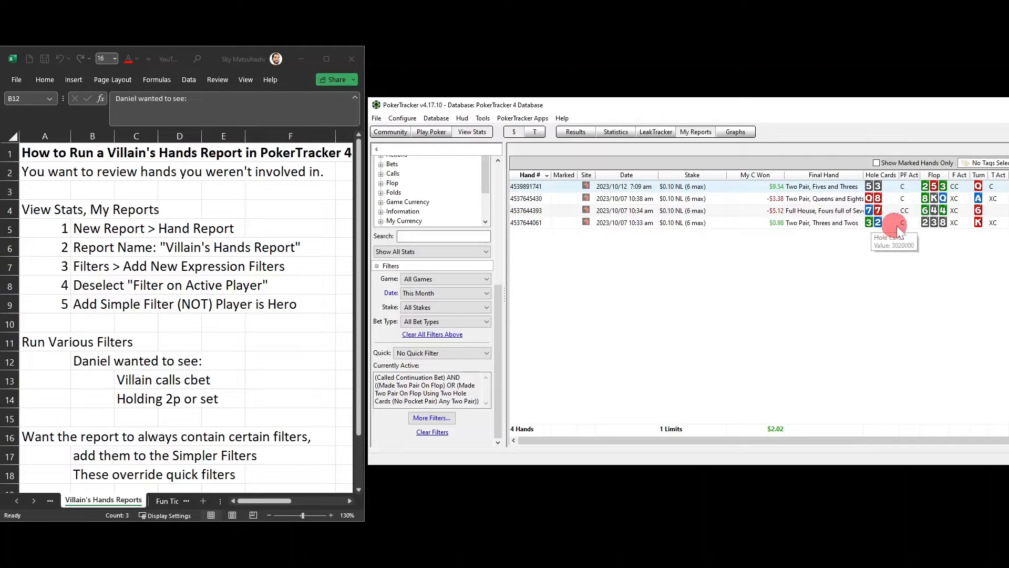
{"action": "mouse_move", "coordinate": [930, 227]}
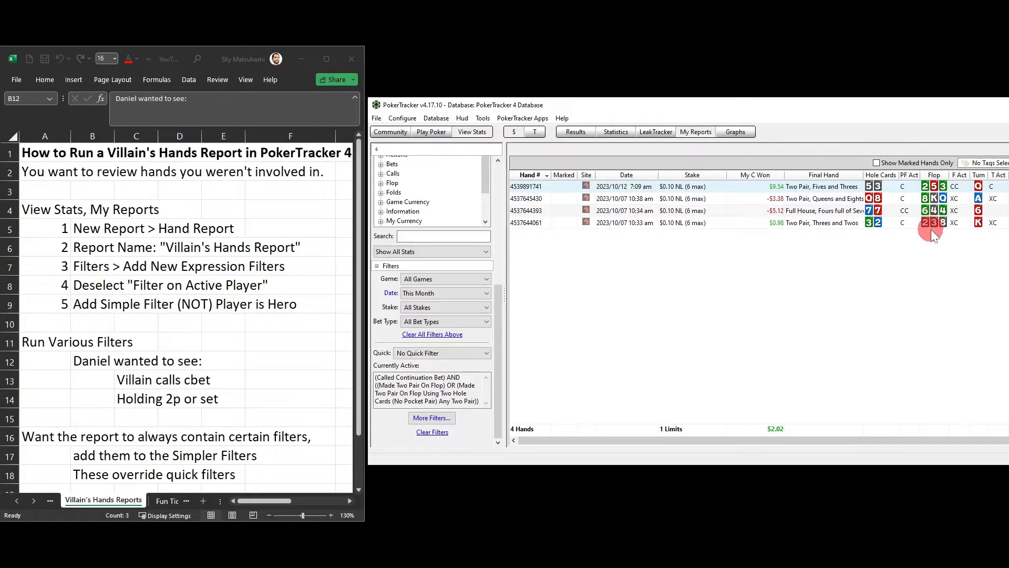
{"action": "mouse_move", "coordinate": [936, 209]}
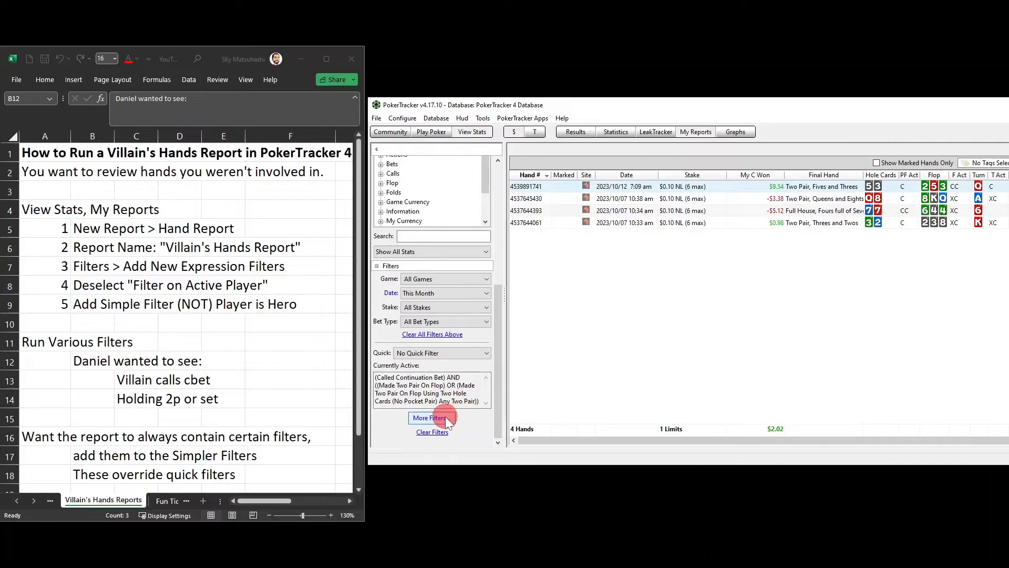
Step: Ungroup the two pair conditions, drop plain Made Two Pair On Flop, and apply, leaving 3 hands
{"action": "left_click", "coordinate": [429, 417]}
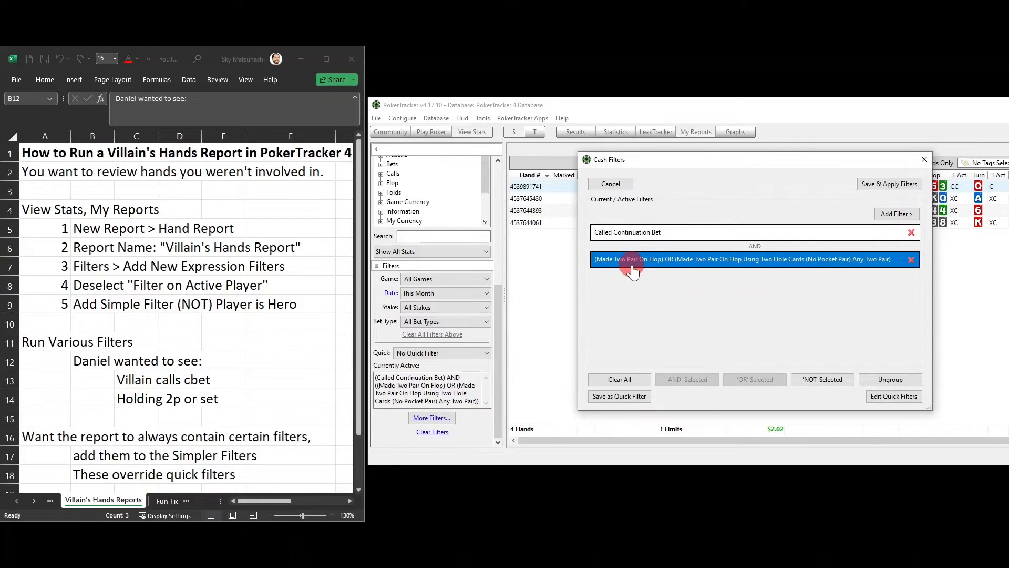
{"action": "mouse_move", "coordinate": [660, 267]}
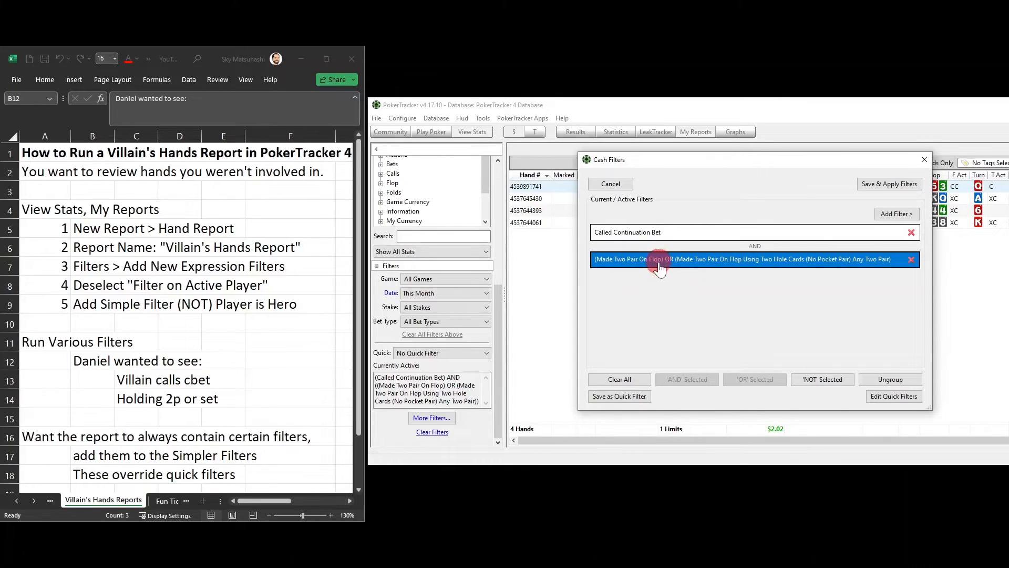
{"action": "left_click", "coordinate": [891, 379]}
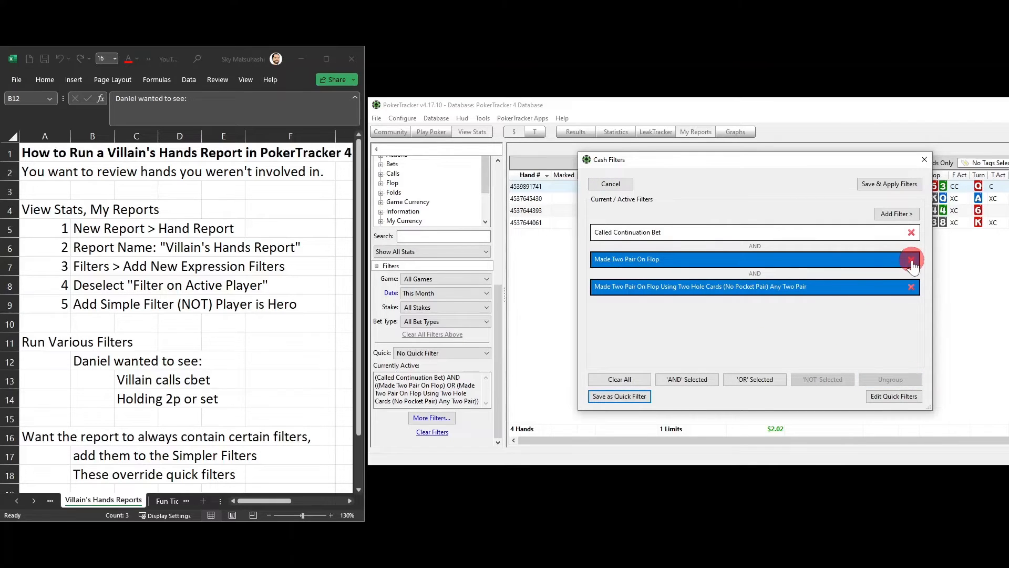
{"action": "mouse_move", "coordinate": [773, 164]}
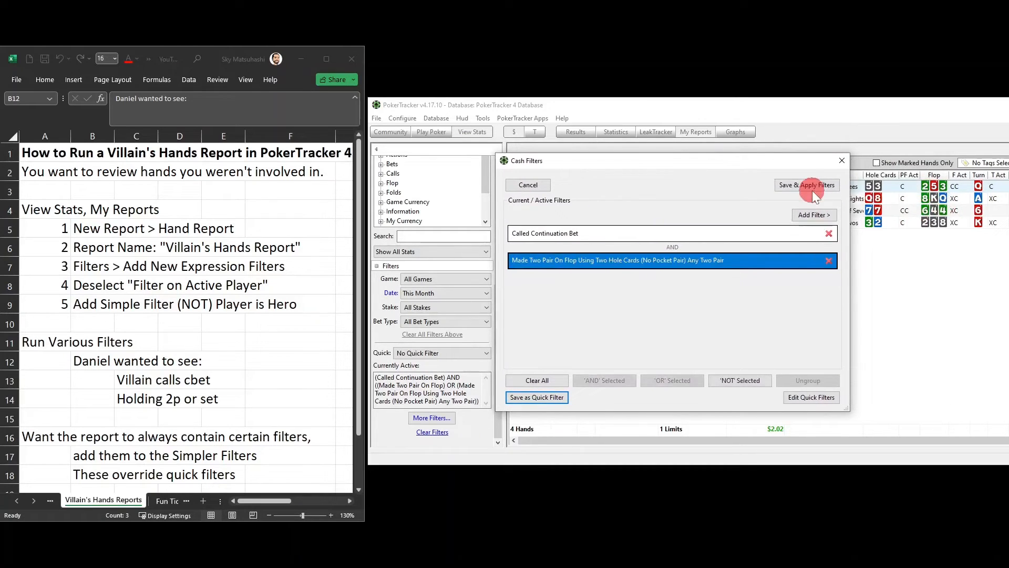
{"action": "mouse_move", "coordinate": [203, 406]}
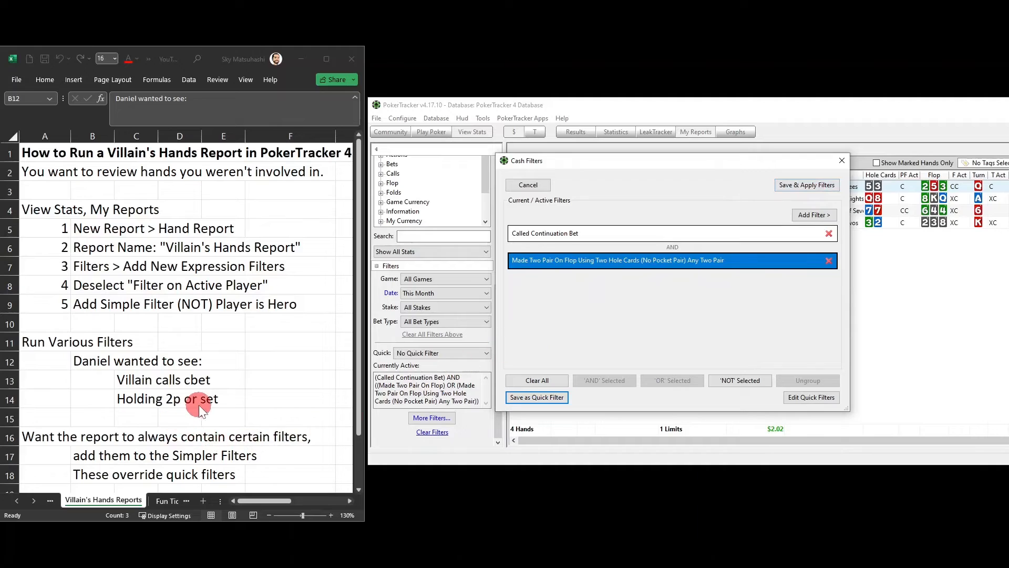
{"action": "mouse_move", "coordinate": [588, 271]}
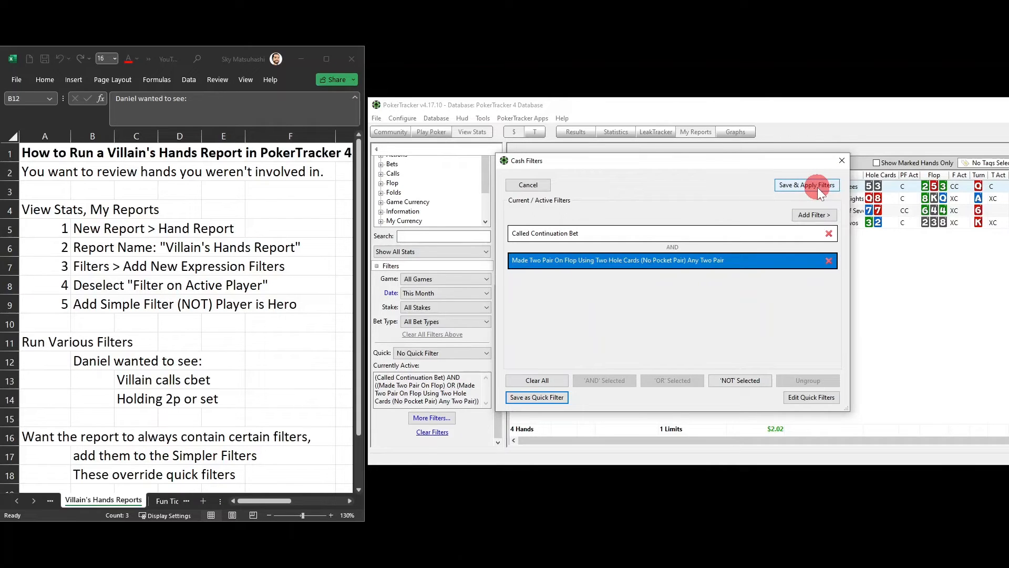
{"action": "left_click", "coordinate": [806, 185]}
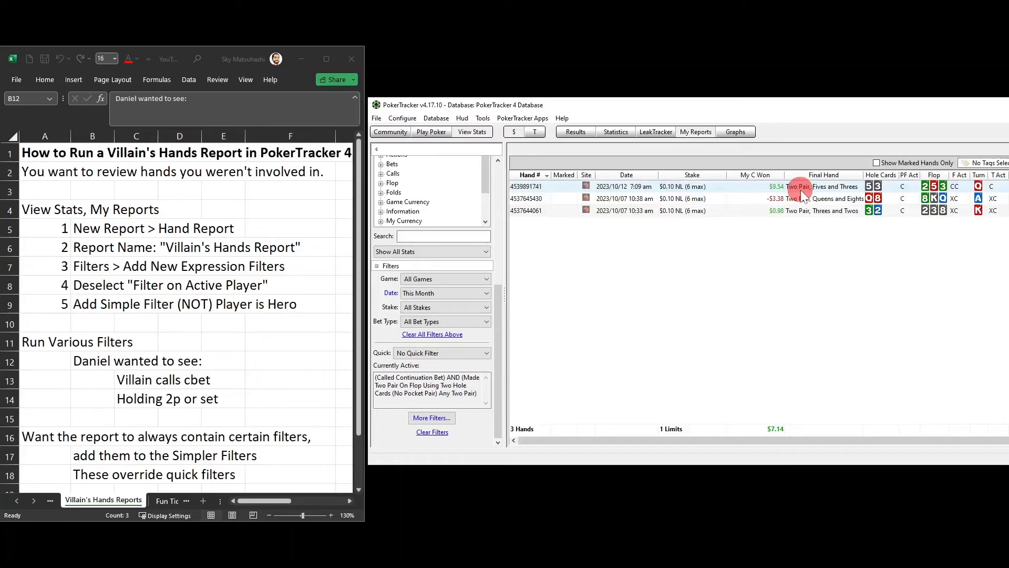
{"action": "mouse_move", "coordinate": [941, 231]}
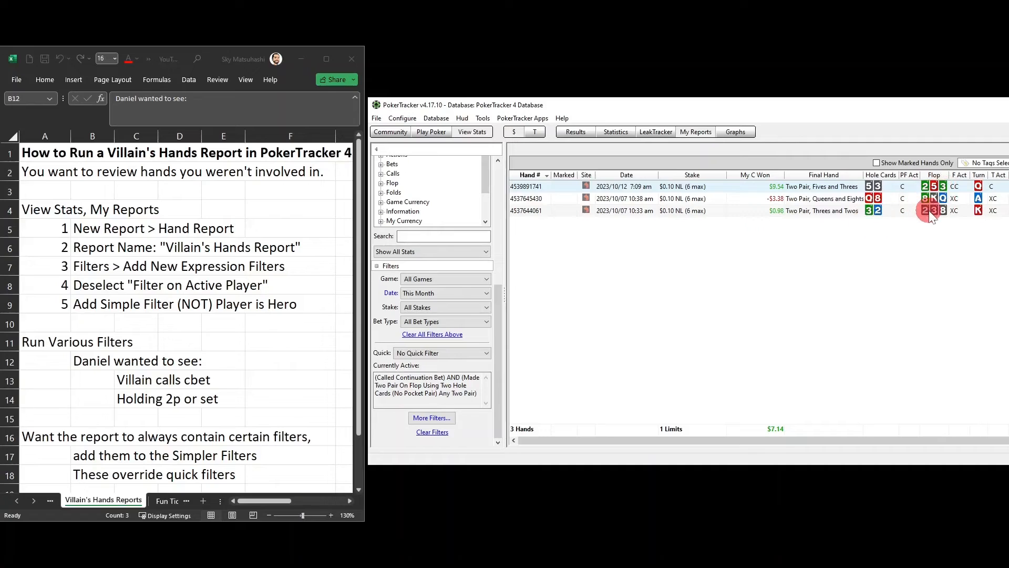
{"action": "mouse_move", "coordinate": [932, 211]}
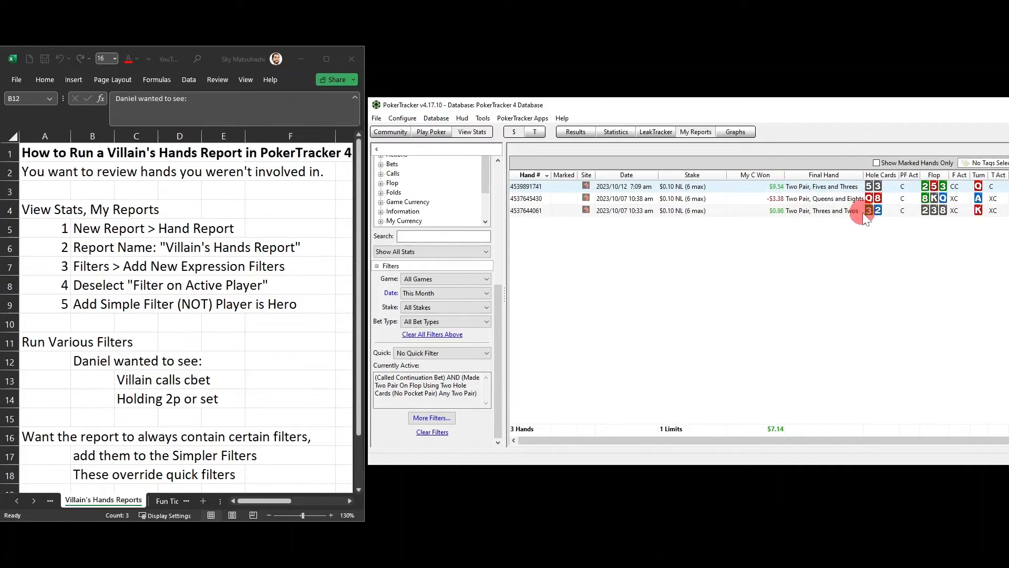
{"action": "mouse_move", "coordinate": [868, 211]}
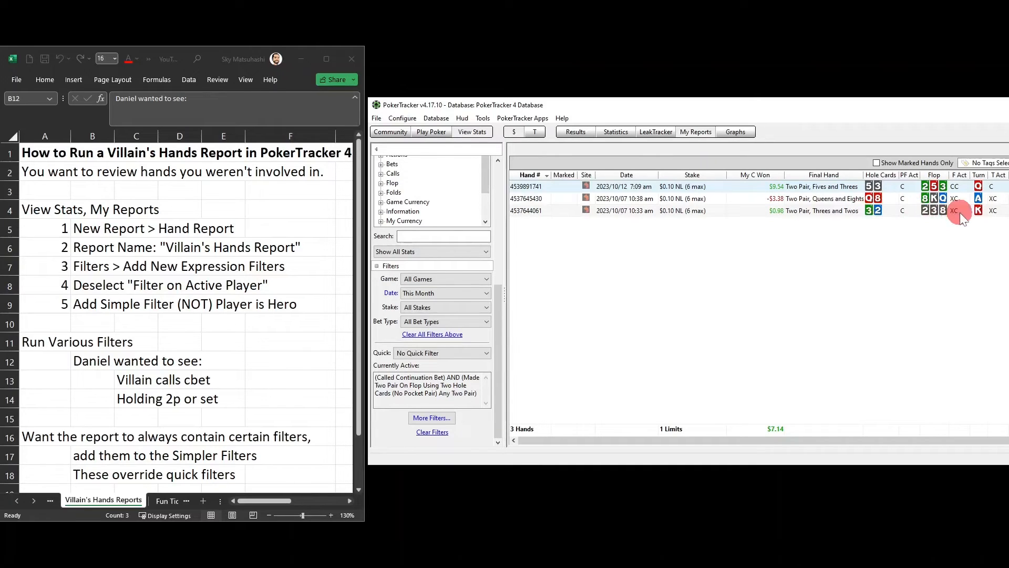
{"action": "mouse_move", "coordinate": [917, 214]}
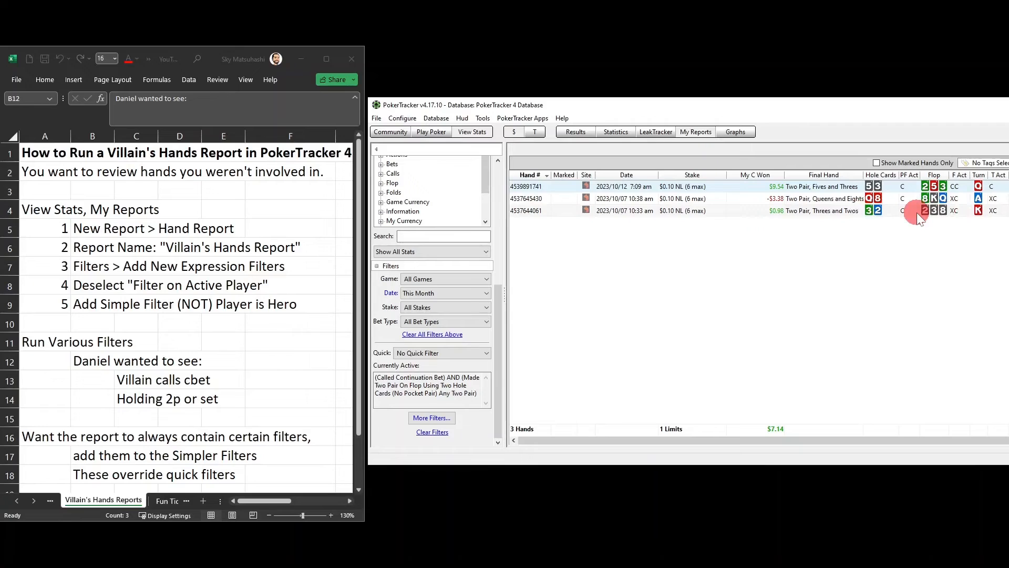
{"action": "mouse_move", "coordinate": [904, 210]}
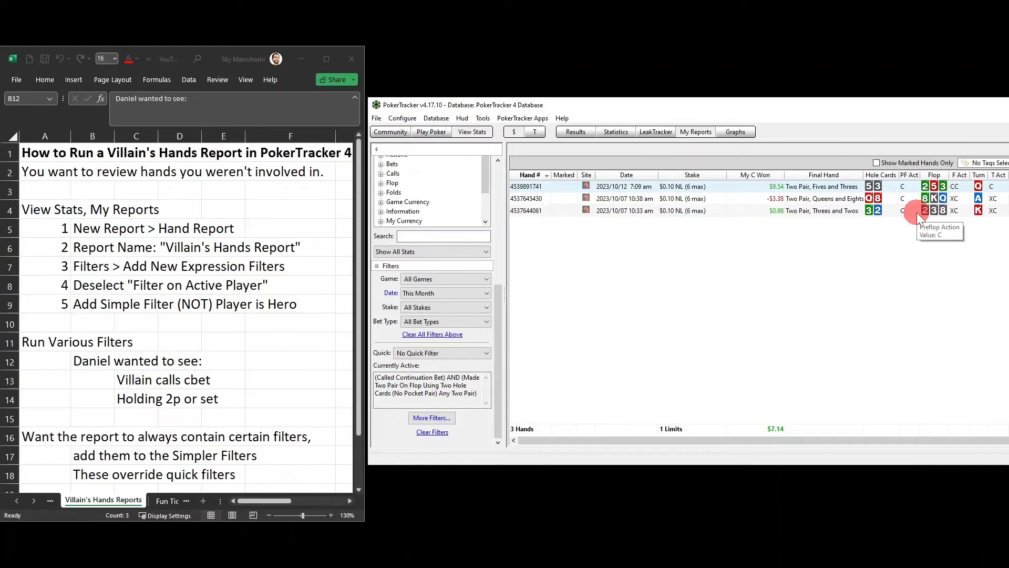
{"action": "mouse_move", "coordinate": [889, 190]}
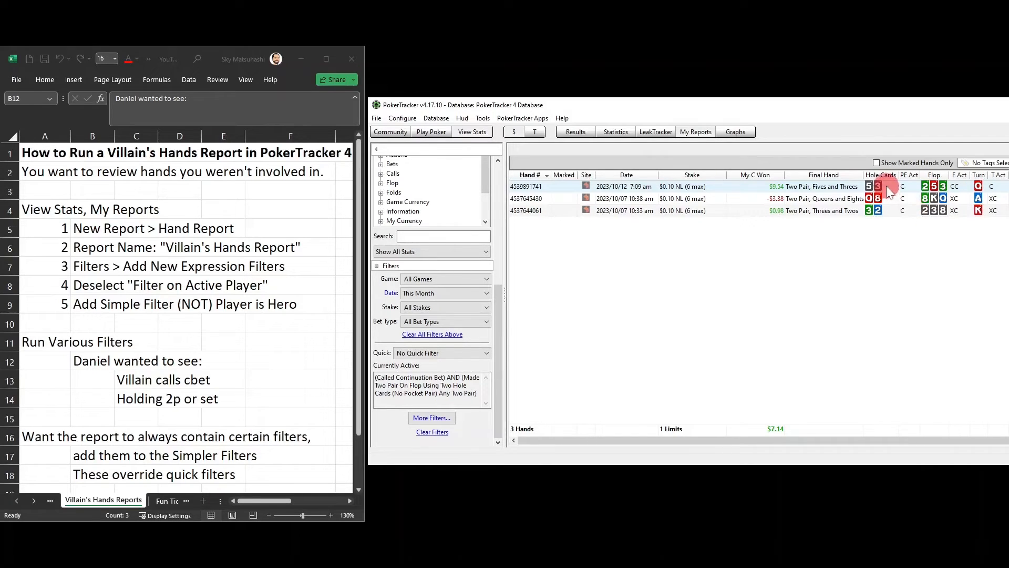
{"action": "mouse_move", "coordinate": [885, 225]}
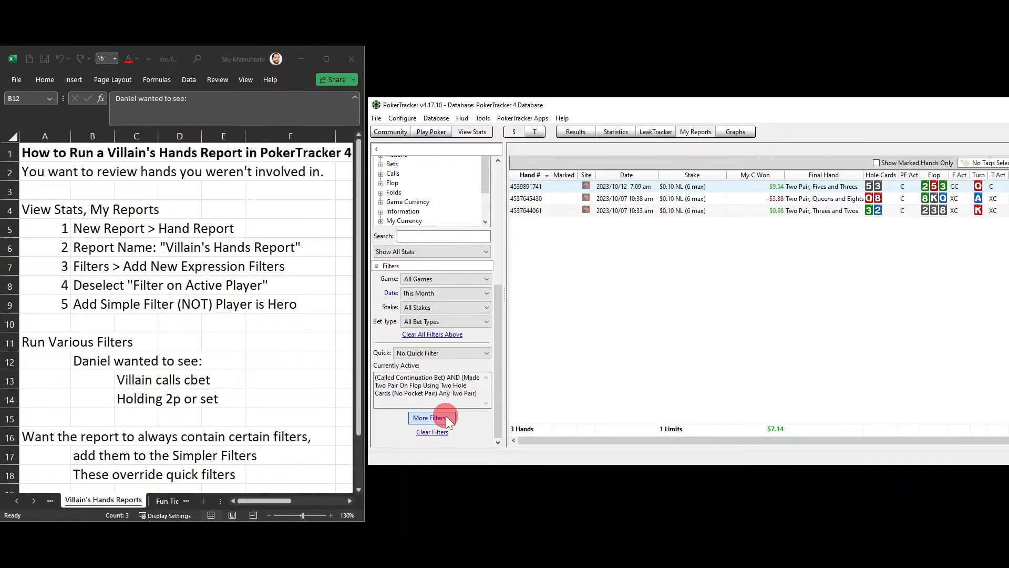
Step: Add a Three of a Kind condition: Any Set with a pocket pair, restricted to the Flop
{"action": "left_click", "coordinate": [432, 417]}
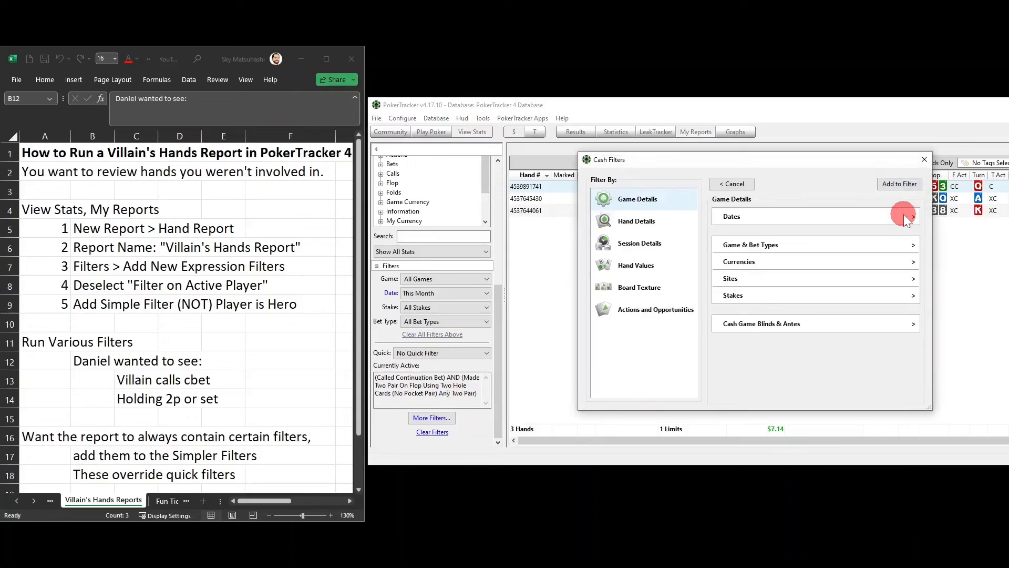
{"action": "left_click", "coordinate": [635, 265]}
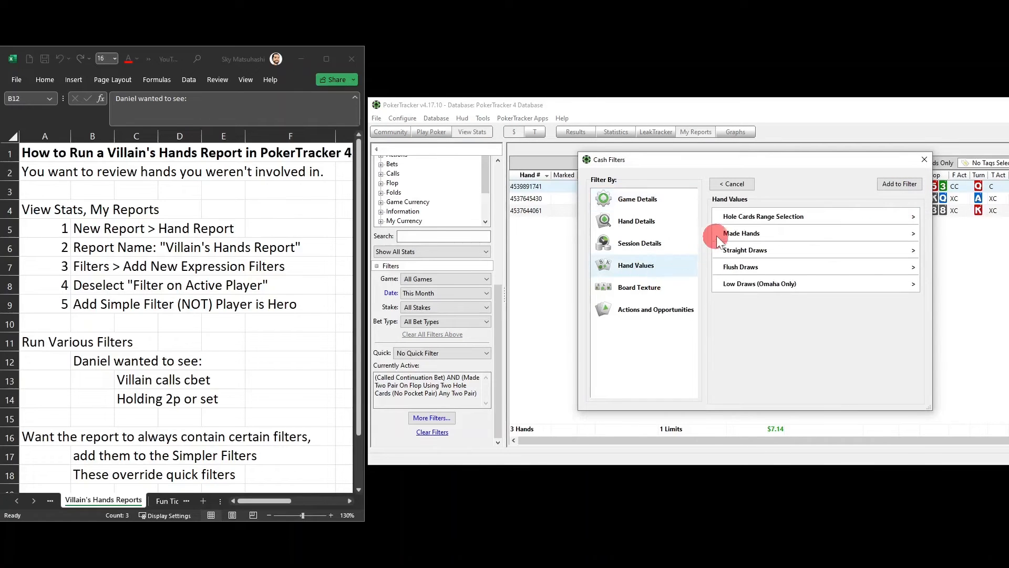
{"action": "left_click", "coordinate": [743, 233]}
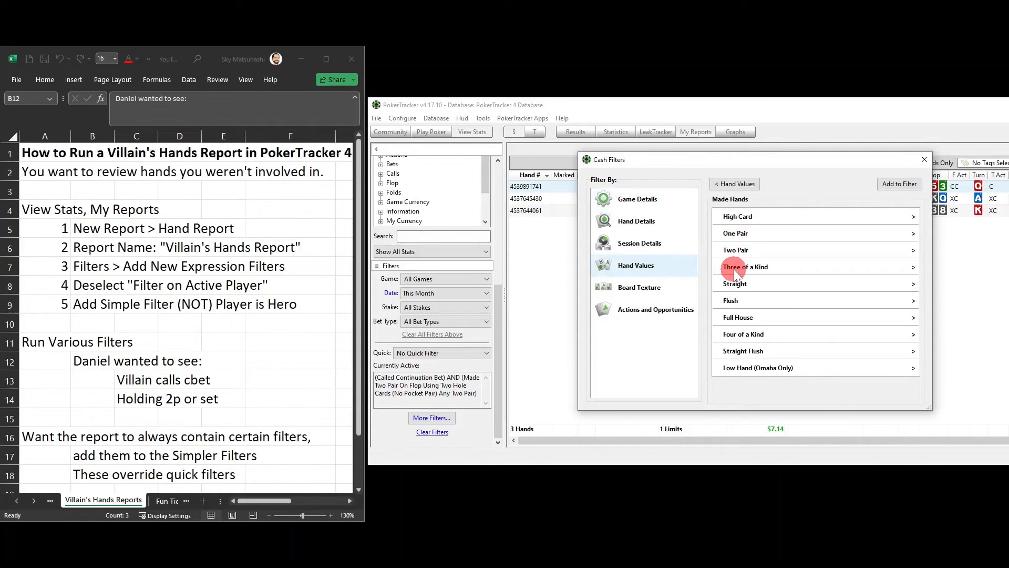
{"action": "left_click", "coordinate": [744, 266]}
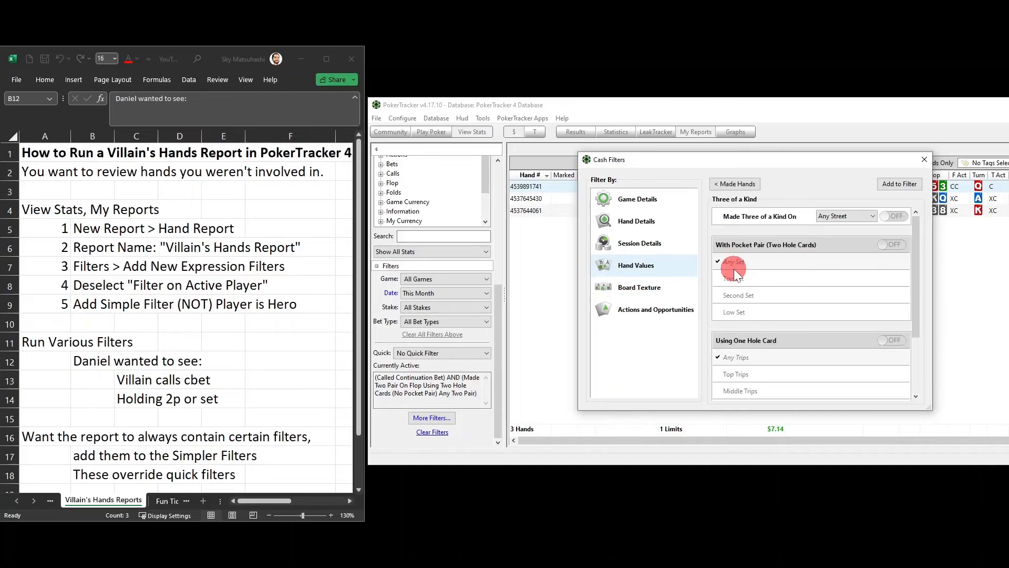
{"action": "left_click", "coordinate": [845, 215]}
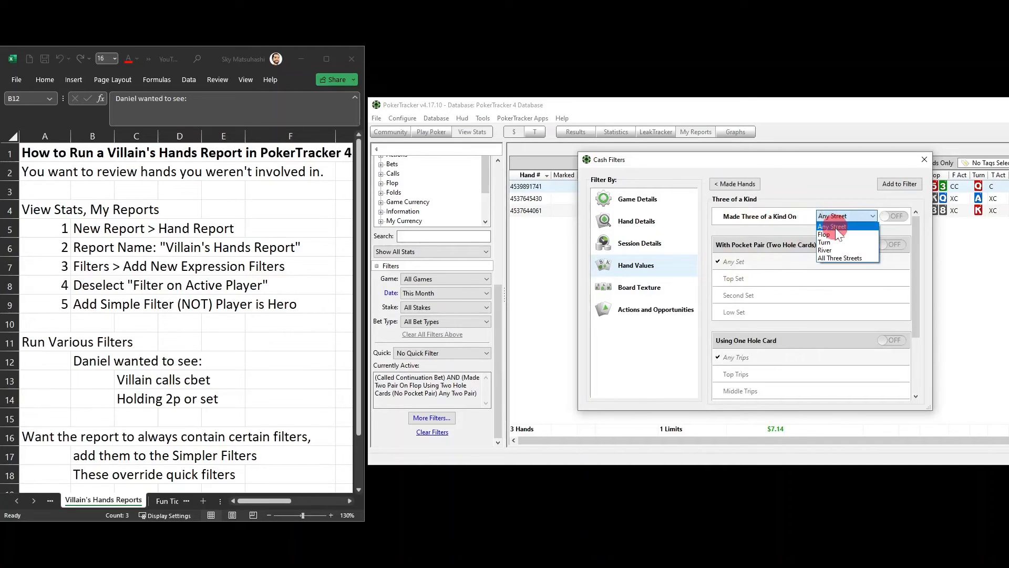
{"action": "left_click", "coordinate": [824, 234]}
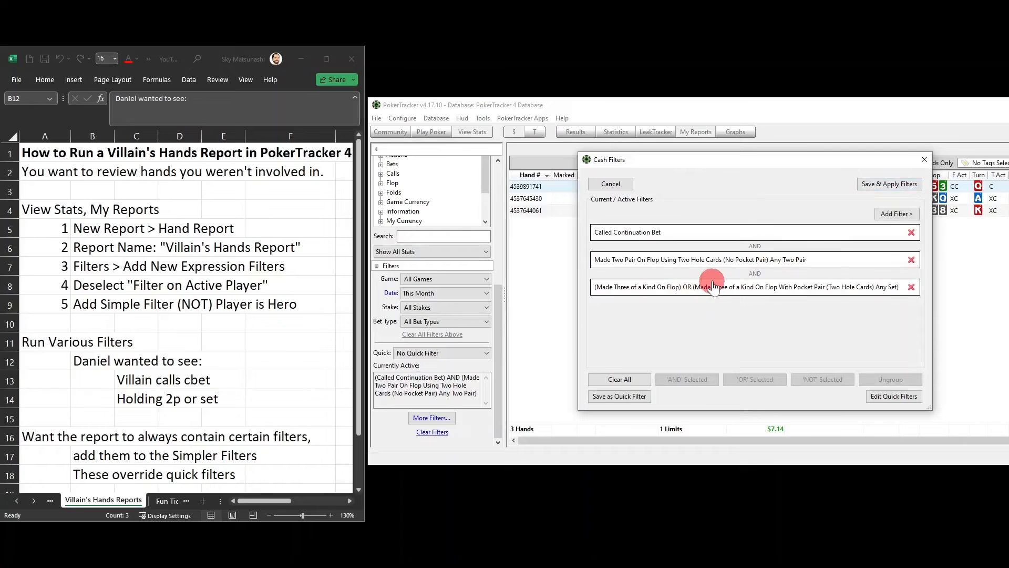
Step: Ungroup the trips-or-set condition and remove the plain 'Made Three of a Kind On Flop' part
{"action": "left_click", "coordinate": [707, 286]}
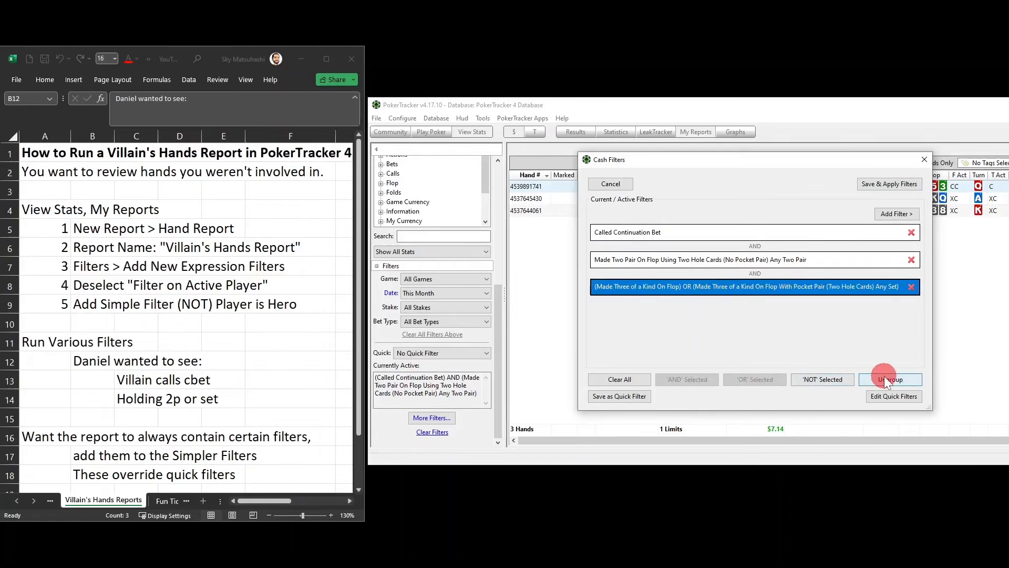
{"action": "left_click", "coordinate": [891, 380]}
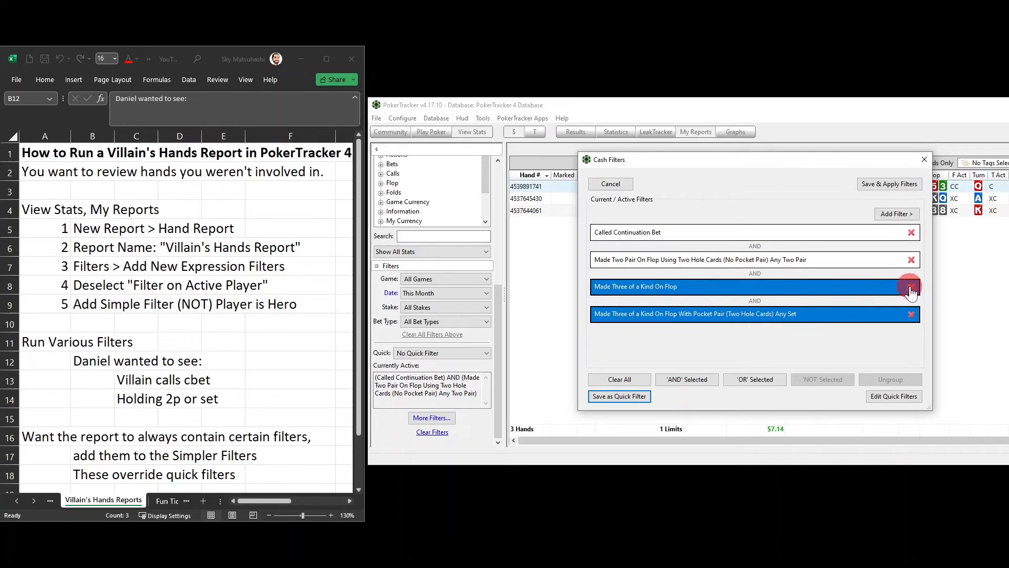
{"action": "left_click", "coordinate": [910, 286]}
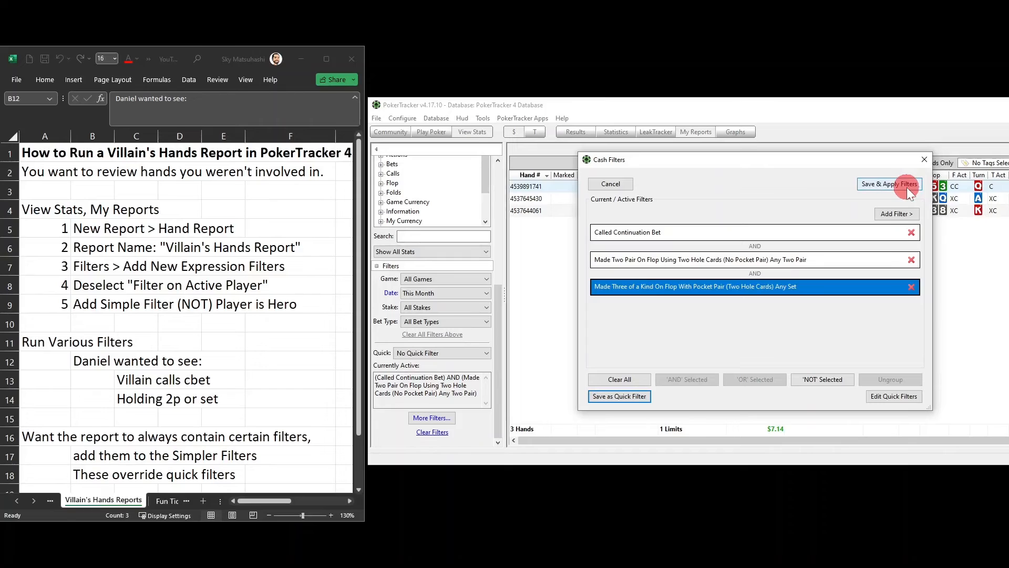
{"action": "mouse_move", "coordinate": [732, 297]}
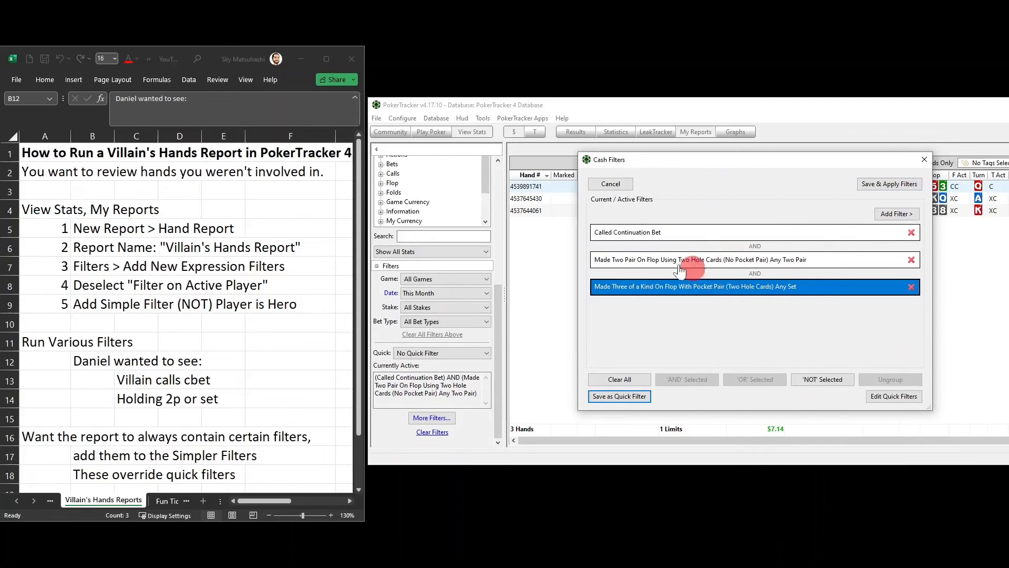
{"action": "mouse_move", "coordinate": [779, 265]}
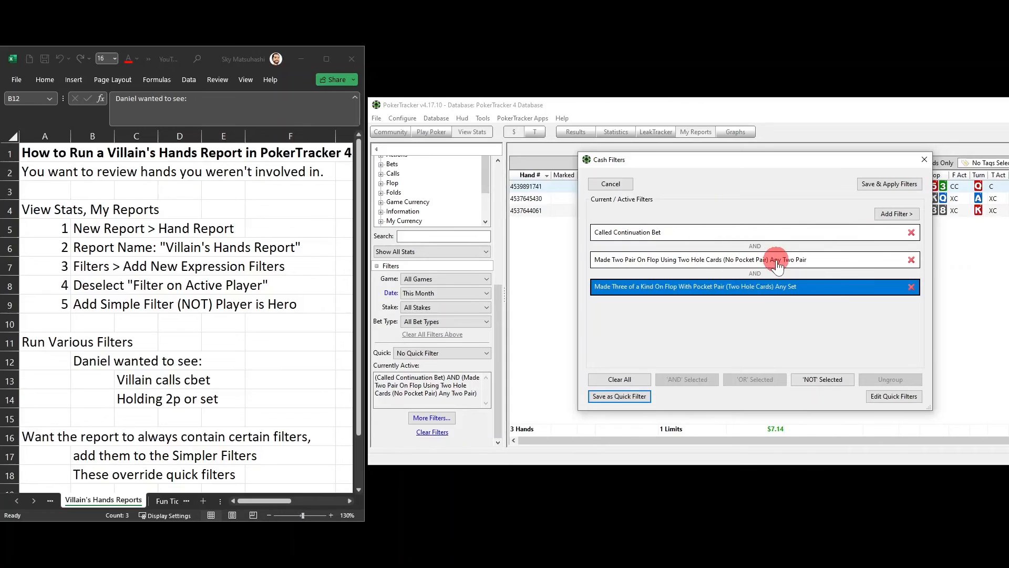
{"action": "mouse_move", "coordinate": [781, 290]}
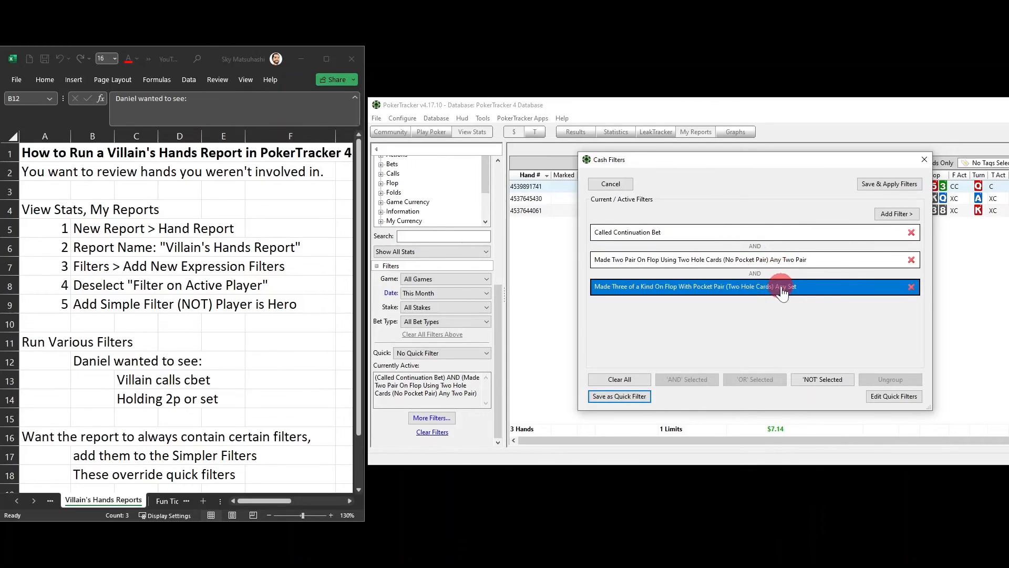
Step: Apply the three AND-ed conditions, emptying the report, and return to the filter editor
{"action": "left_click", "coordinate": [890, 184]}
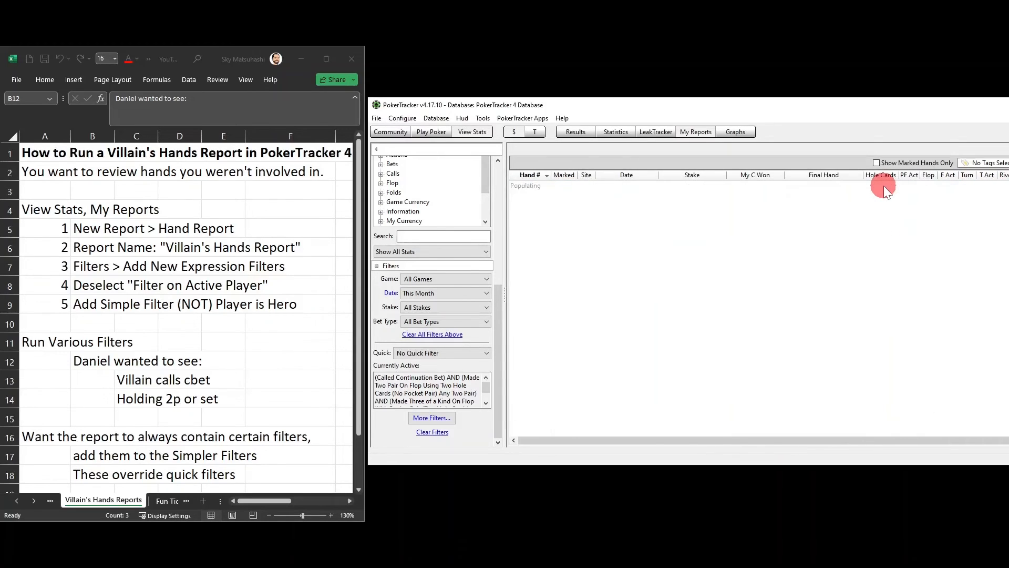
{"action": "mouse_move", "coordinate": [846, 190]}
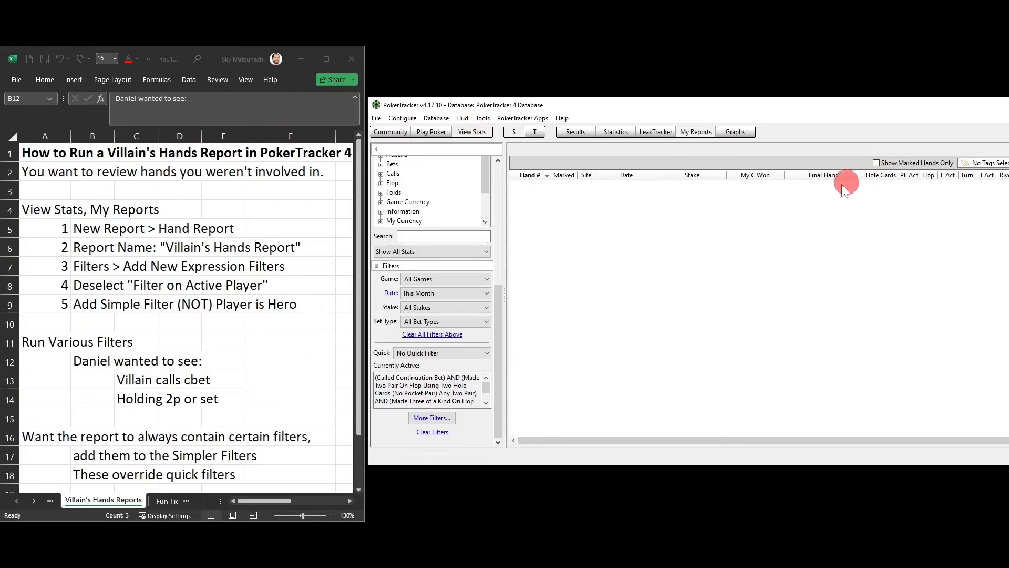
{"action": "mouse_move", "coordinate": [852, 205]}
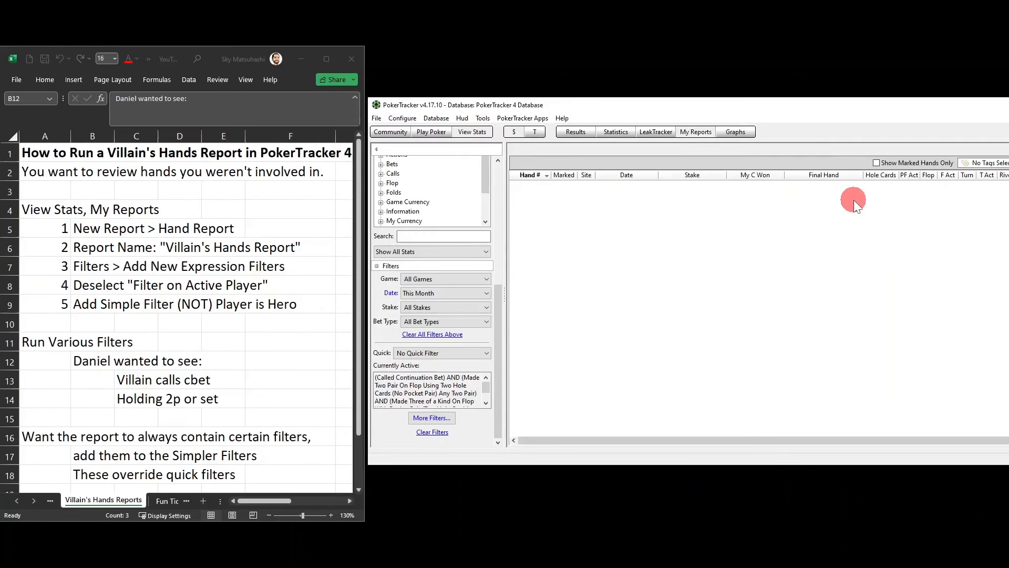
{"action": "mouse_move", "coordinate": [855, 205]}
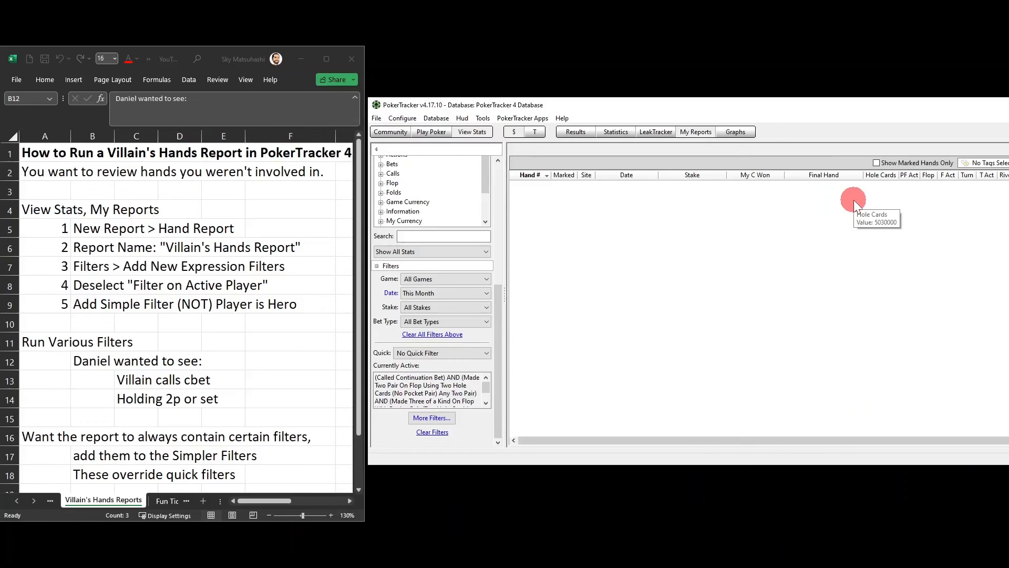
{"action": "left_click", "coordinate": [432, 418]}
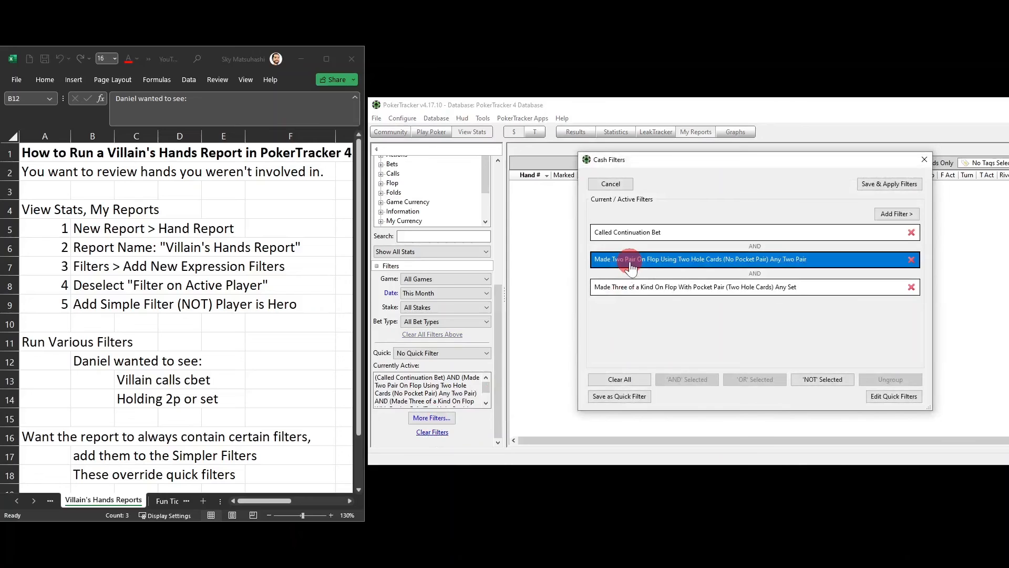
{"action": "mouse_move", "coordinate": [649, 276]}
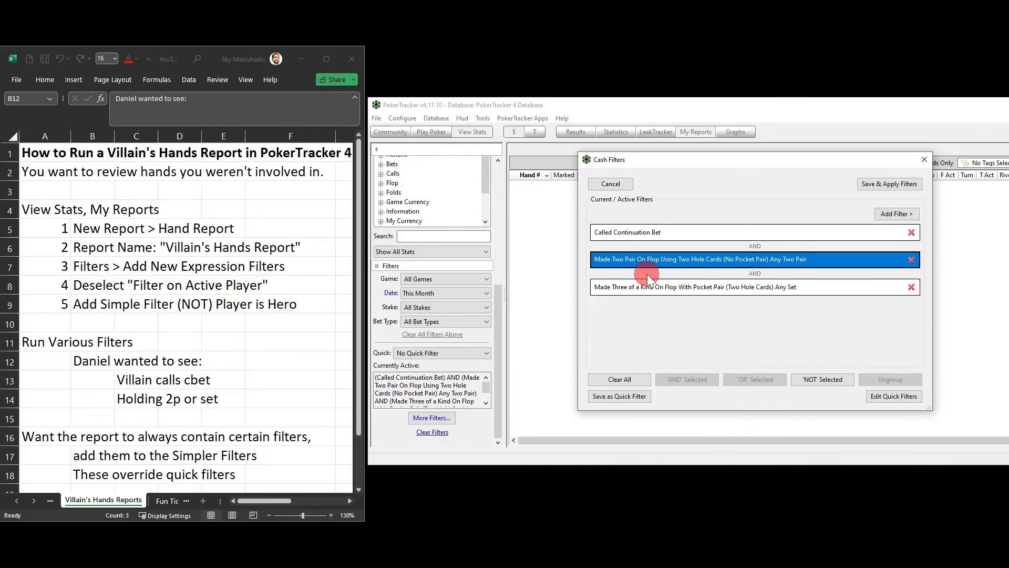
{"action": "mouse_move", "coordinate": [674, 295]}
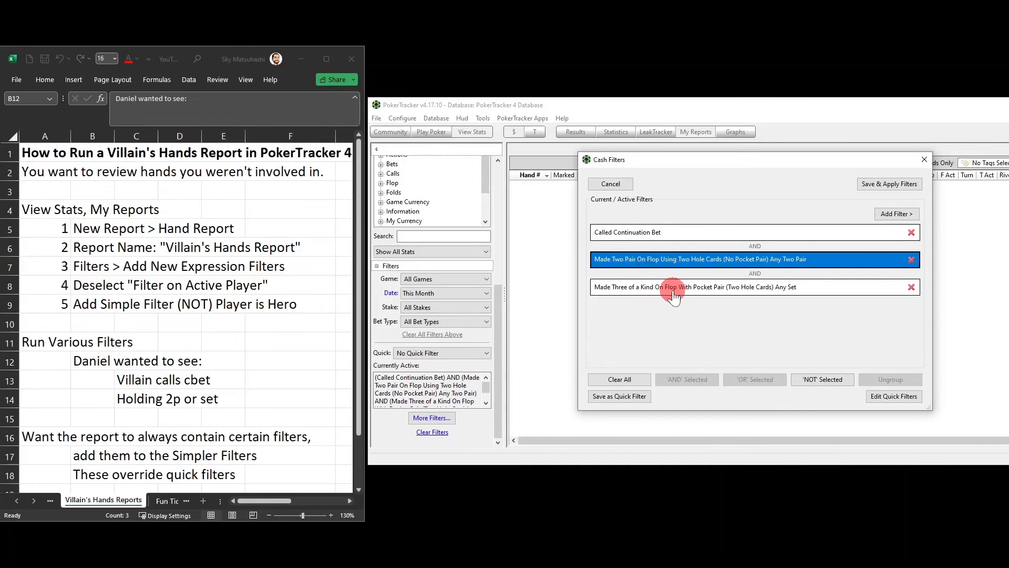
Step: Group the two pair and flopped set rows with 'OR' Selected, keeping Called Continuation Bet AND-ed
{"action": "left_click", "coordinate": [695, 286]}
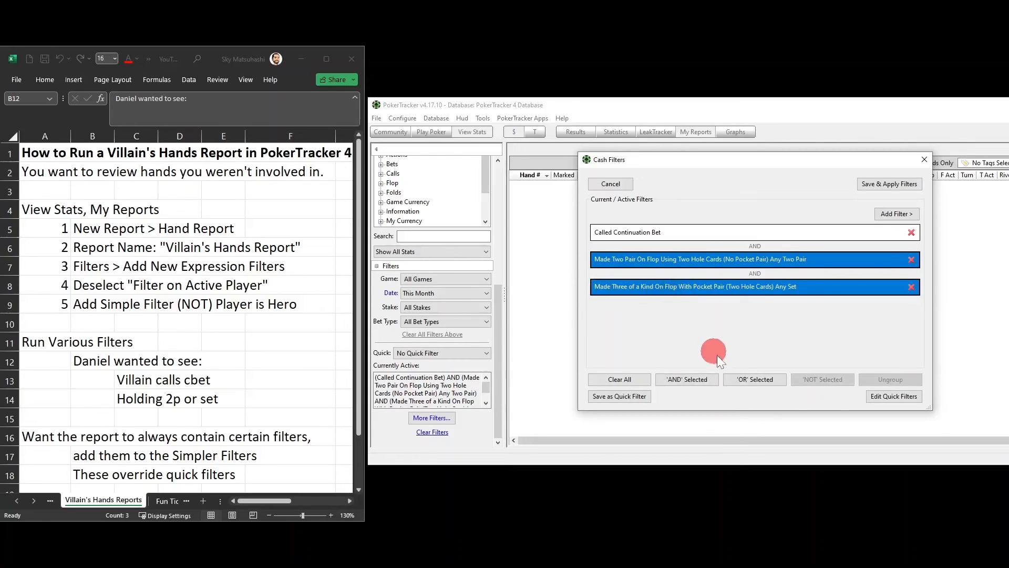
{"action": "left_click", "coordinate": [754, 380]}
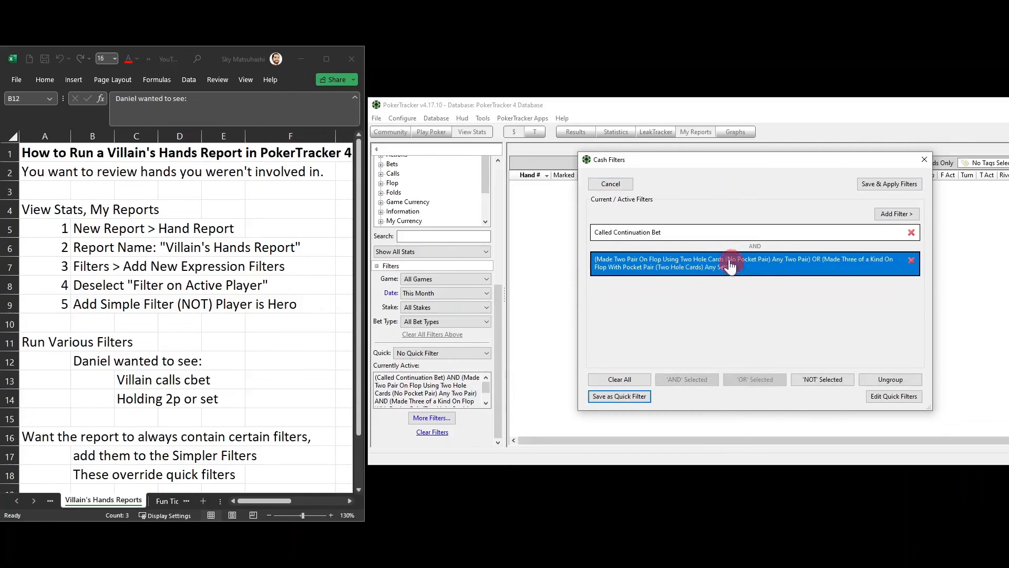
{"action": "mouse_move", "coordinate": [737, 260]}
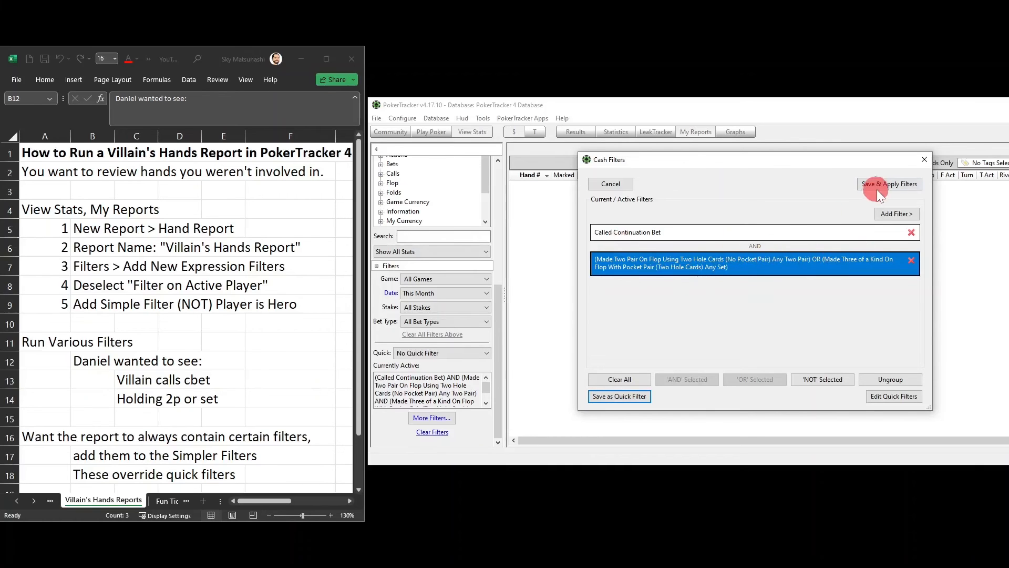
Step: Save and apply as quick filter 'Call Flop Cbet 2p or Set', listing 4 hands
{"action": "left_click", "coordinate": [889, 183]}
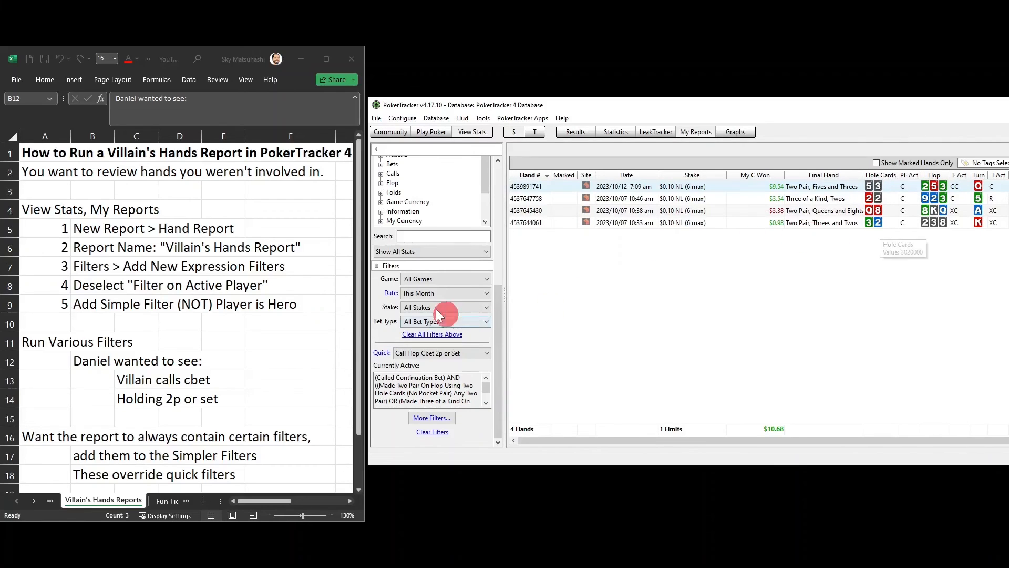
{"action": "mouse_move", "coordinate": [917, 215]}
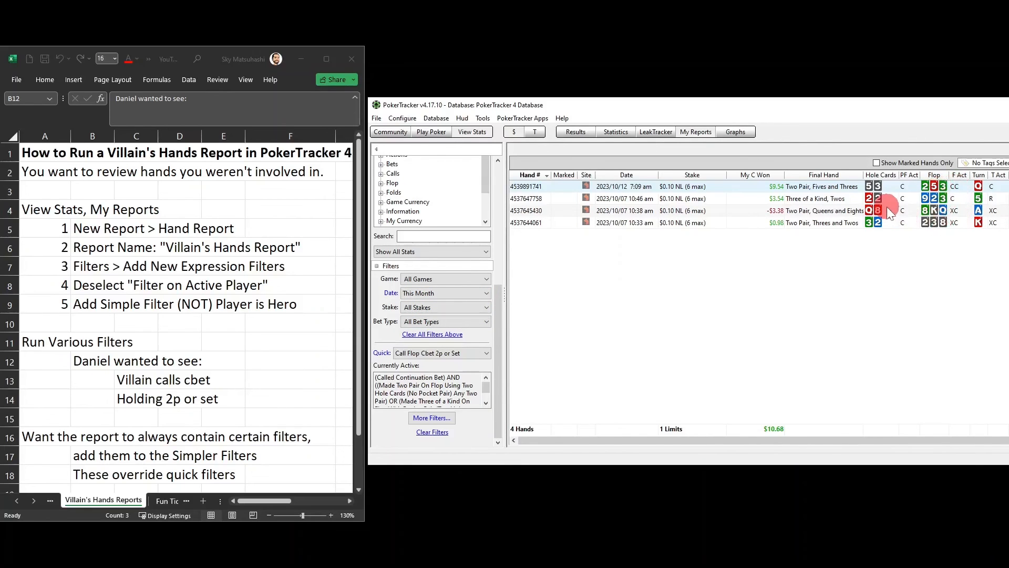
{"action": "mouse_move", "coordinate": [885, 206]}
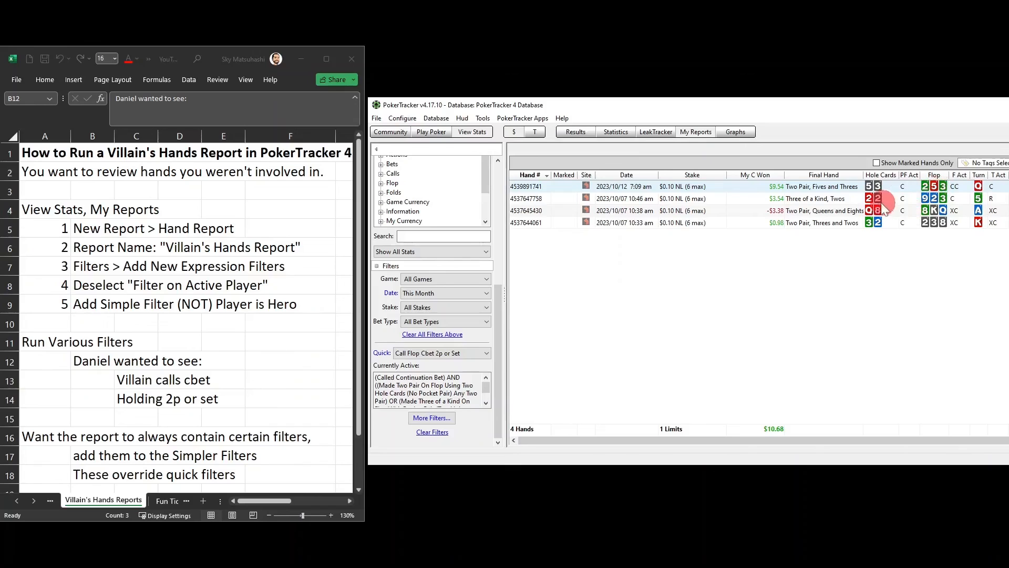
{"action": "mouse_move", "coordinate": [874, 239]}
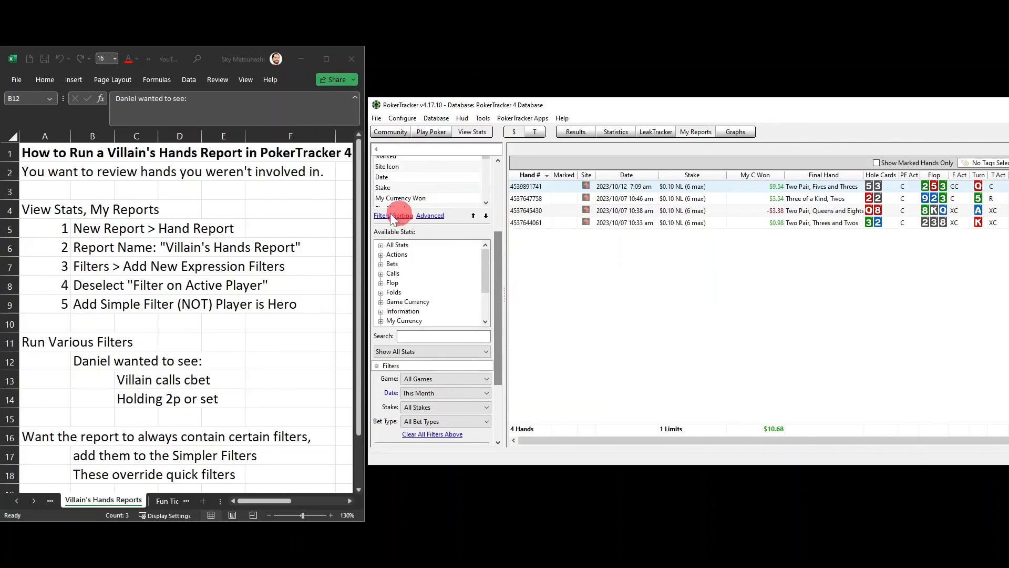
{"action": "left_click", "coordinate": [380, 215]}
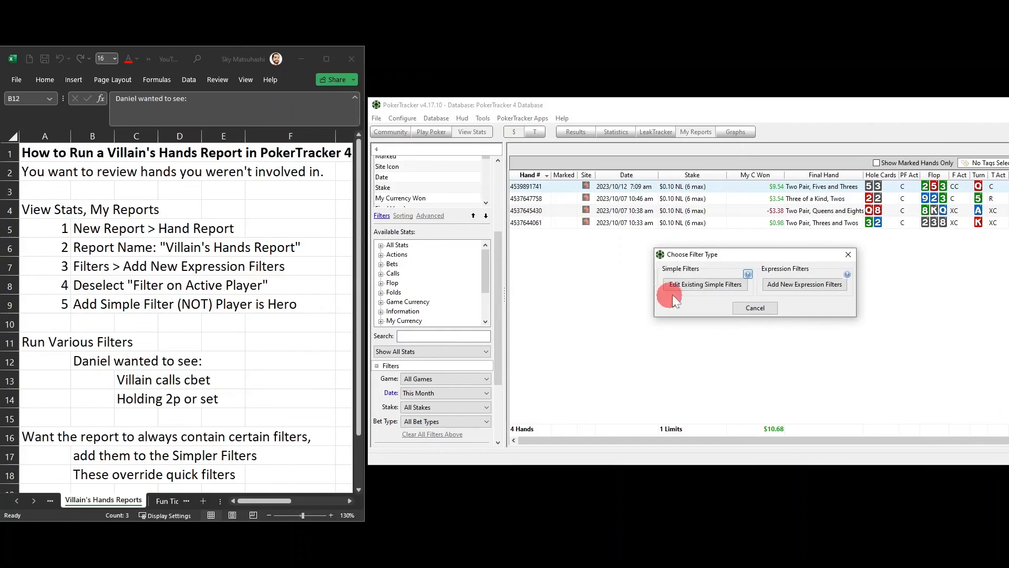
{"action": "mouse_move", "coordinate": [499, 360]}
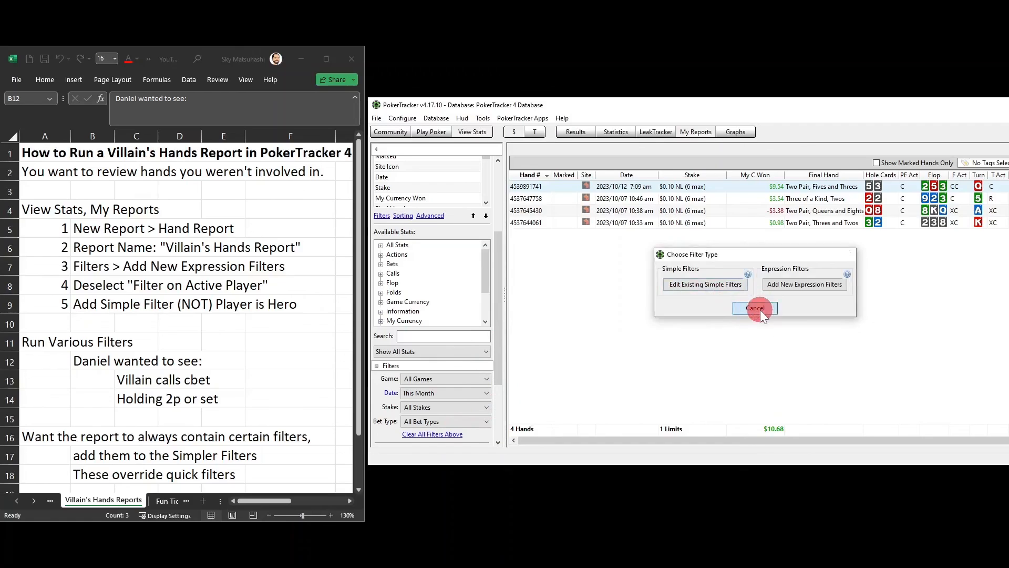
{"action": "left_click", "coordinate": [755, 308]}
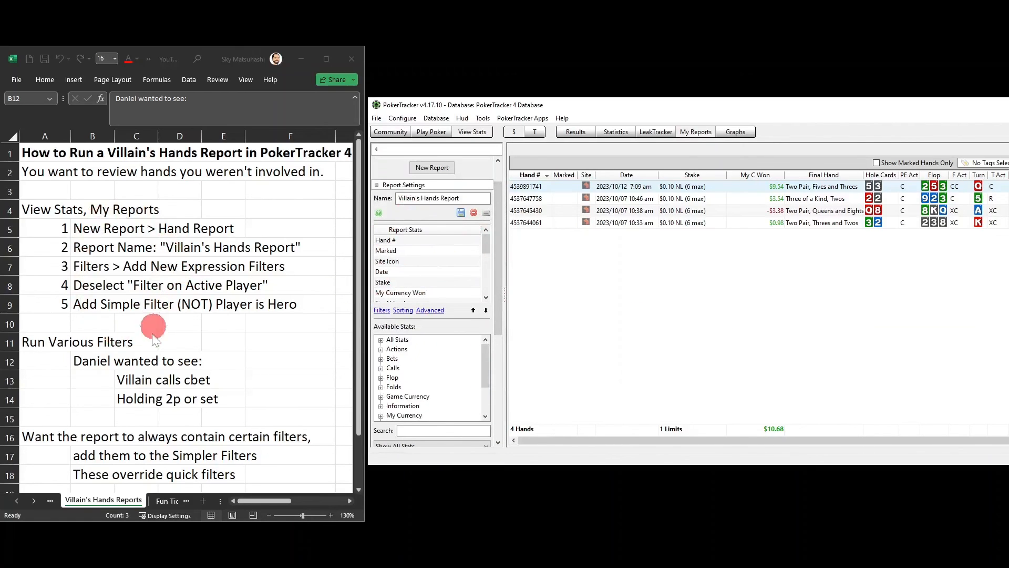
{"action": "mouse_move", "coordinate": [128, 422]}
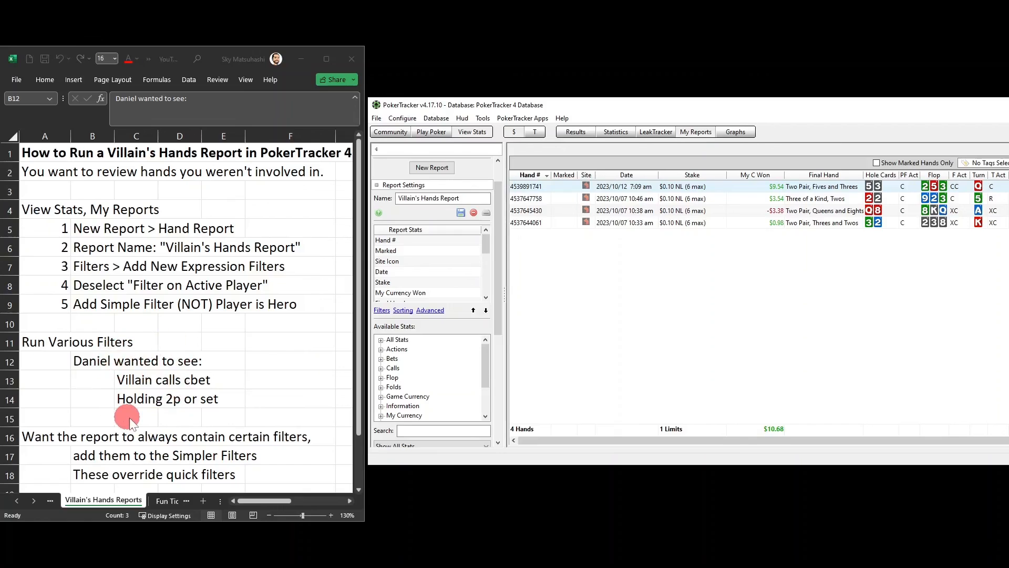
{"action": "mouse_move", "coordinate": [135, 425]}
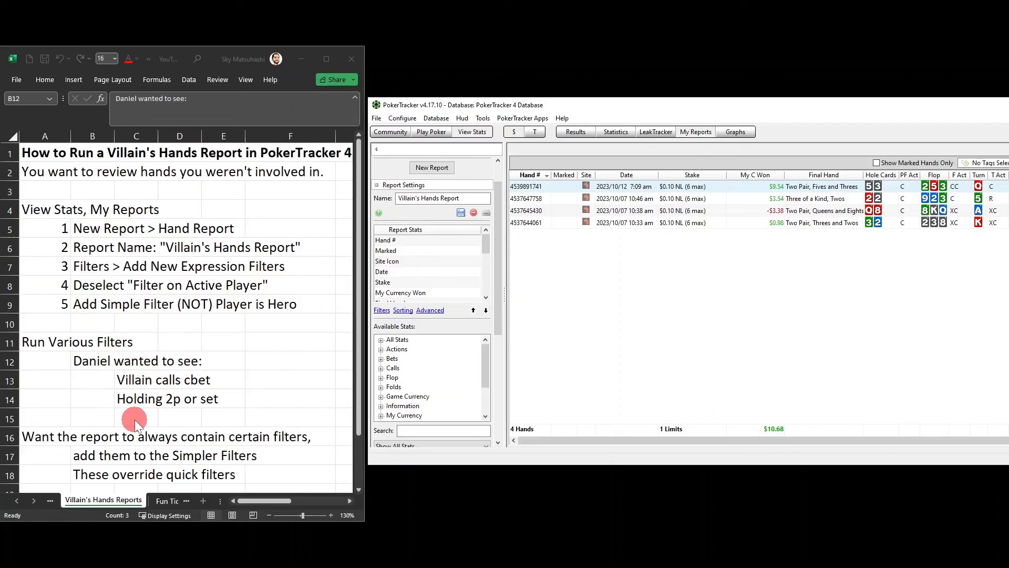